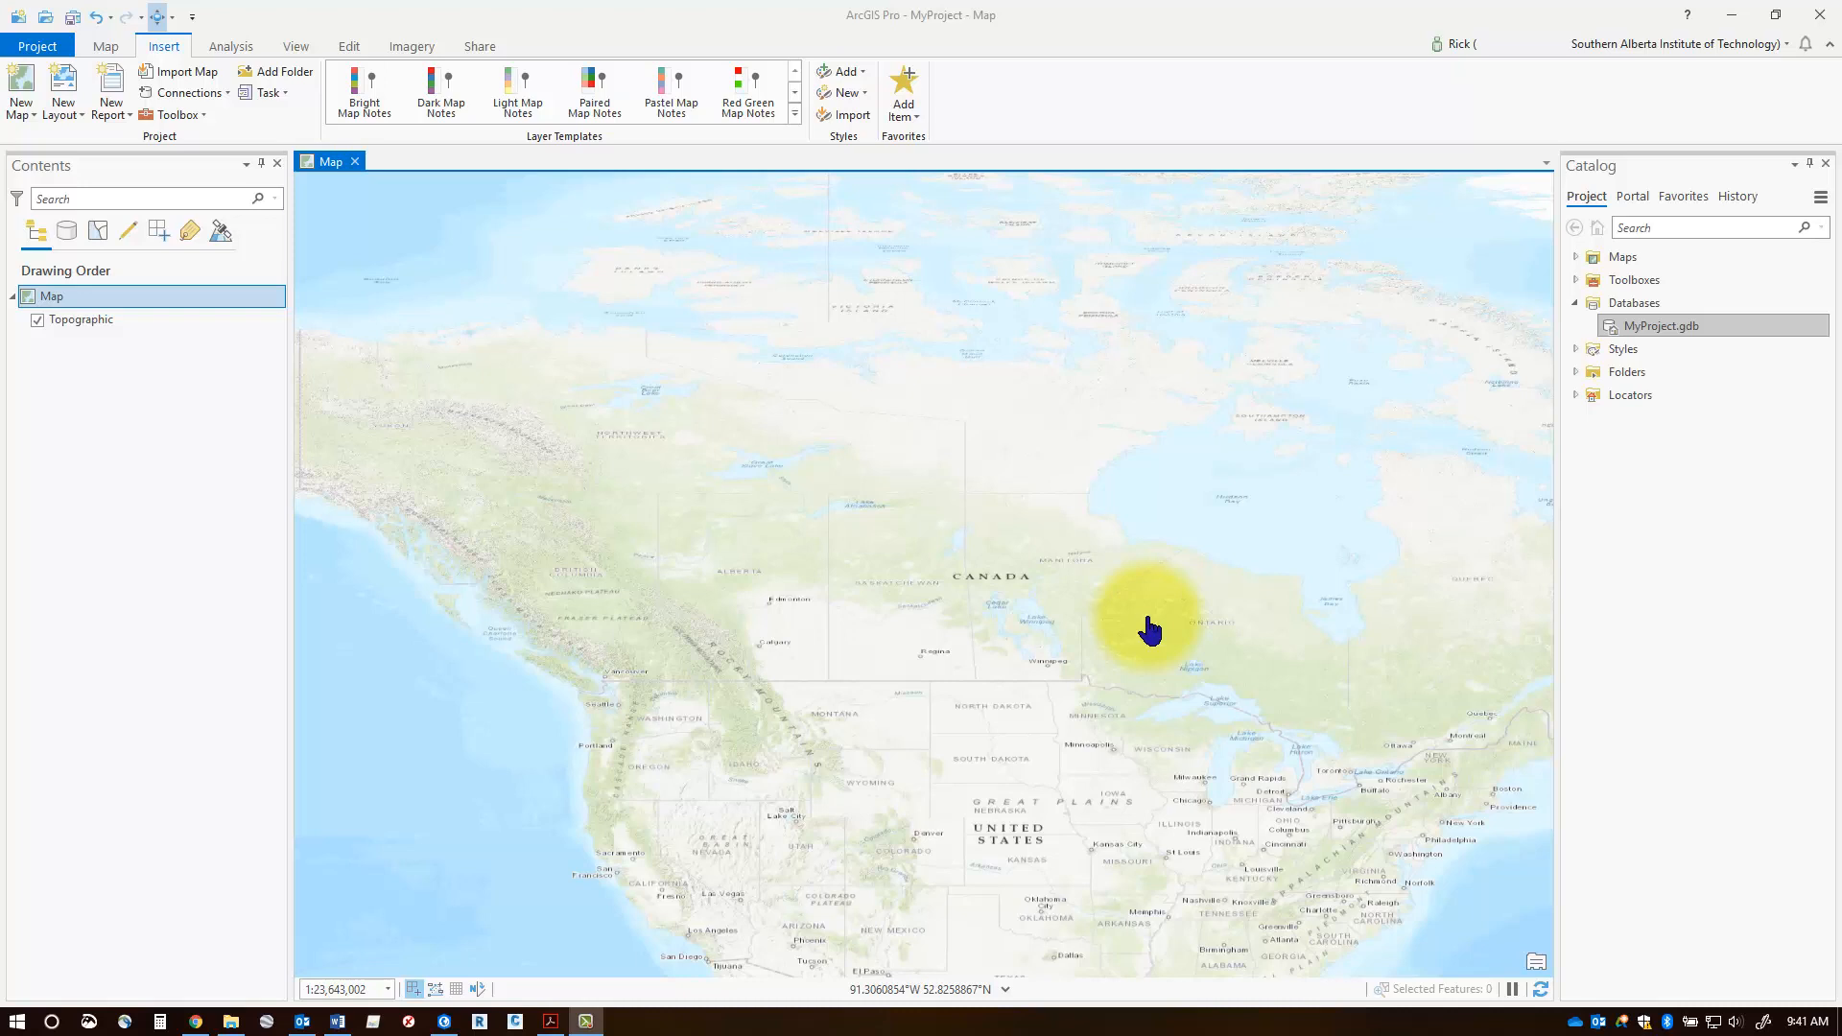
pyautogui.moveTo(979, 69)
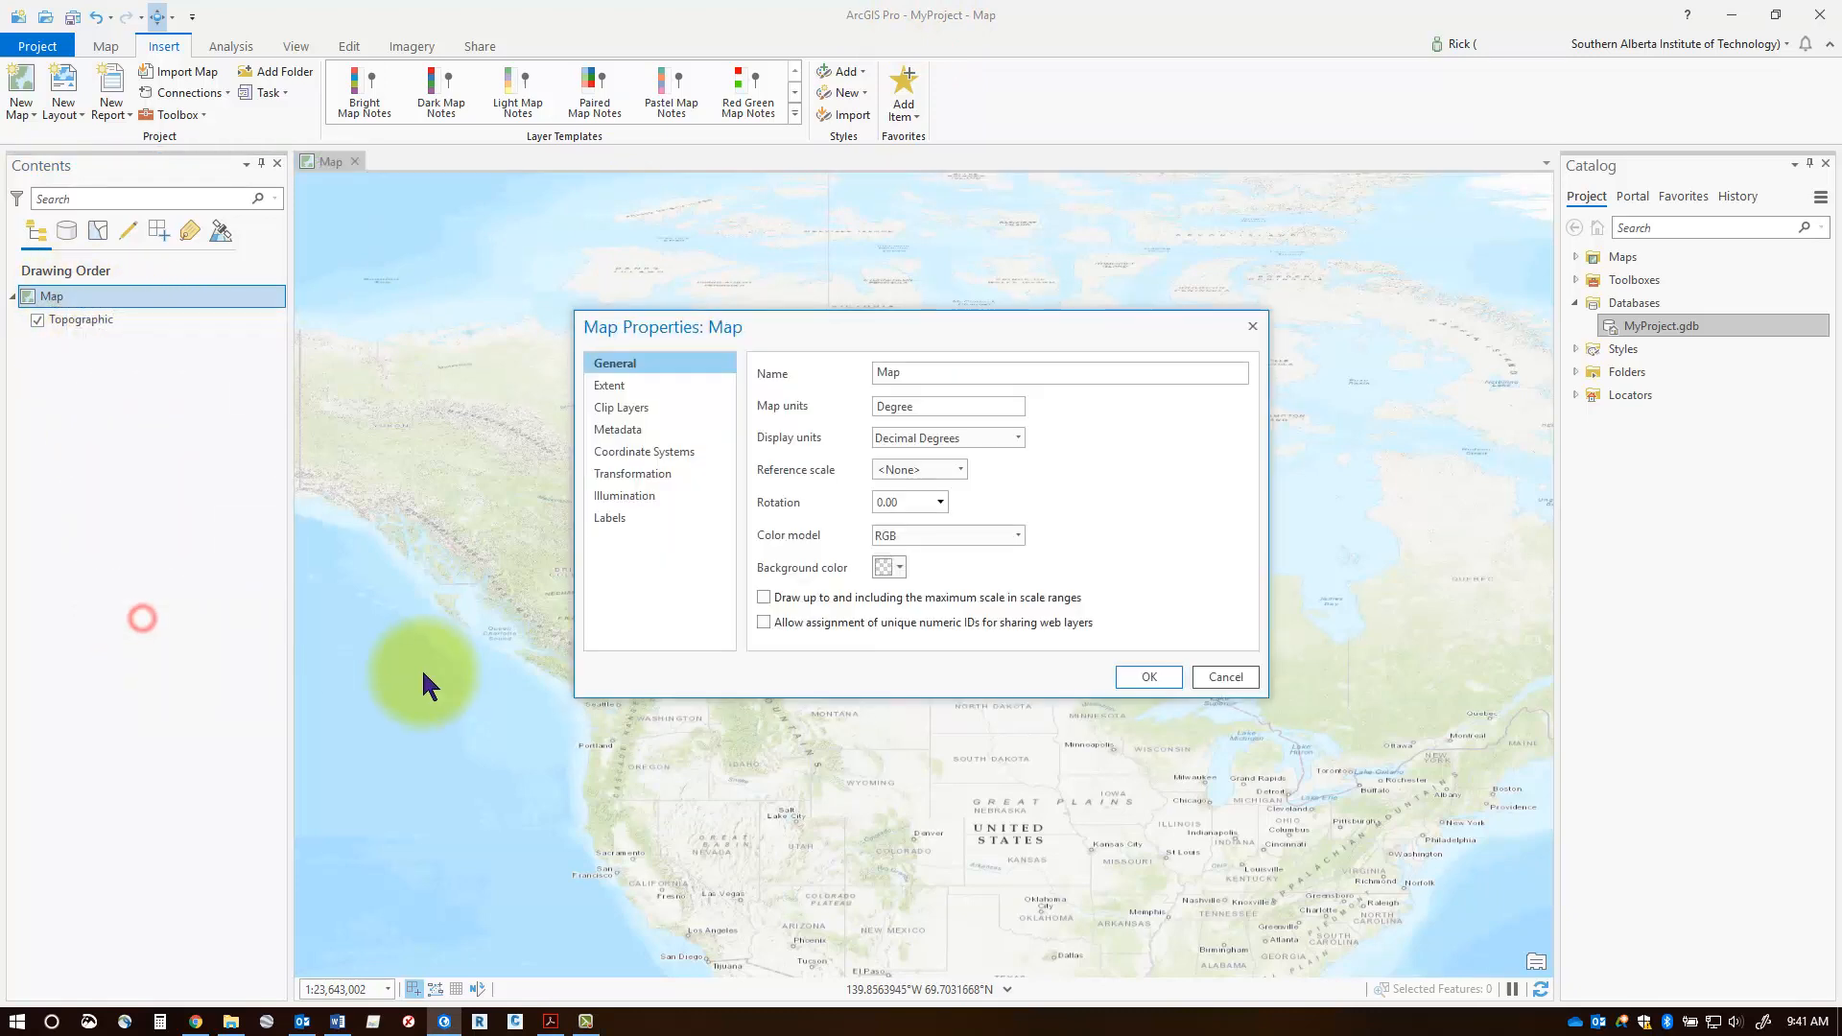
# Set the map's coordinate system to CANA83-3TM114 from the Favorites list in Map Properties
pyautogui.click(645, 451)
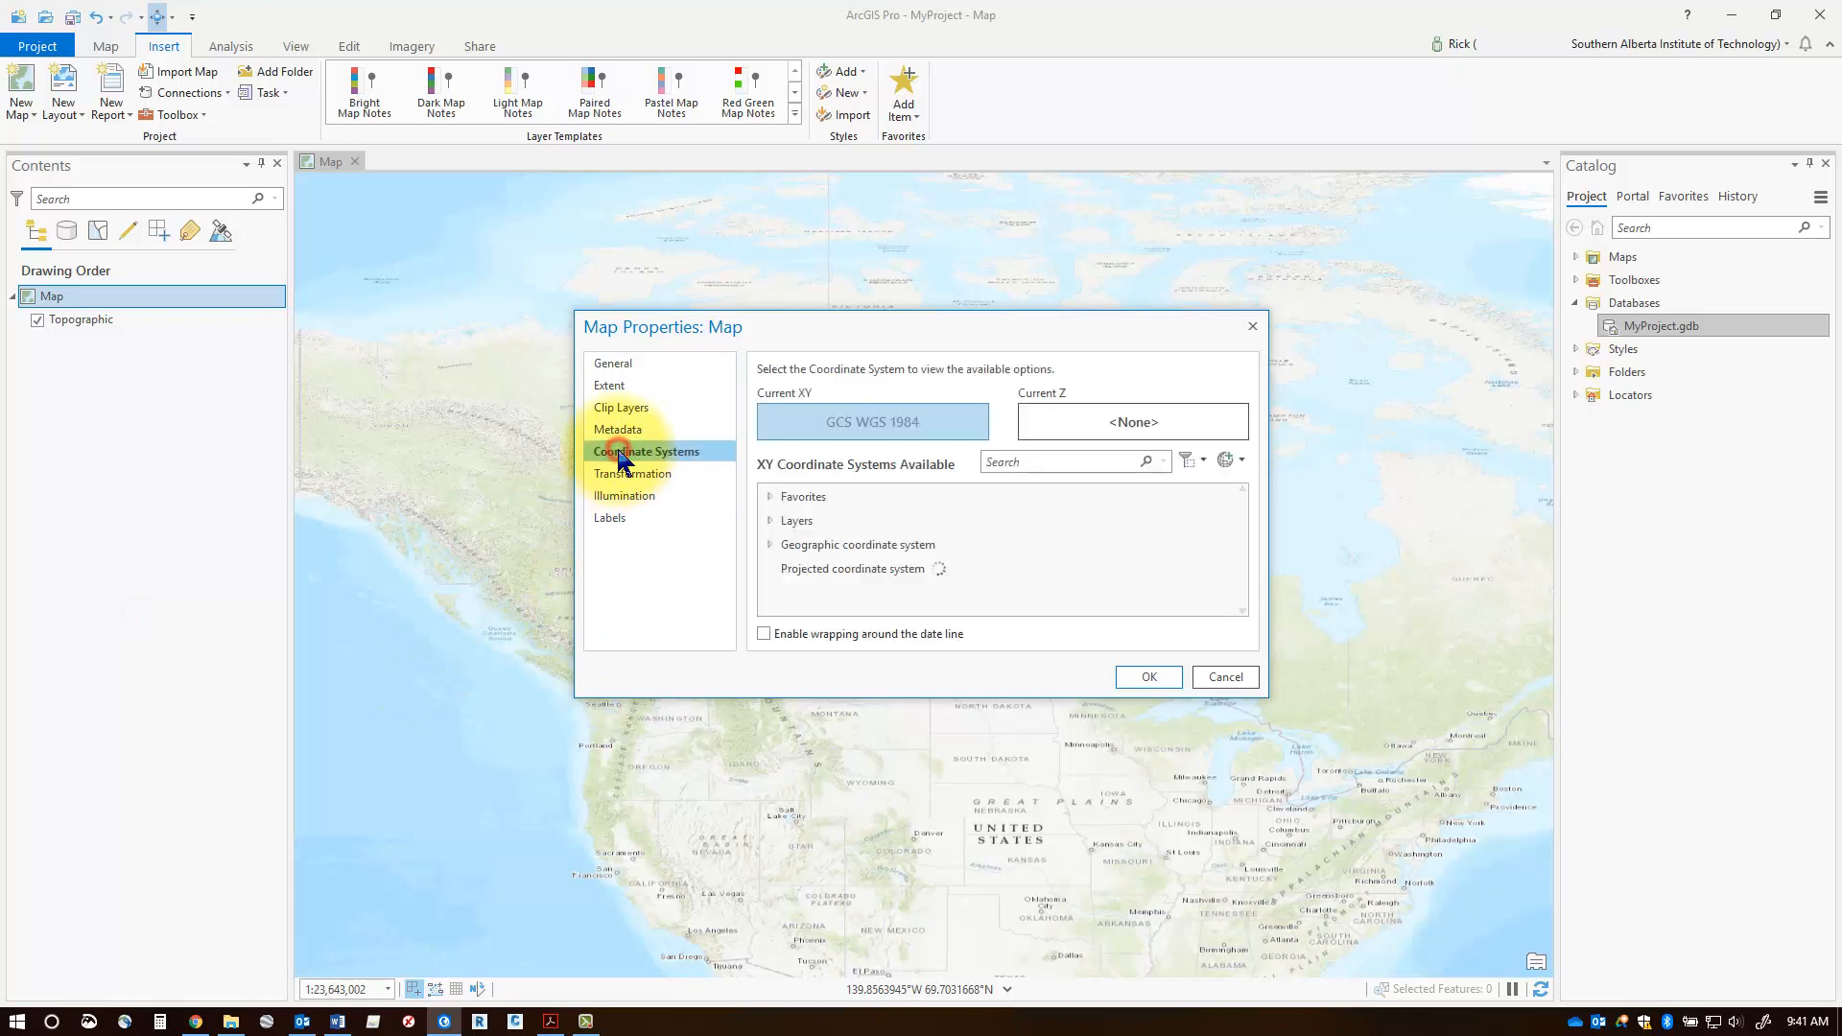
pyautogui.click(772, 495)
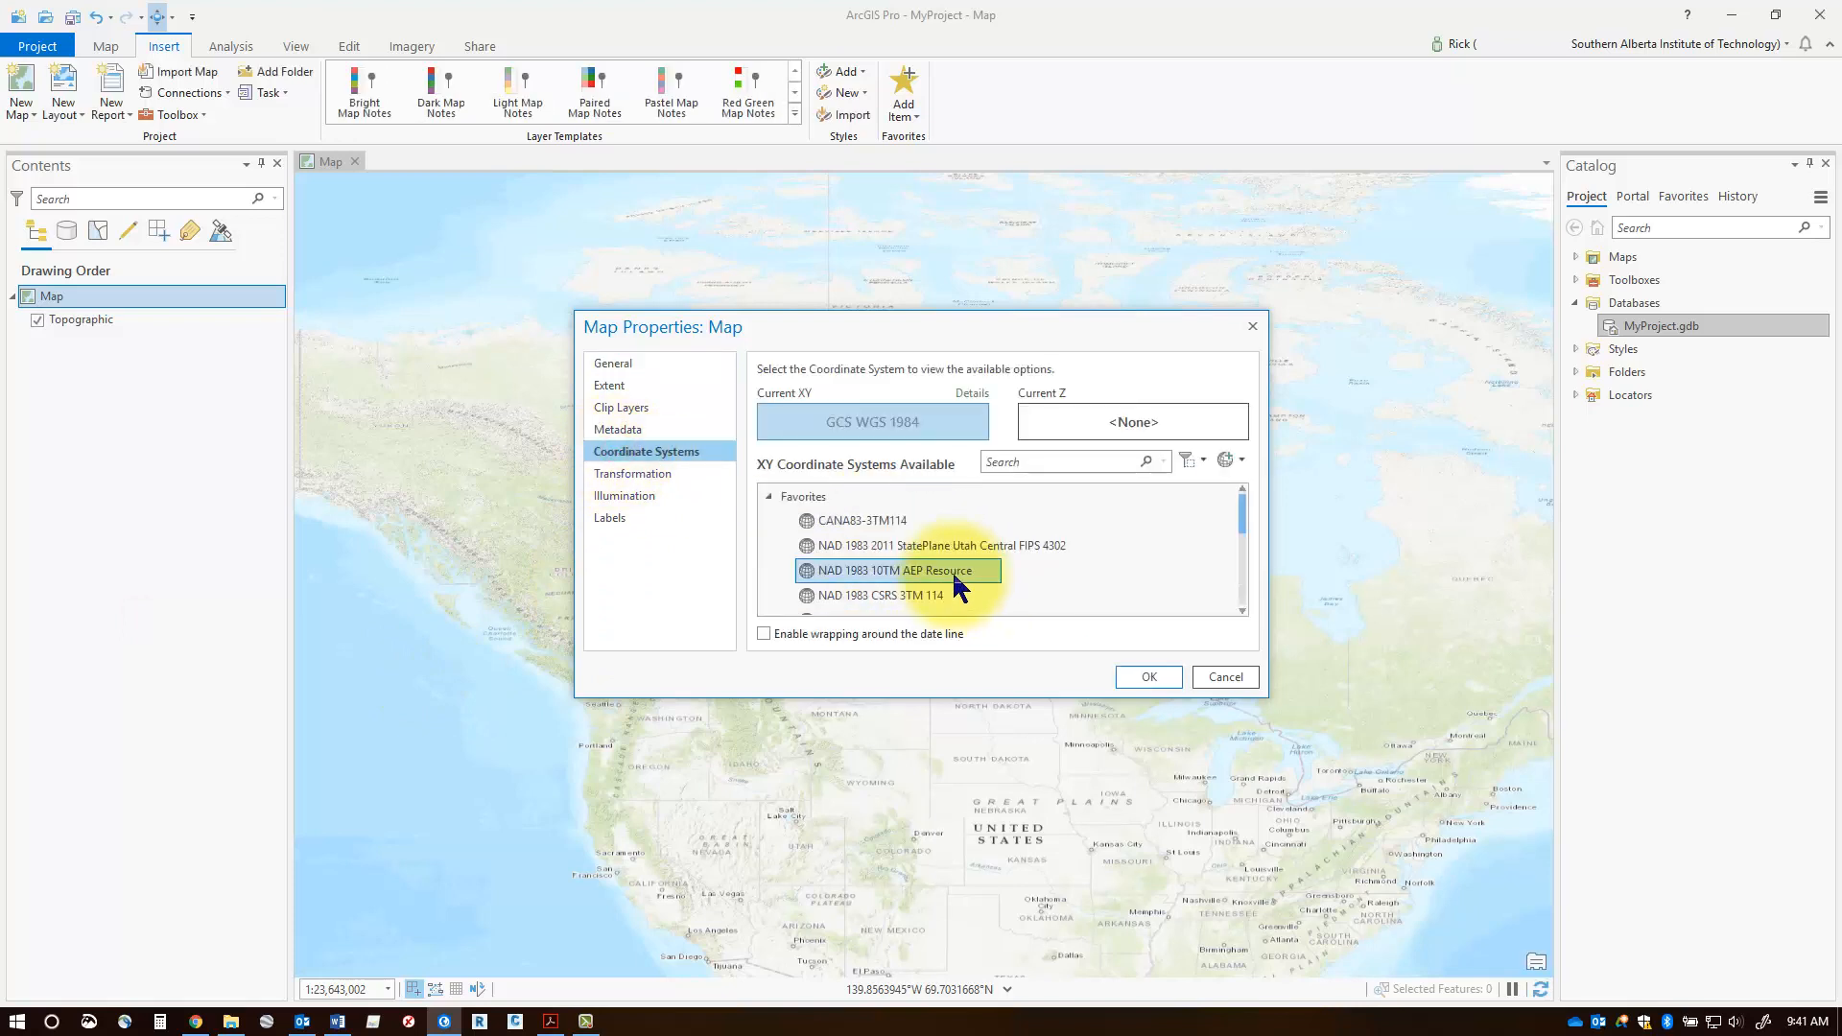
pyautogui.click(863, 520)
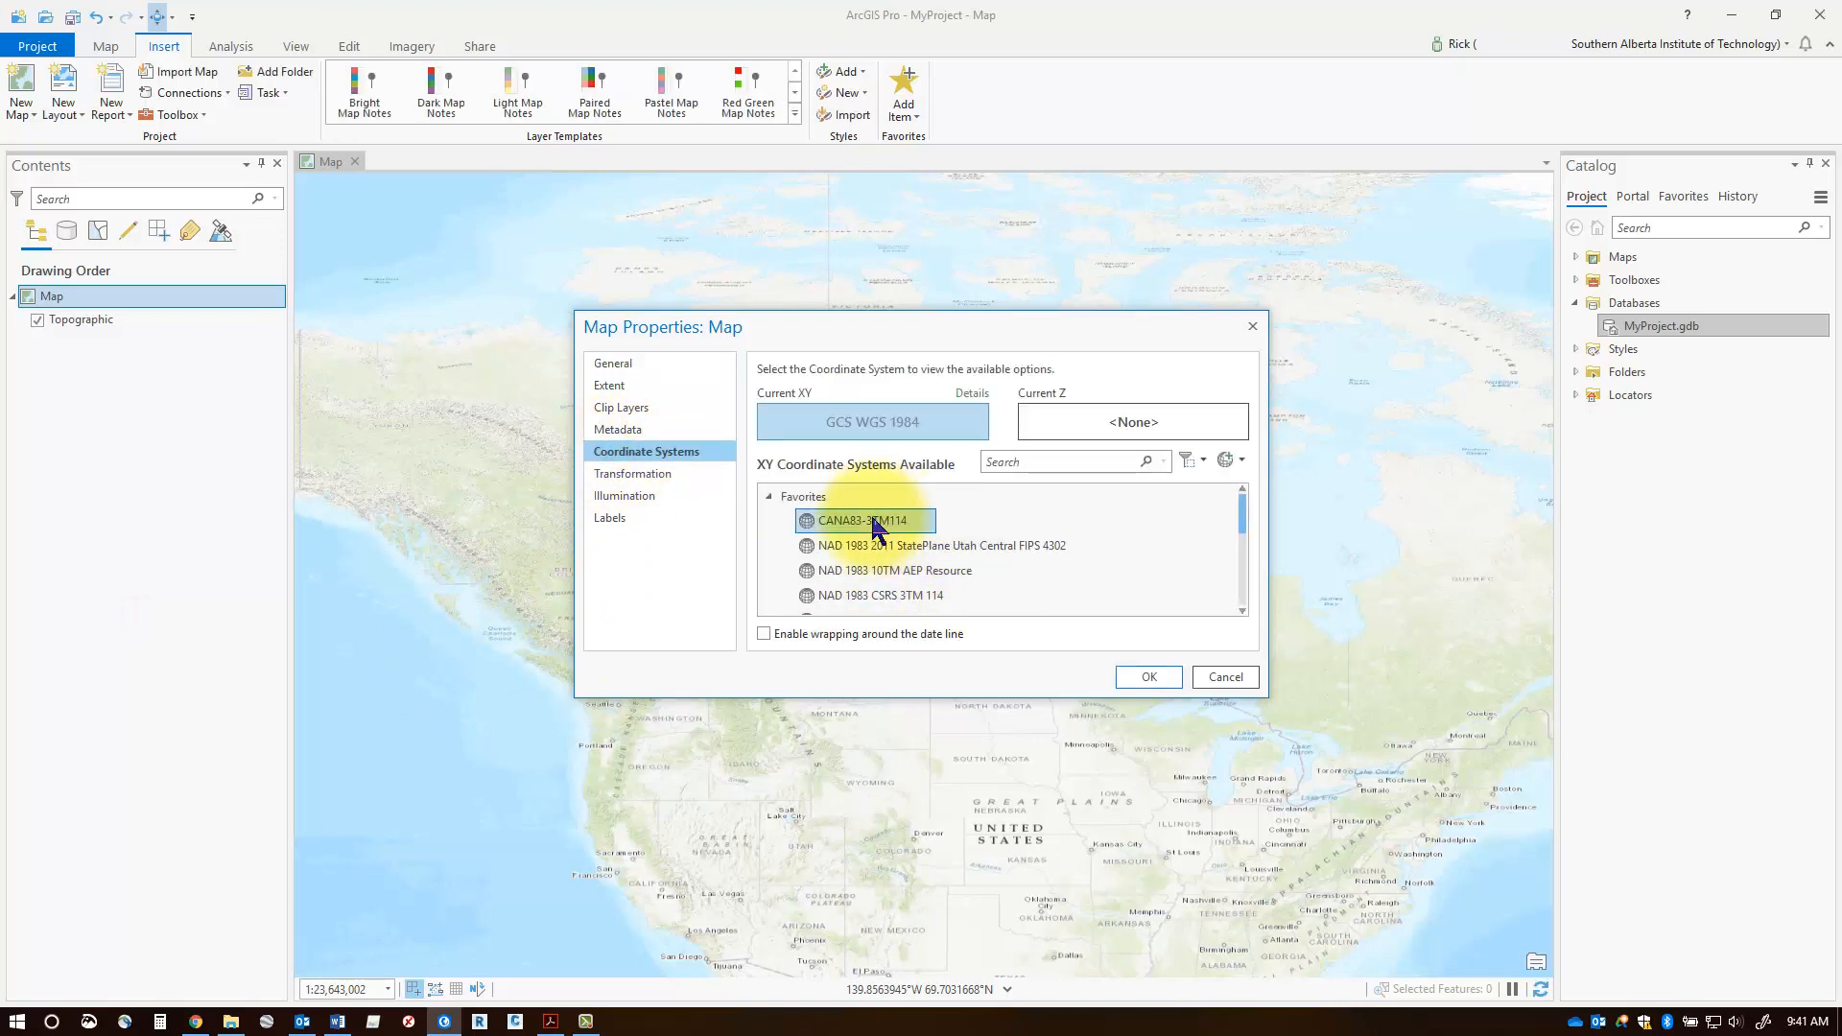
pyautogui.click(865, 520)
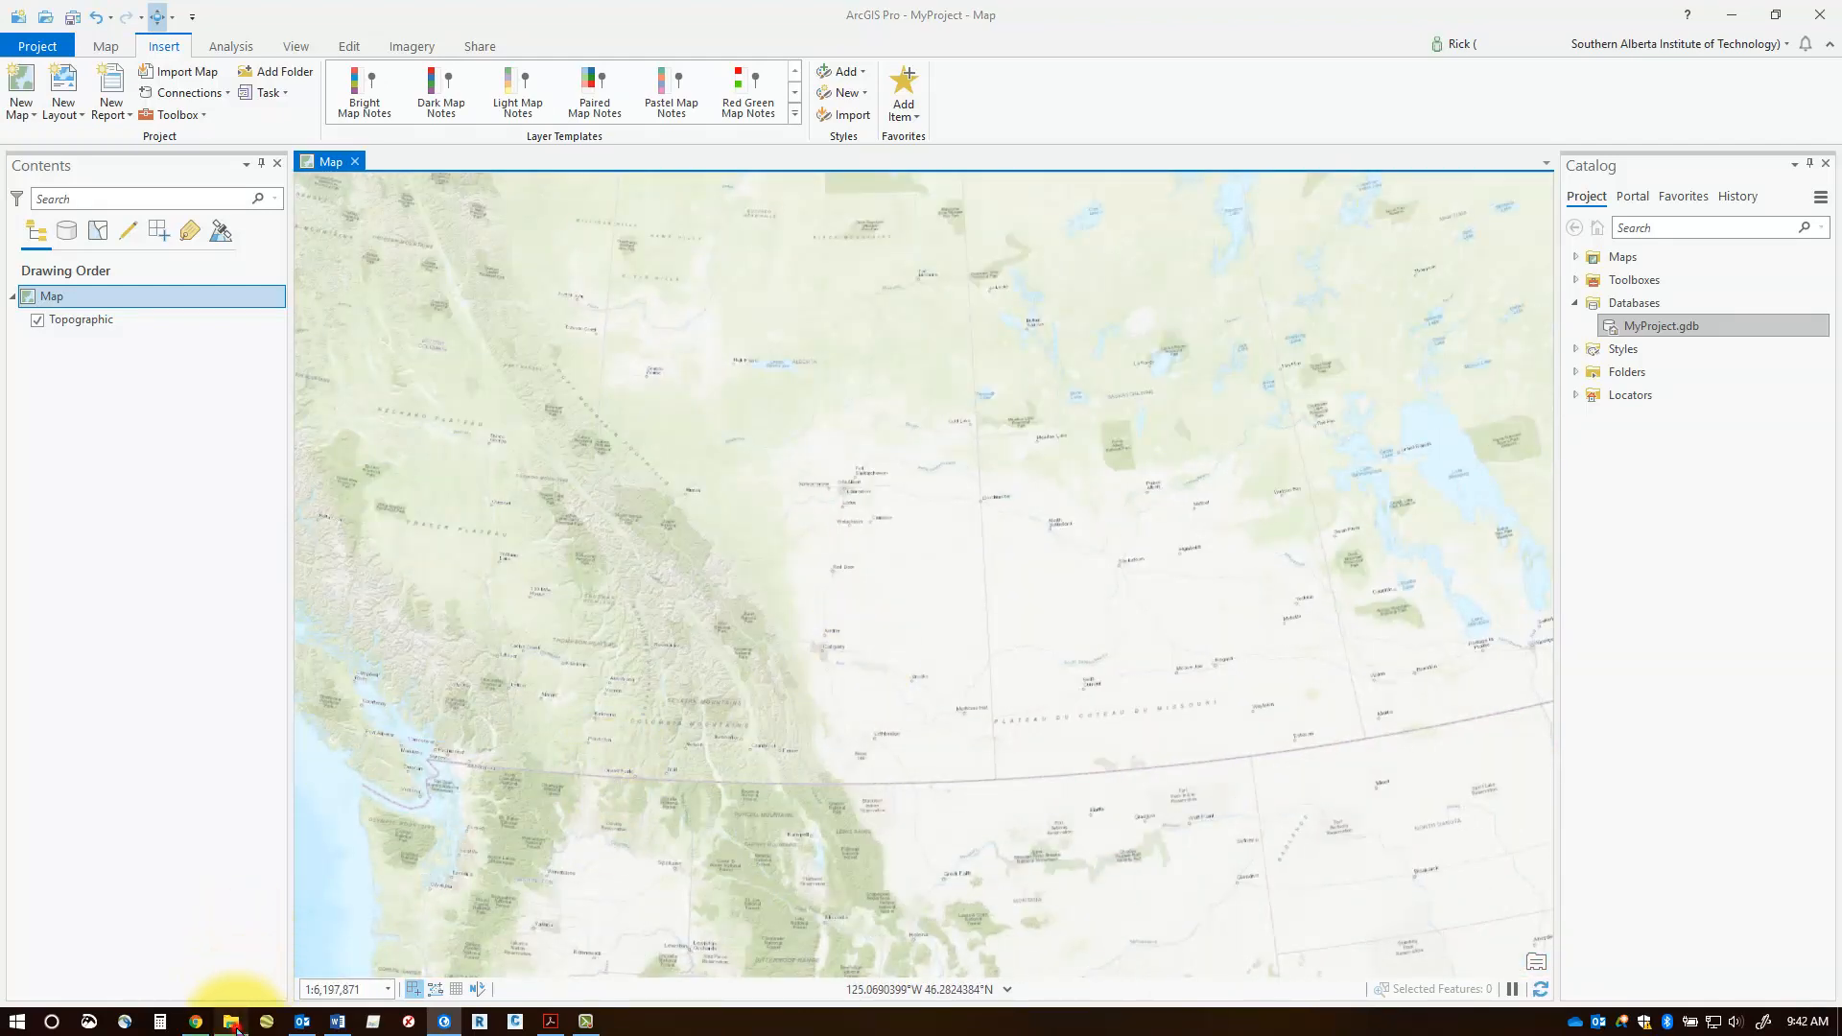
# View Traffic_Signals.csv in Excel and inspect its latitude and longitude values
pyautogui.click(232, 1021)
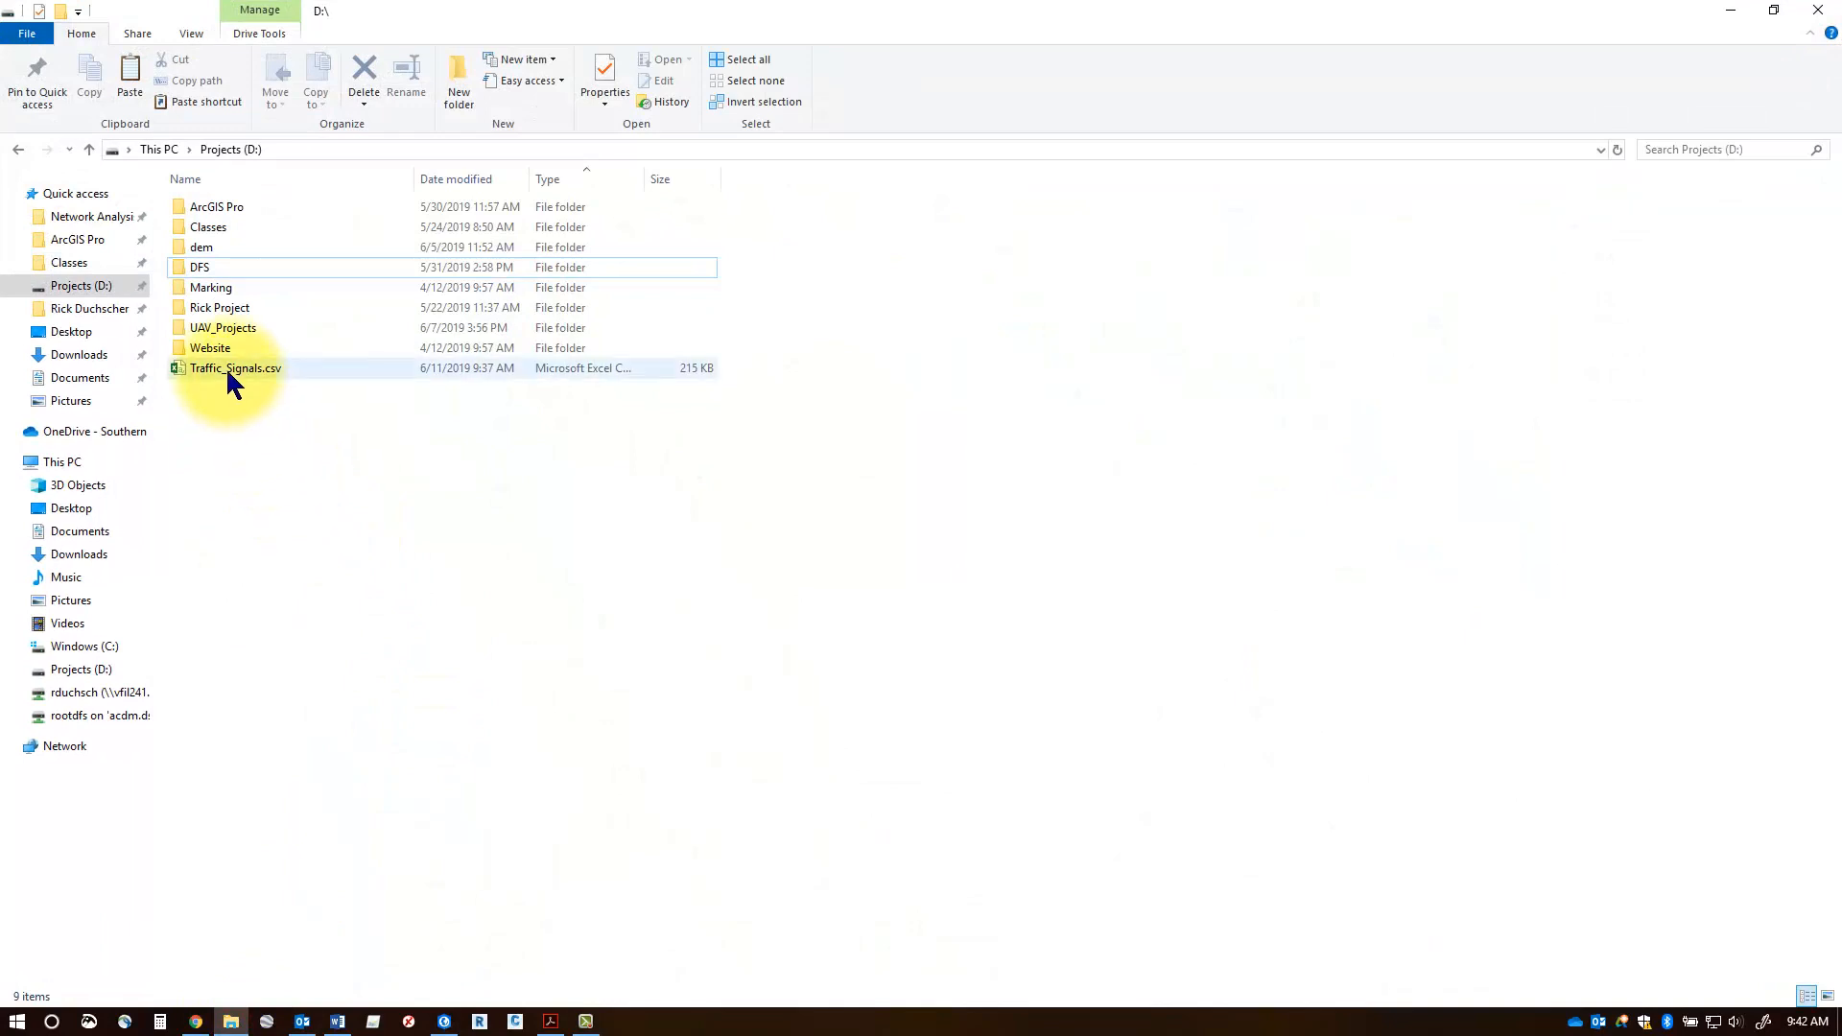
pyautogui.click(234, 368)
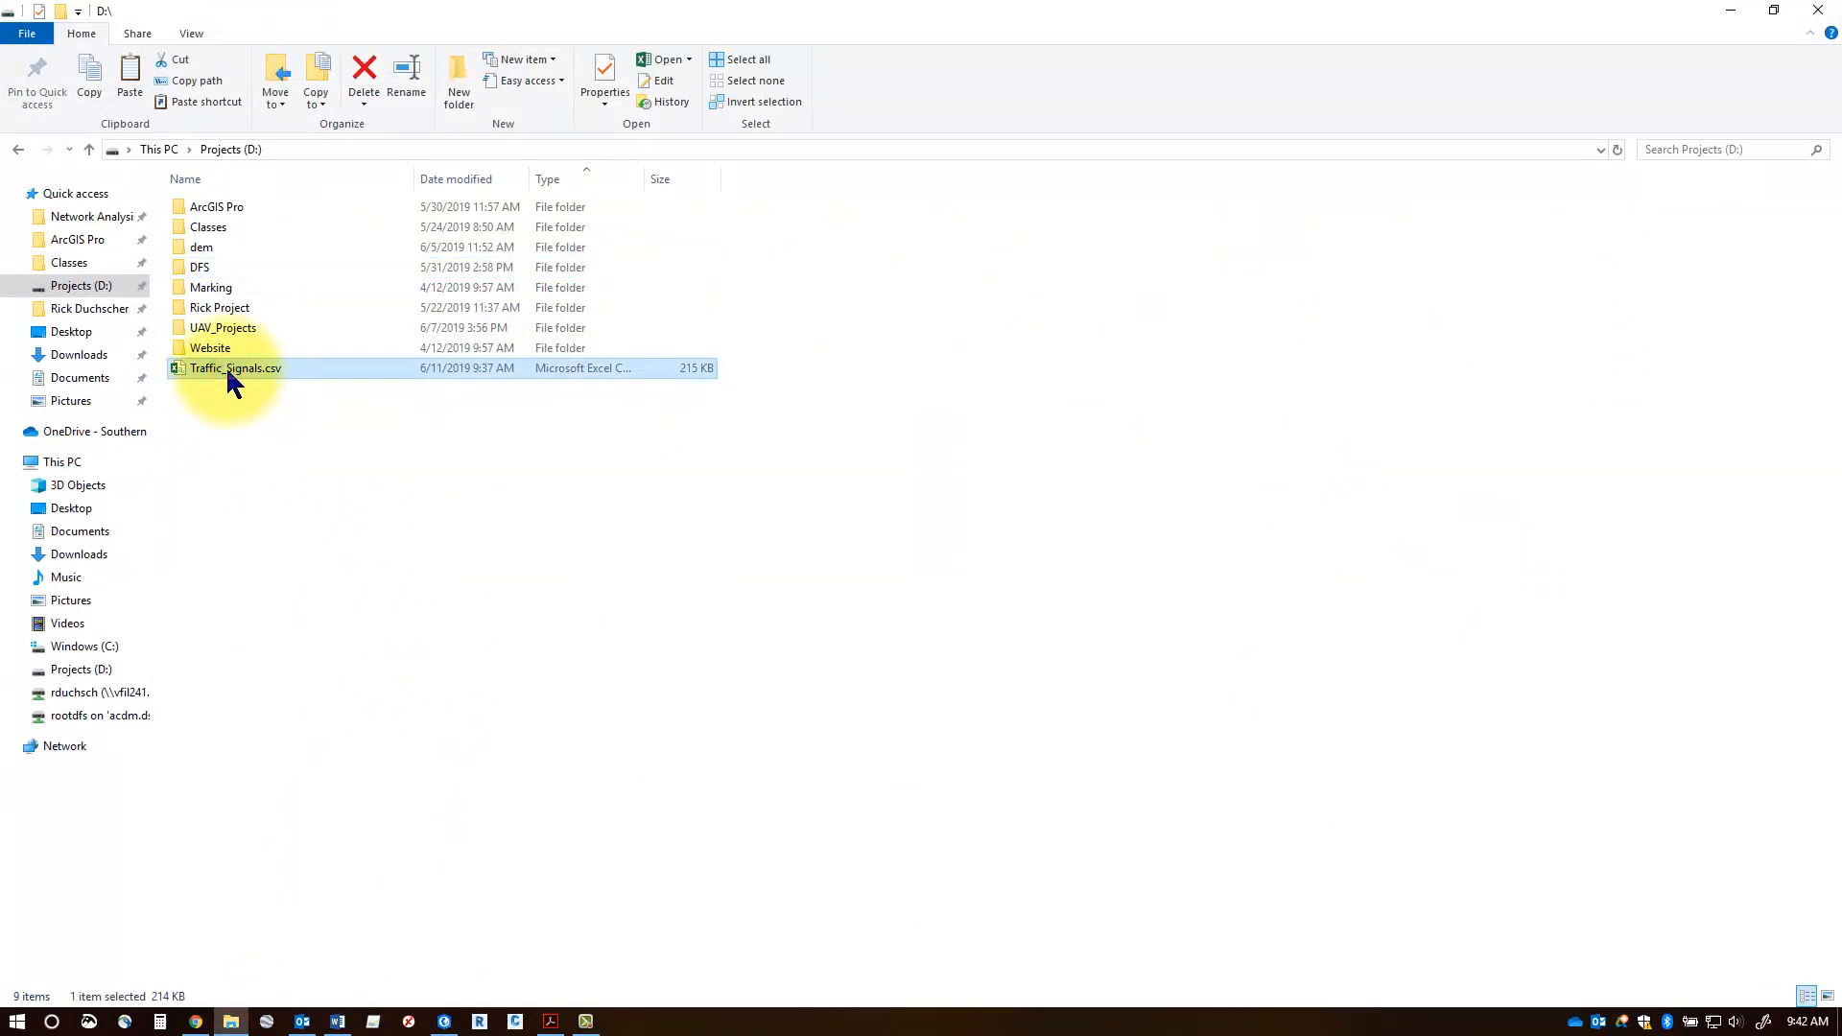
pyautogui.doubleClick(234, 368)
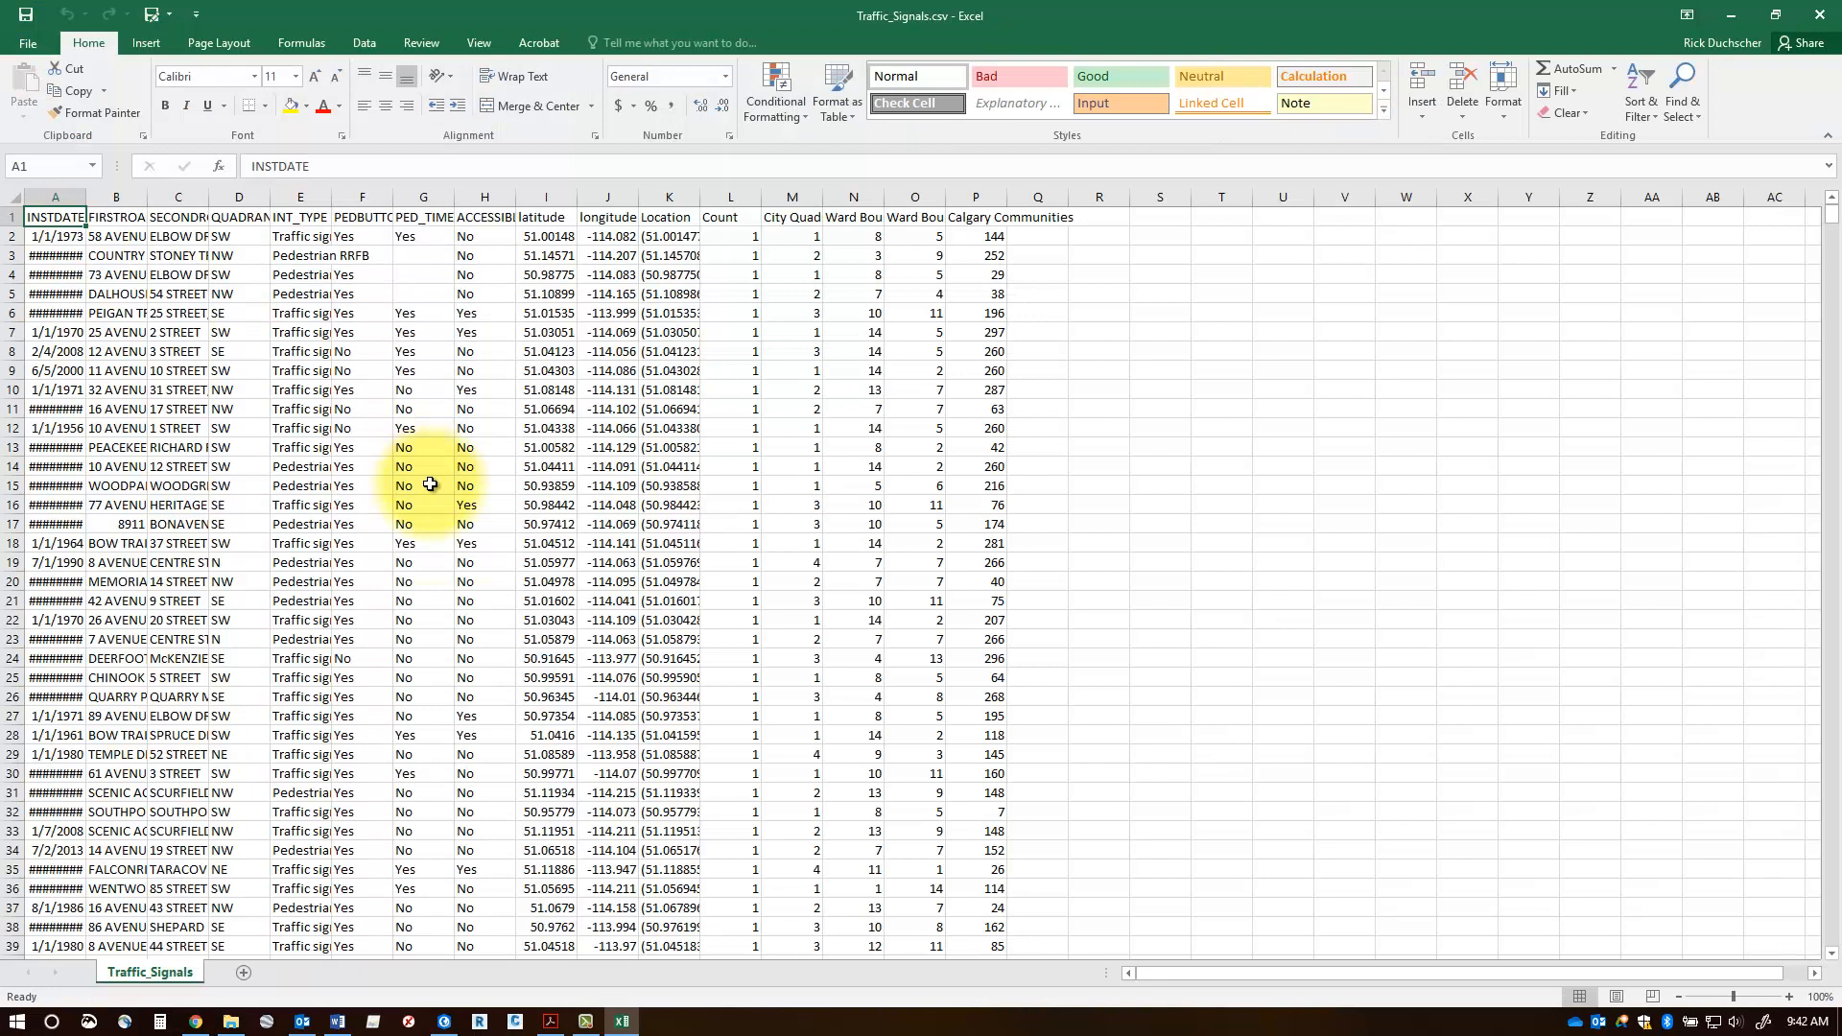
pyautogui.click(543, 196)
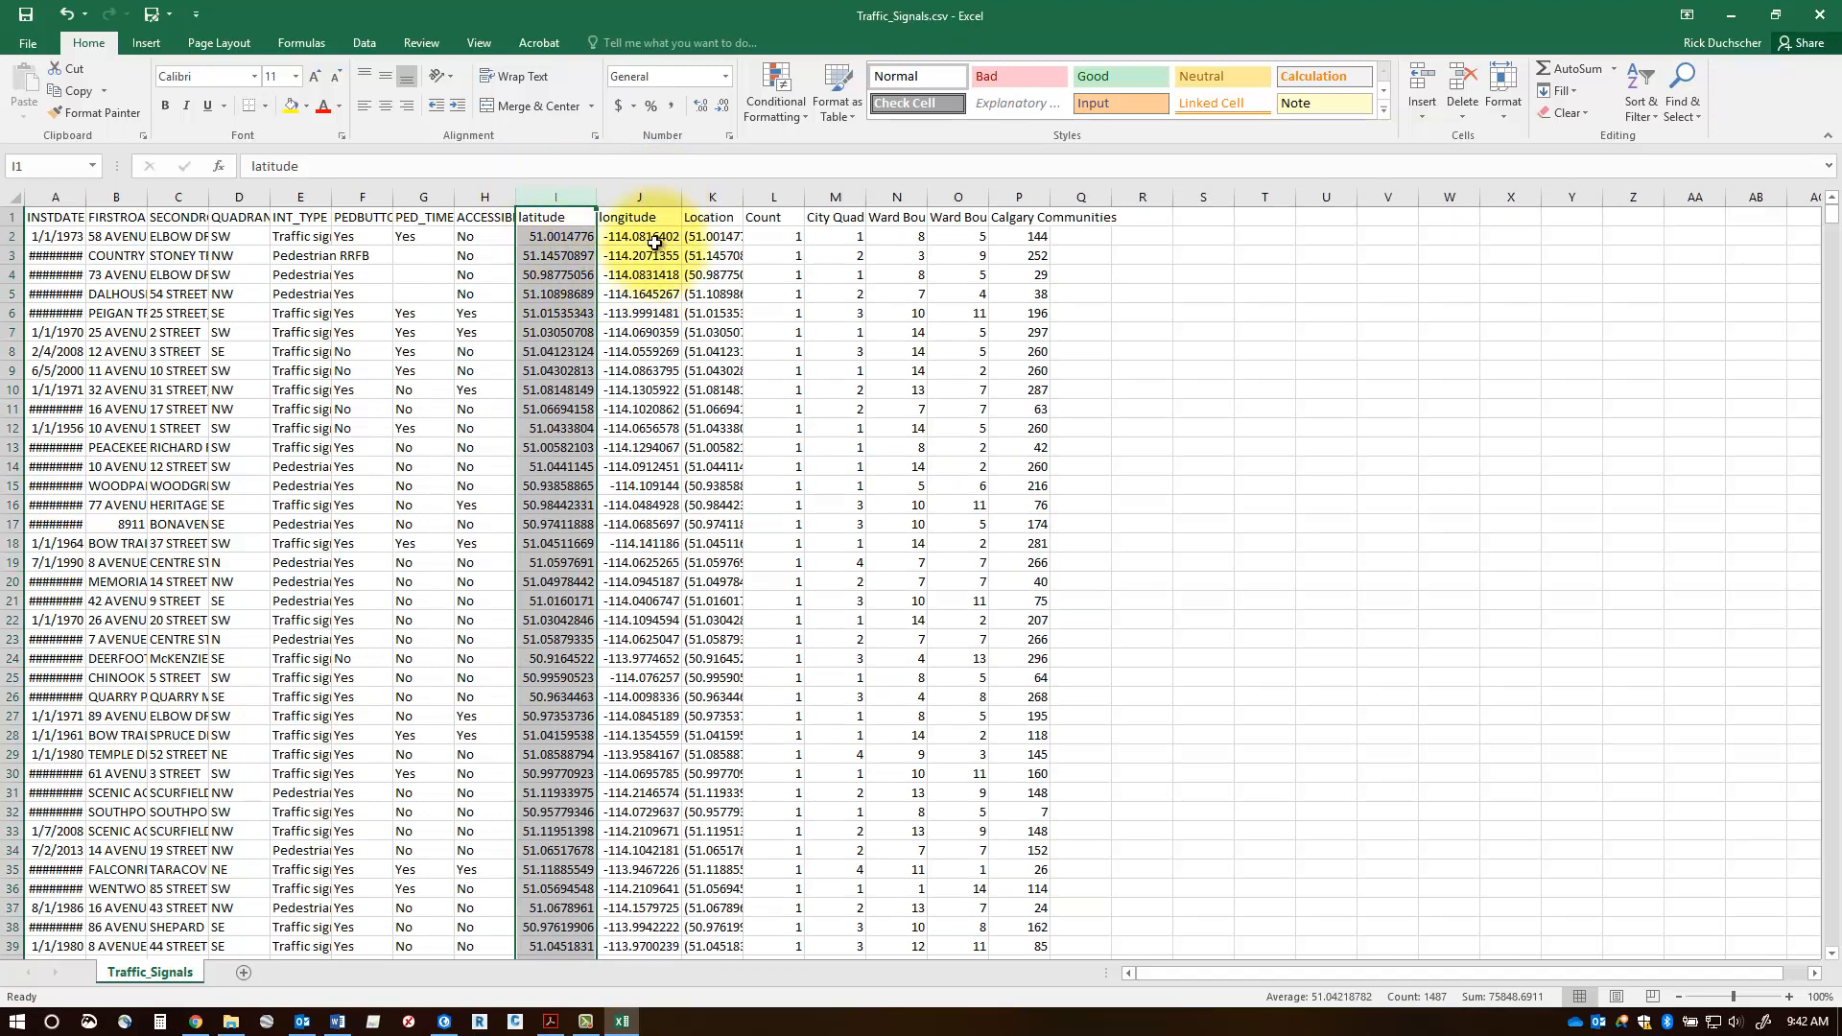
pyautogui.click(556, 236)
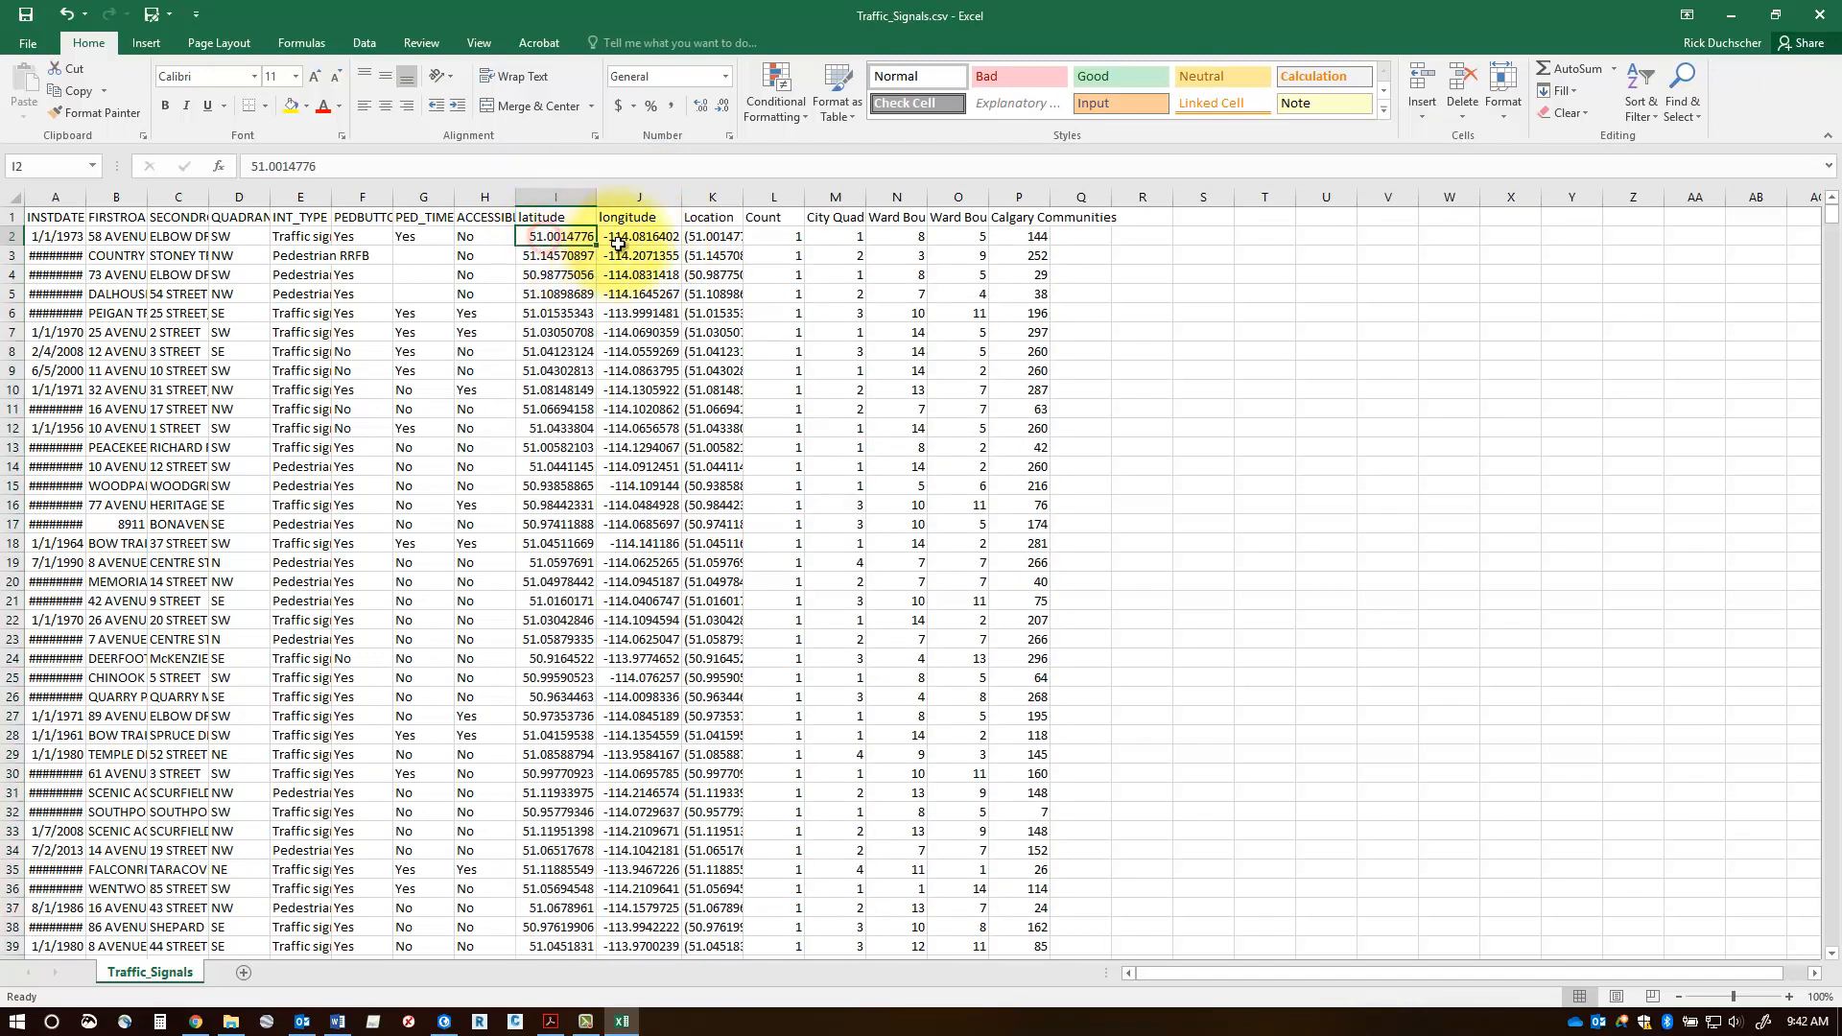
pyautogui.click(639, 255)
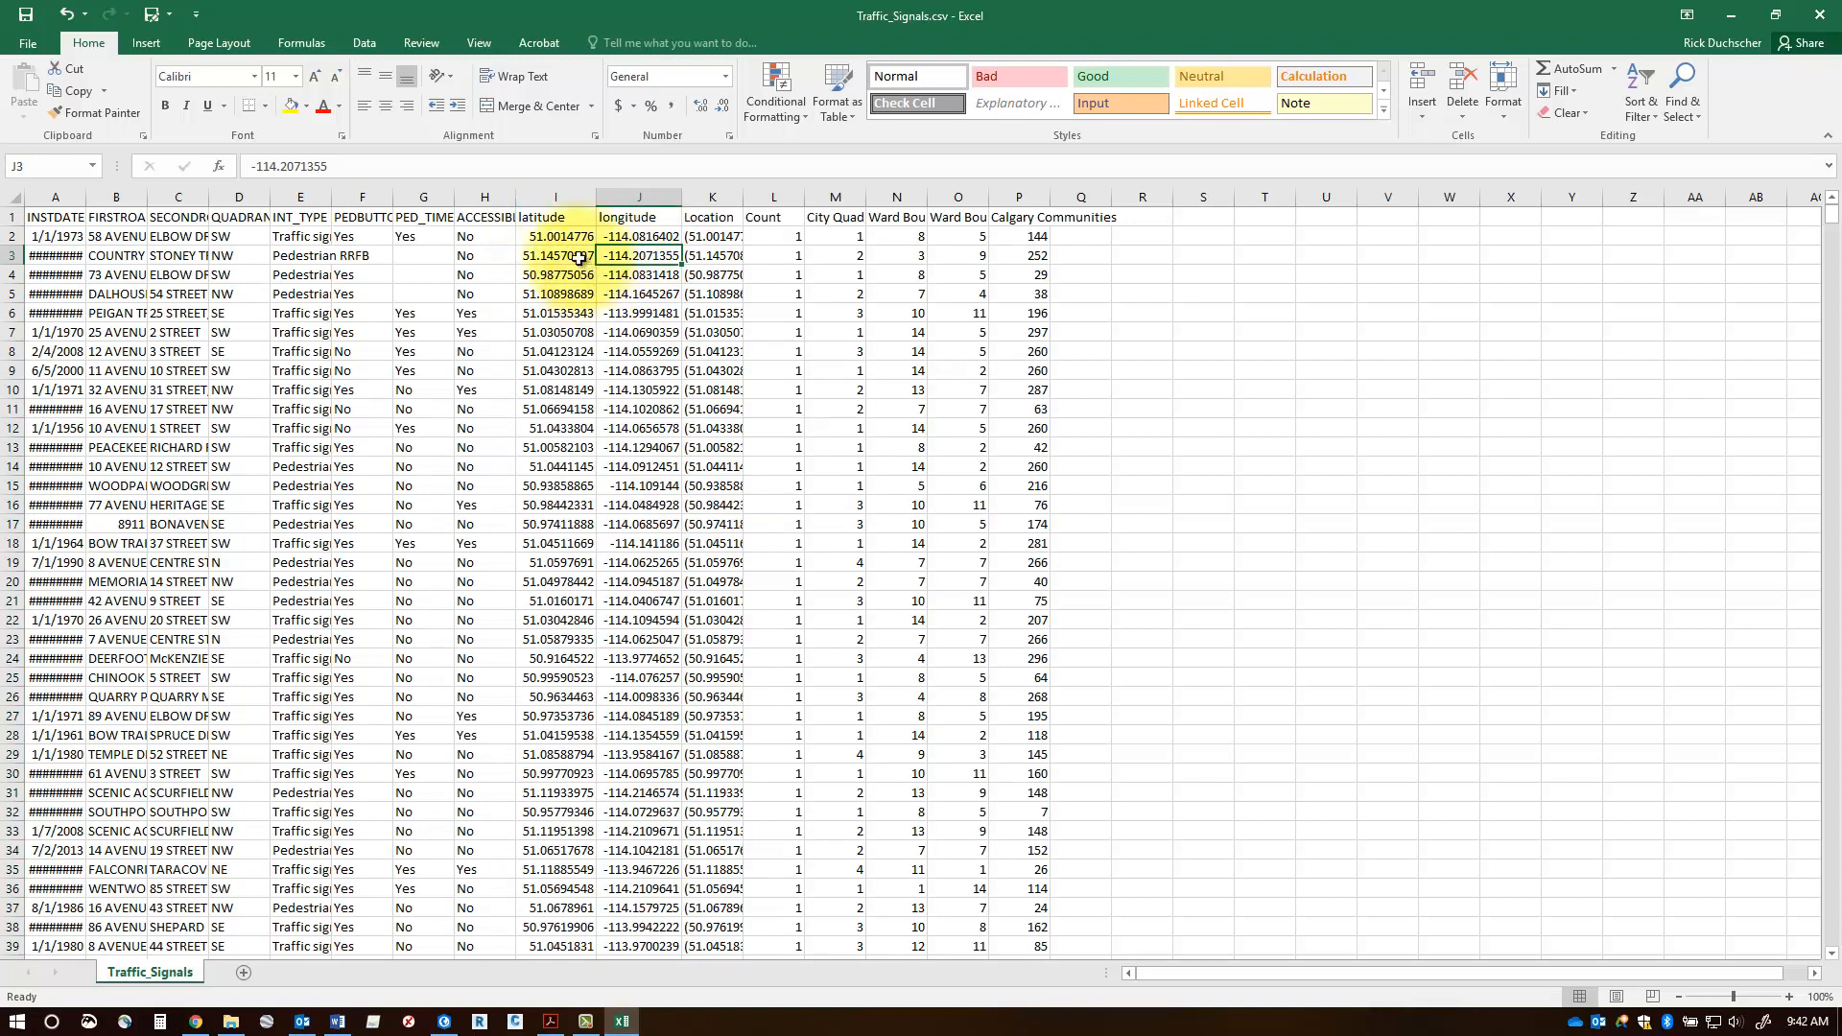
# Close Traffic_Signals.csv without saving and return to ArcGIS Pro
pyautogui.click(641, 217)
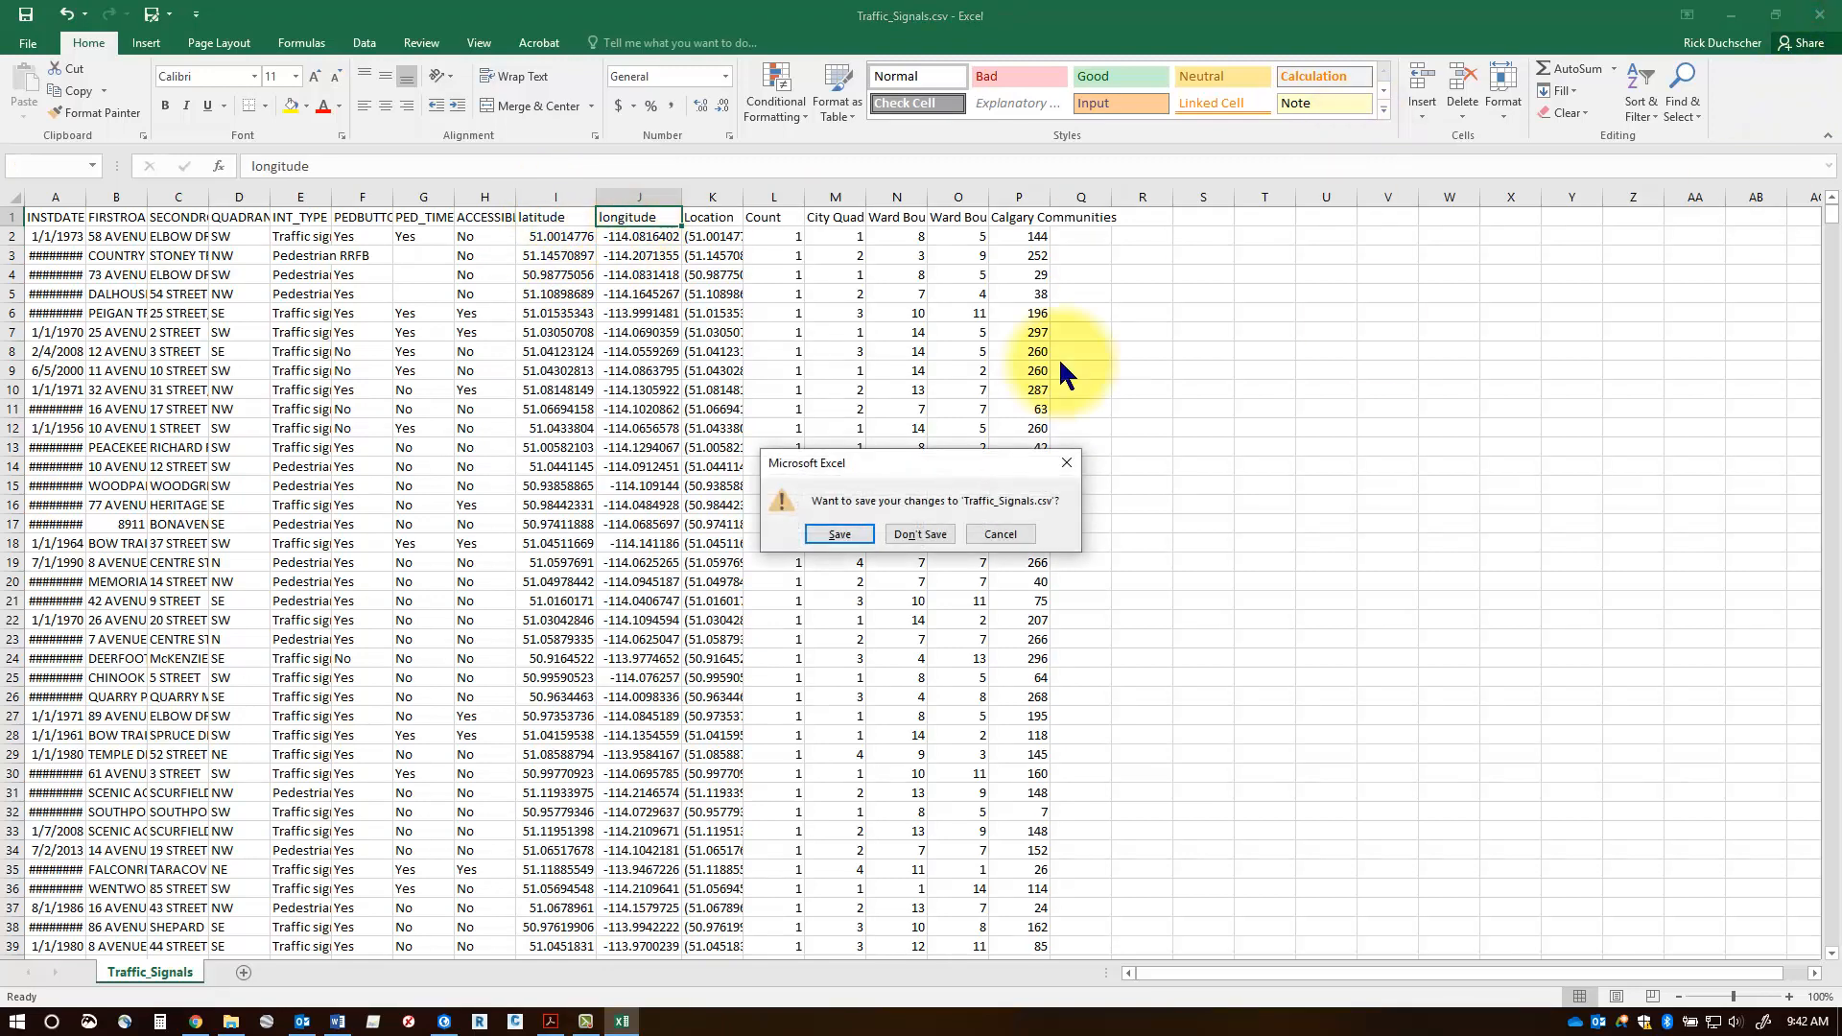
pyautogui.click(919, 536)
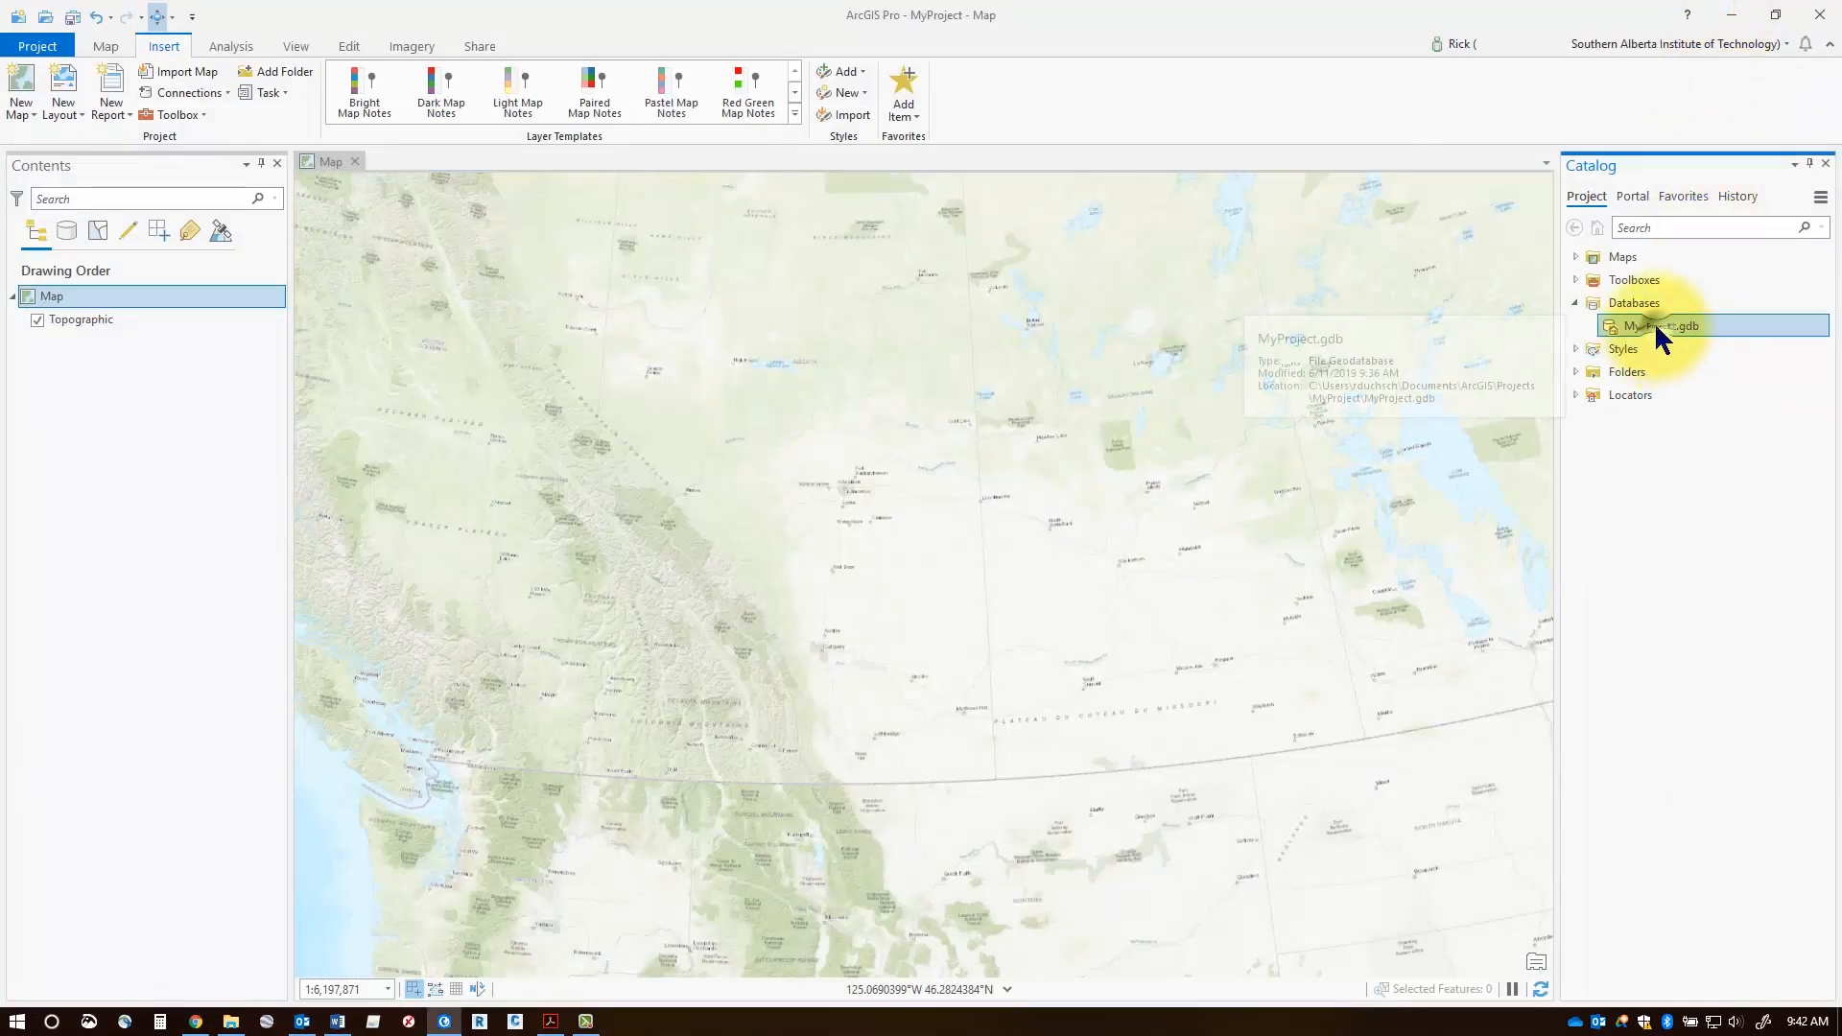
# Import Traffic_Signals.csv into MyProject.gdb as a table named Traffic_Signals and run it
pyautogui.rightClick(1650, 326)
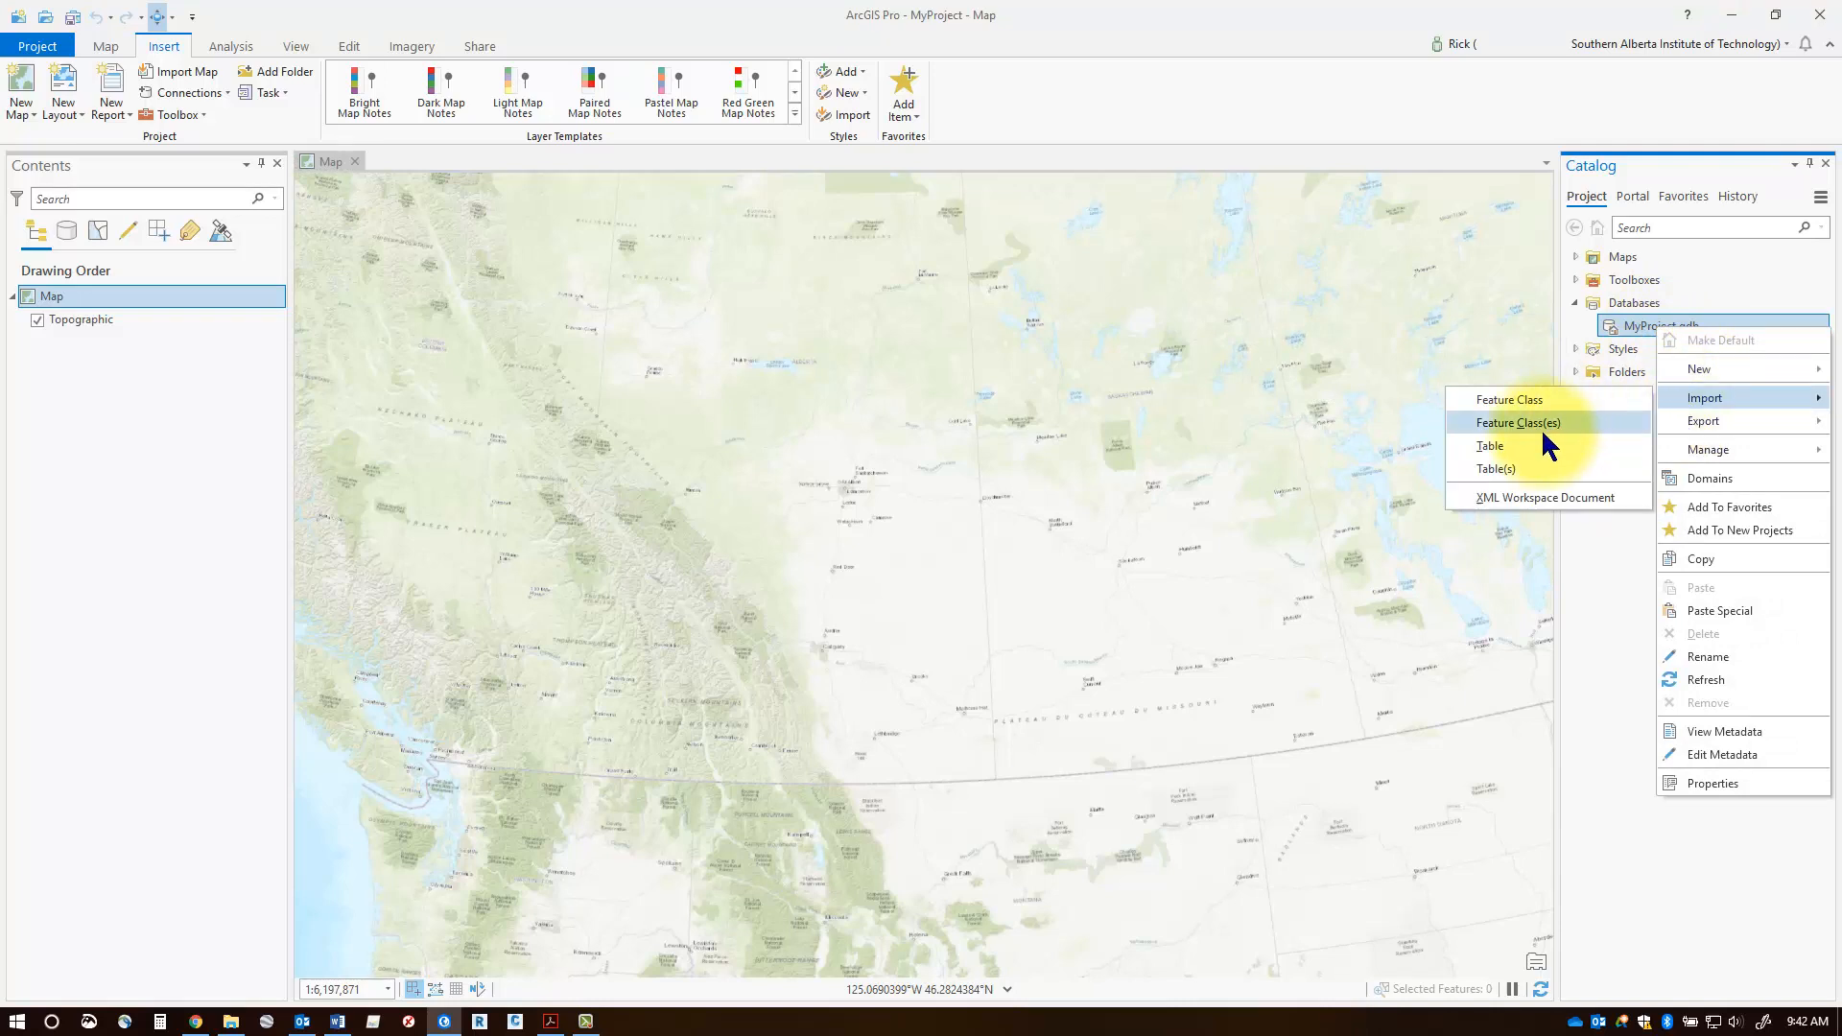
pyautogui.moveTo(1489, 447)
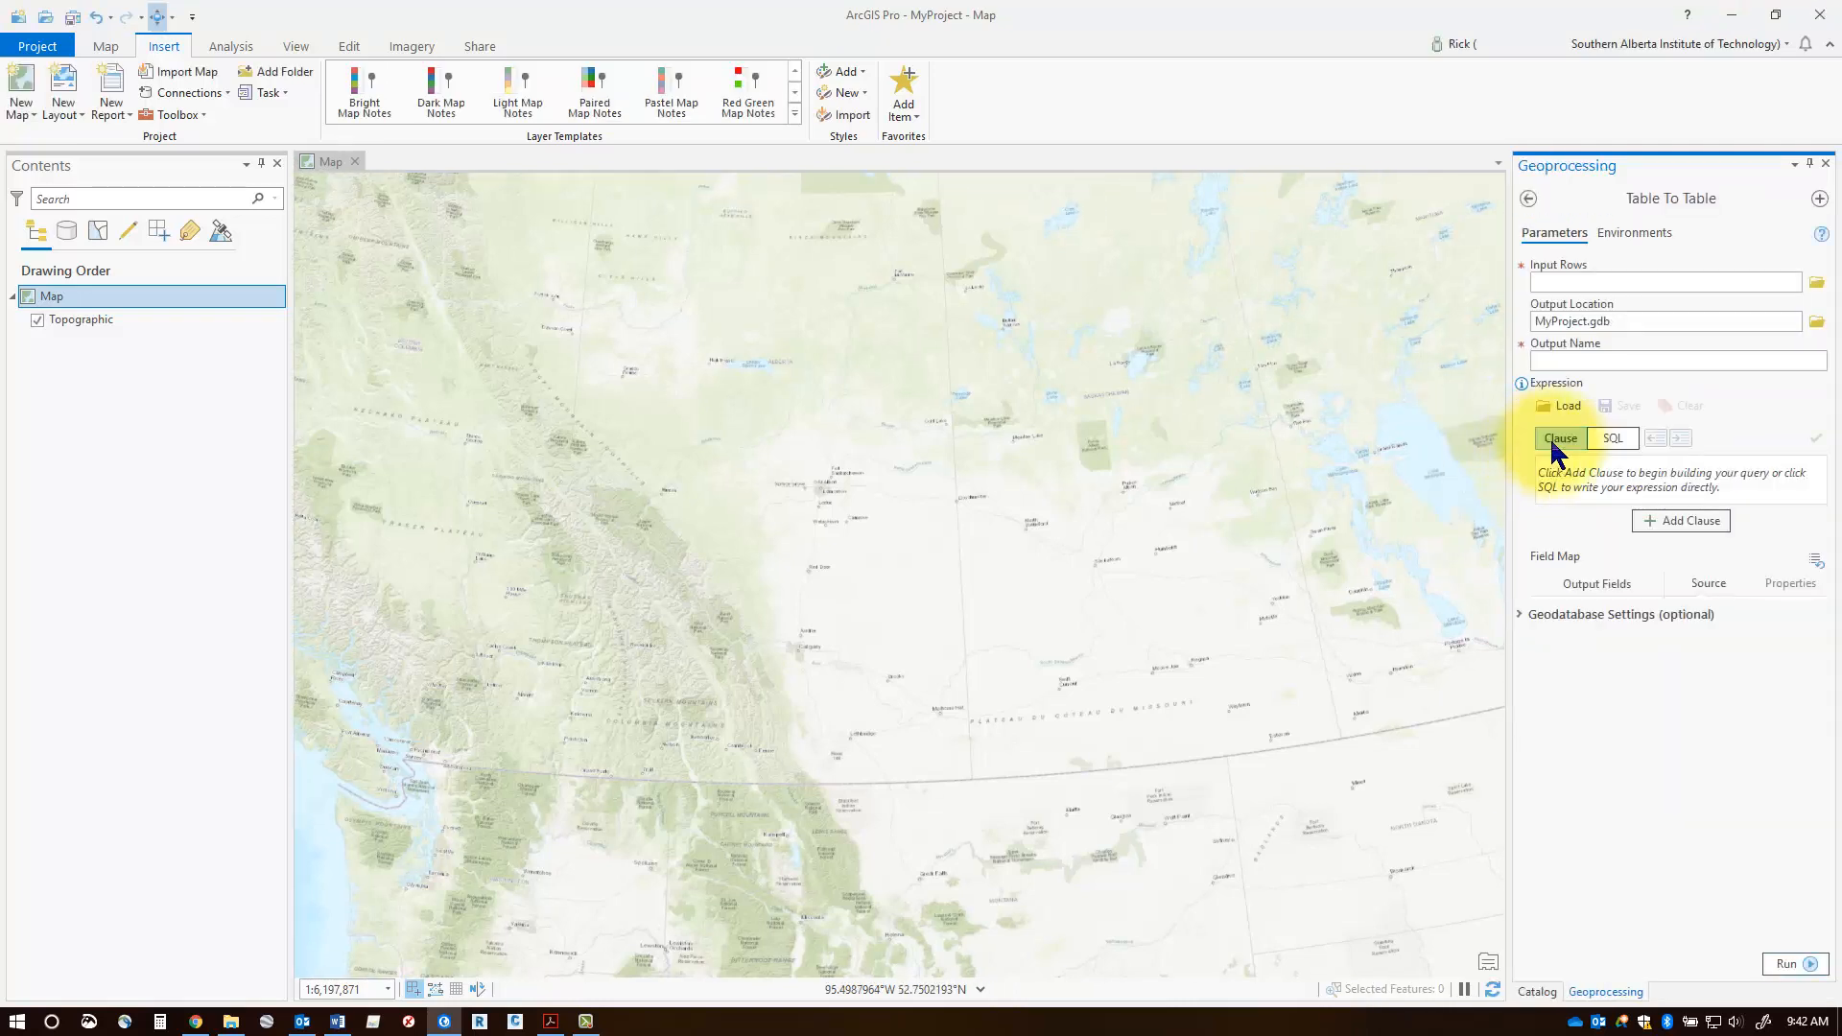
pyautogui.click(1818, 280)
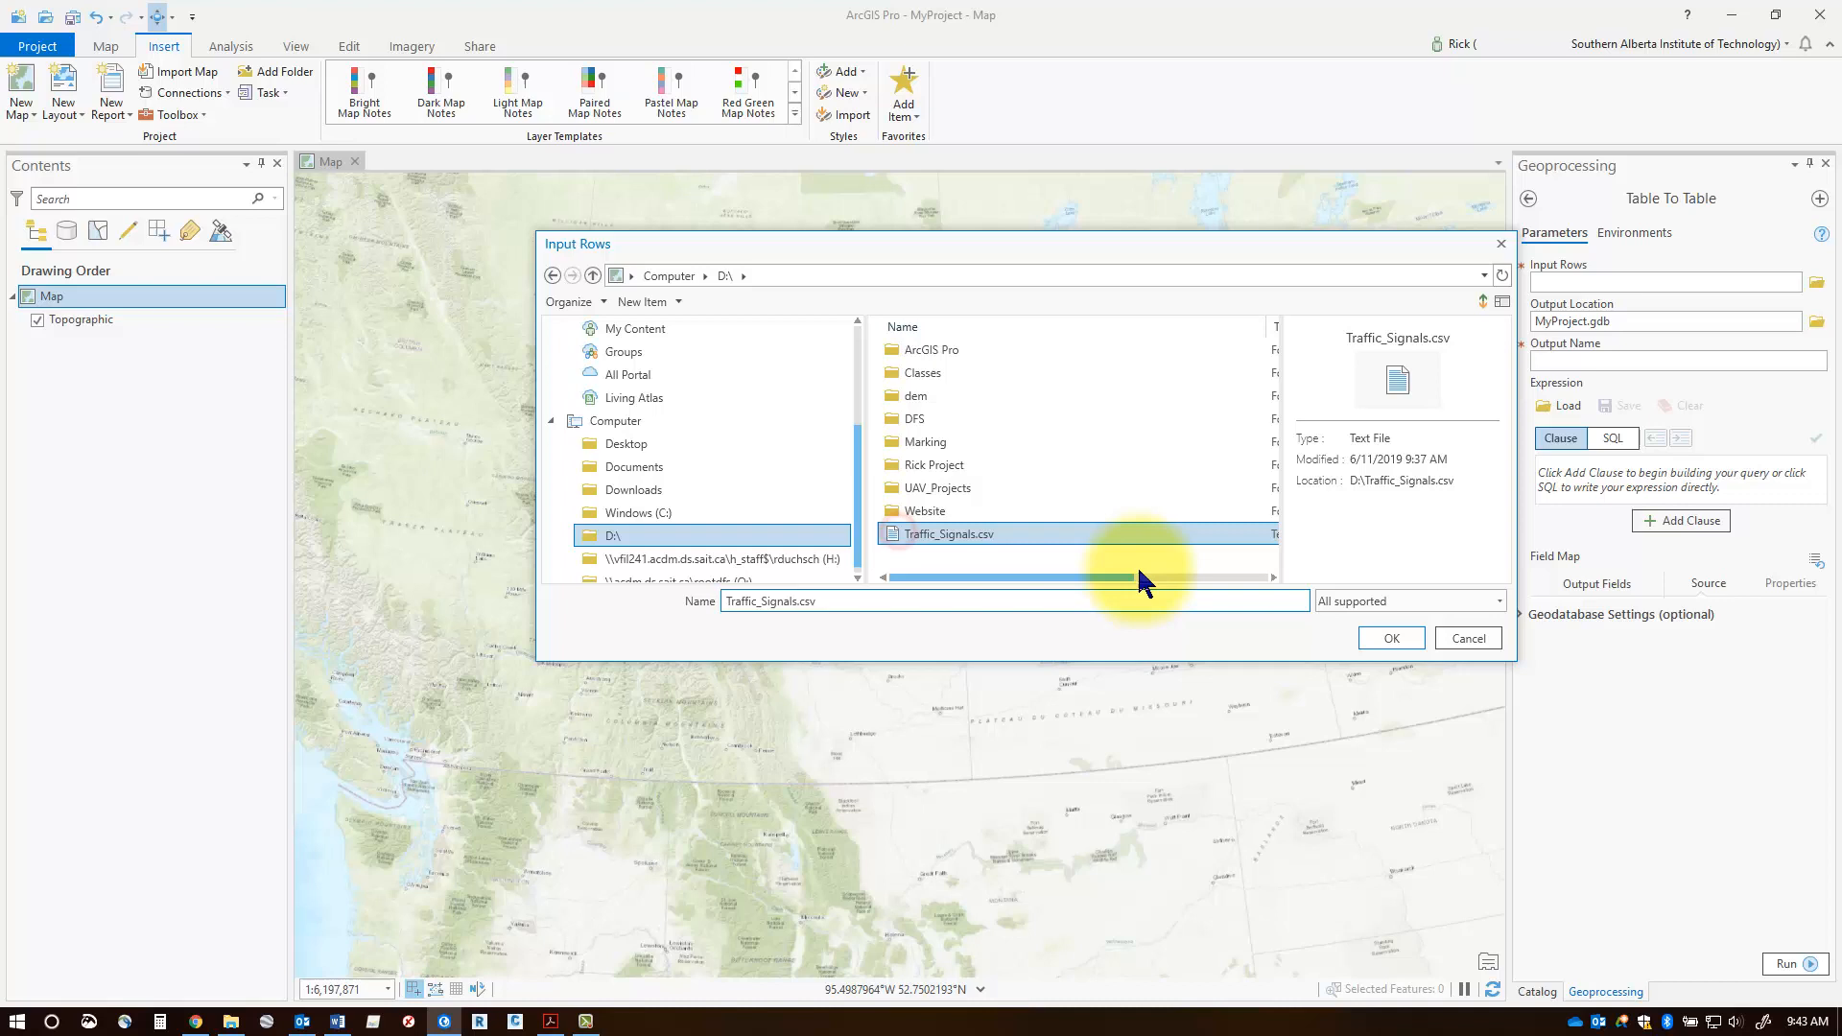
pyautogui.click(1390, 637)
pyautogui.write('Tr')
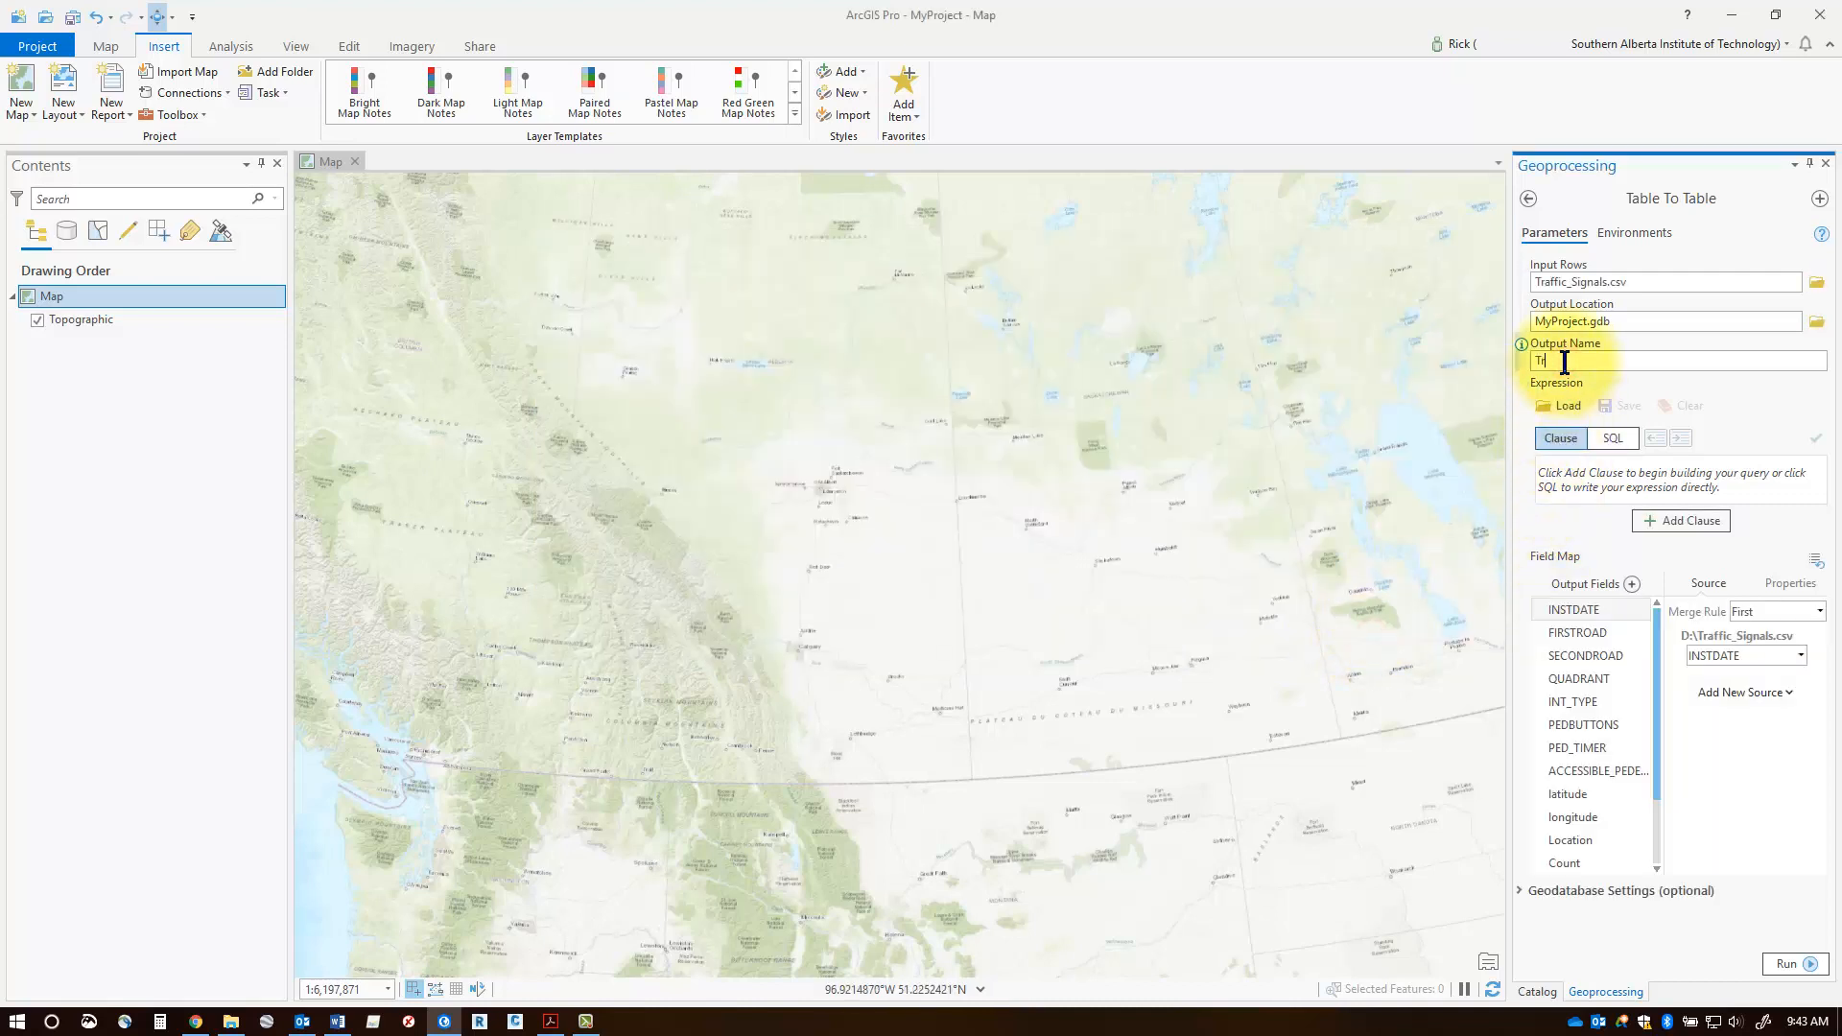
pyautogui.write('affic_Signals')
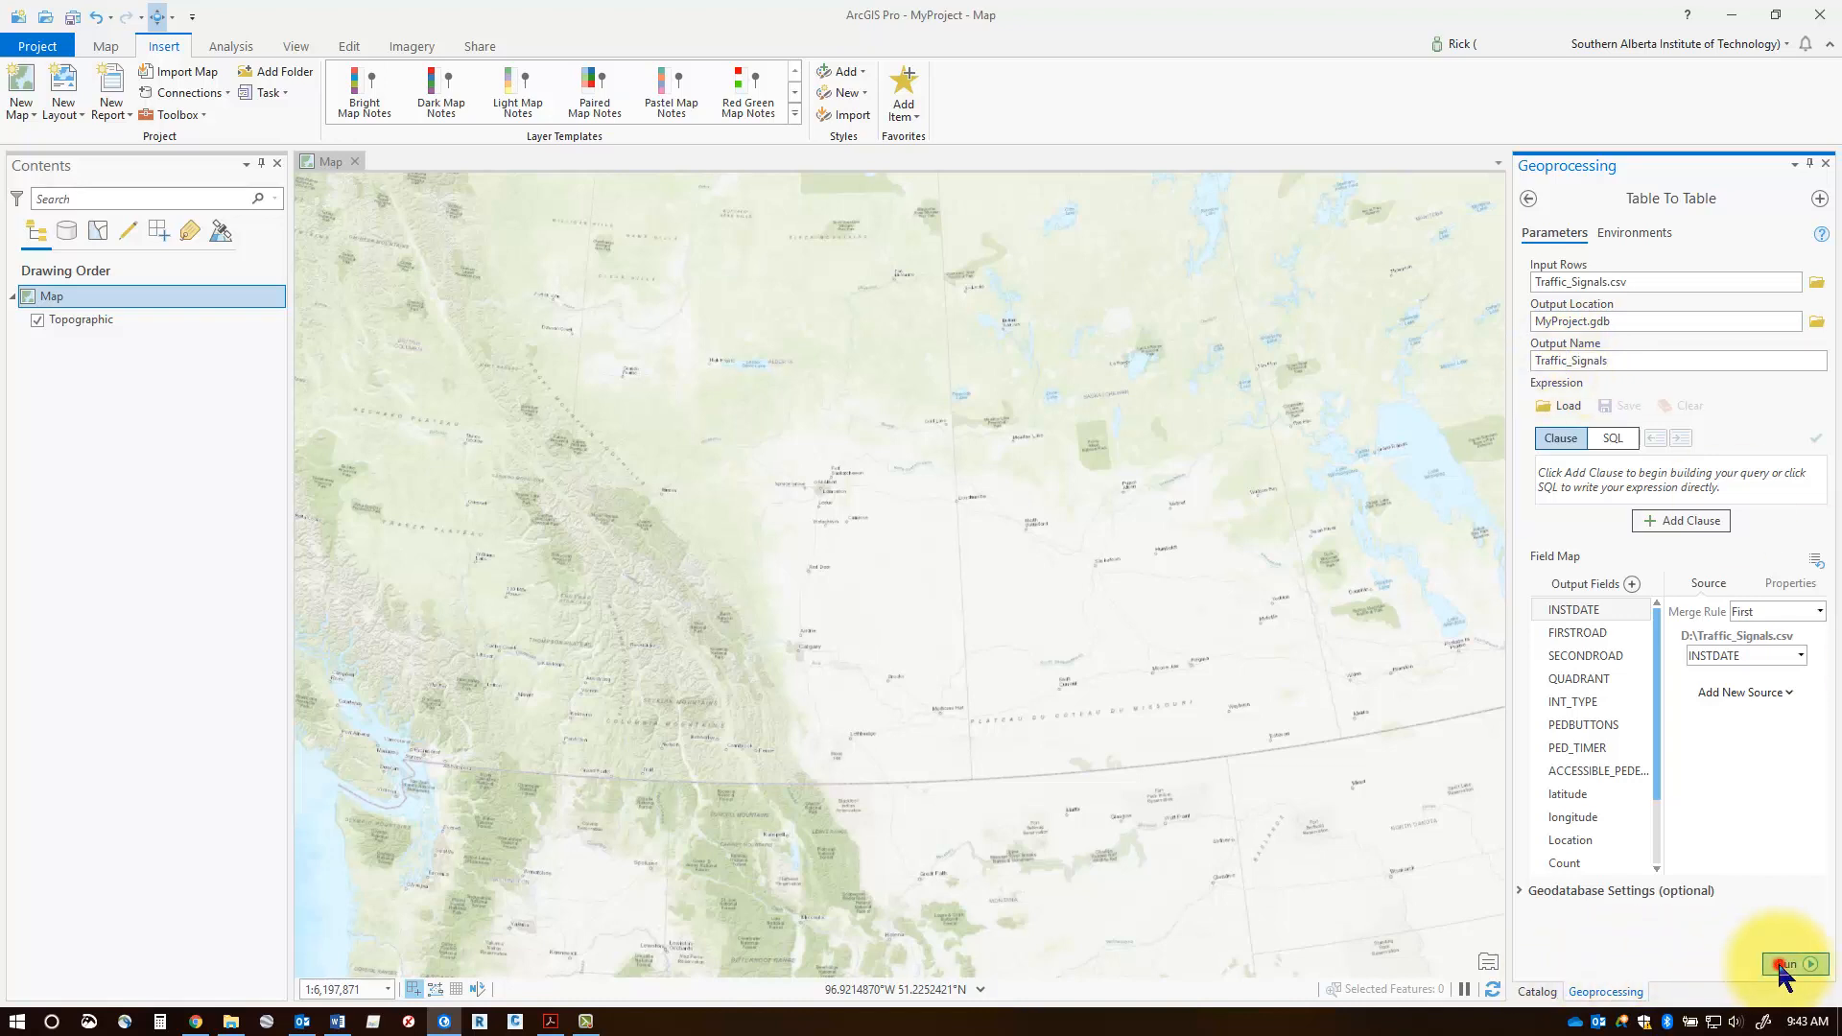
pyautogui.click(1787, 964)
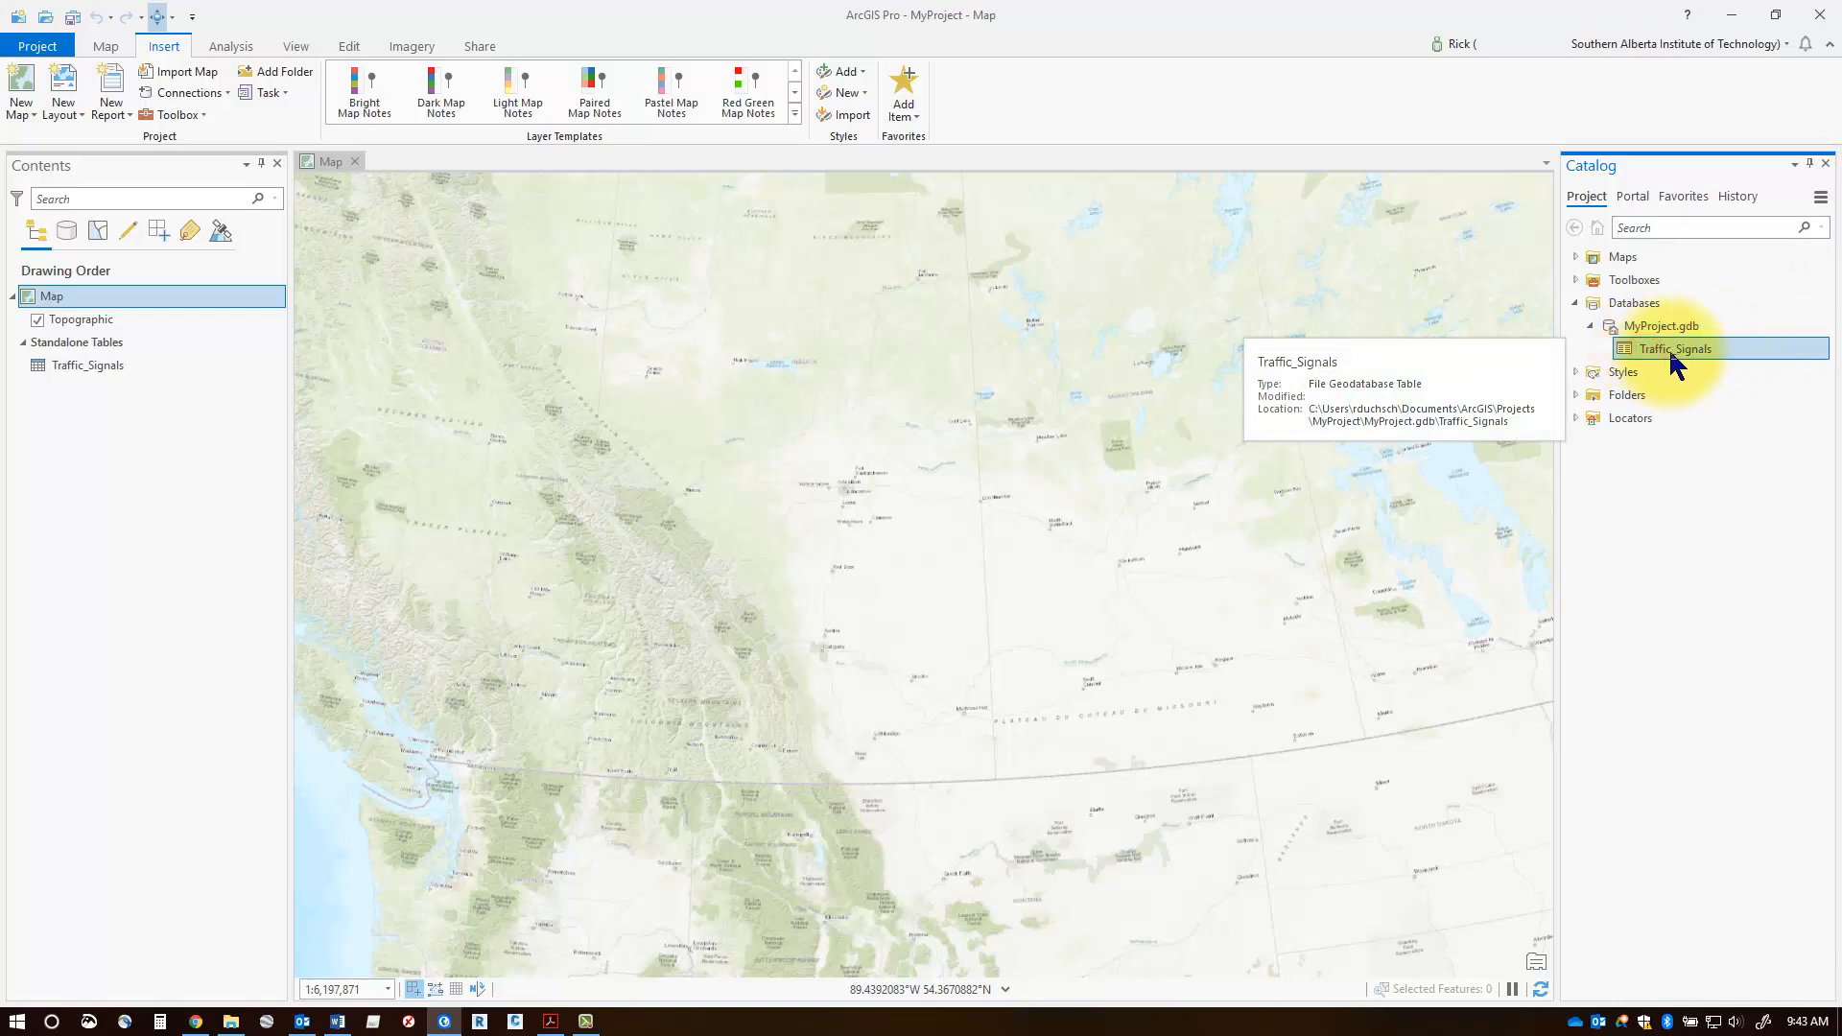
# Review the Traffic_Signals table's properties and select it under Standalone Tables in Contents
pyautogui.rightClick(1674, 349)
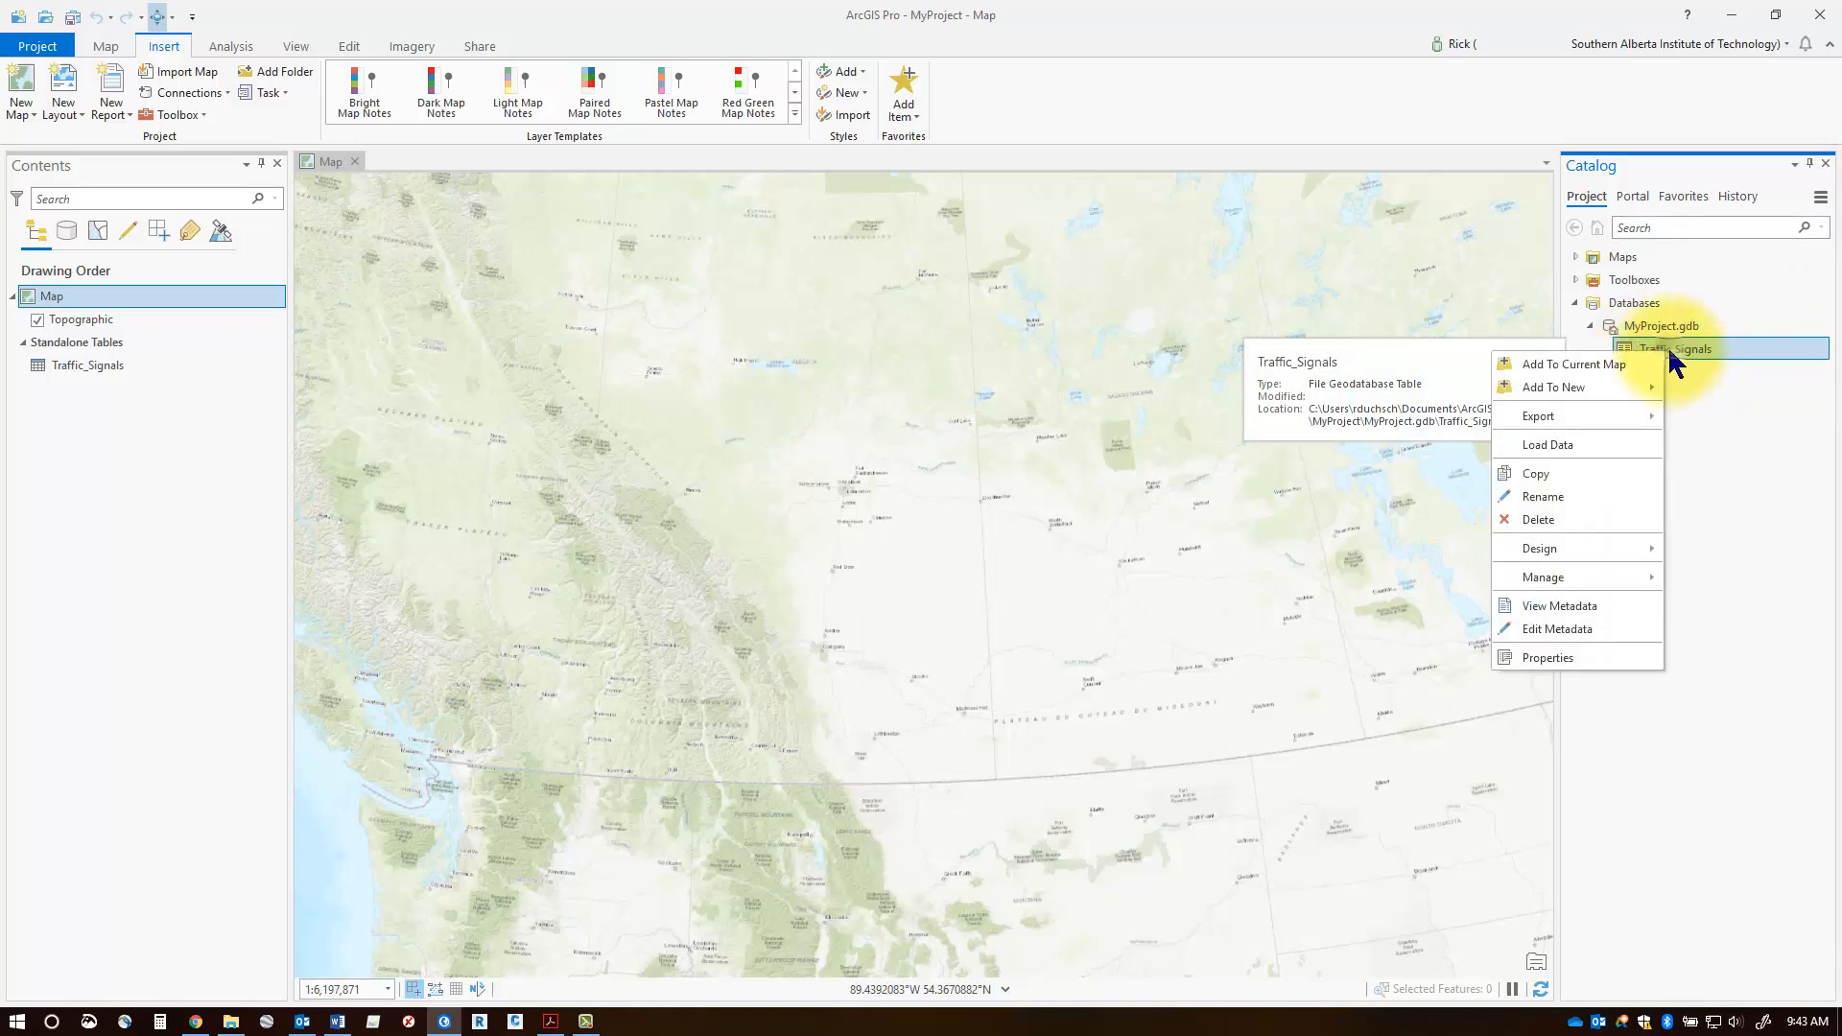
pyautogui.moveTo(1547, 659)
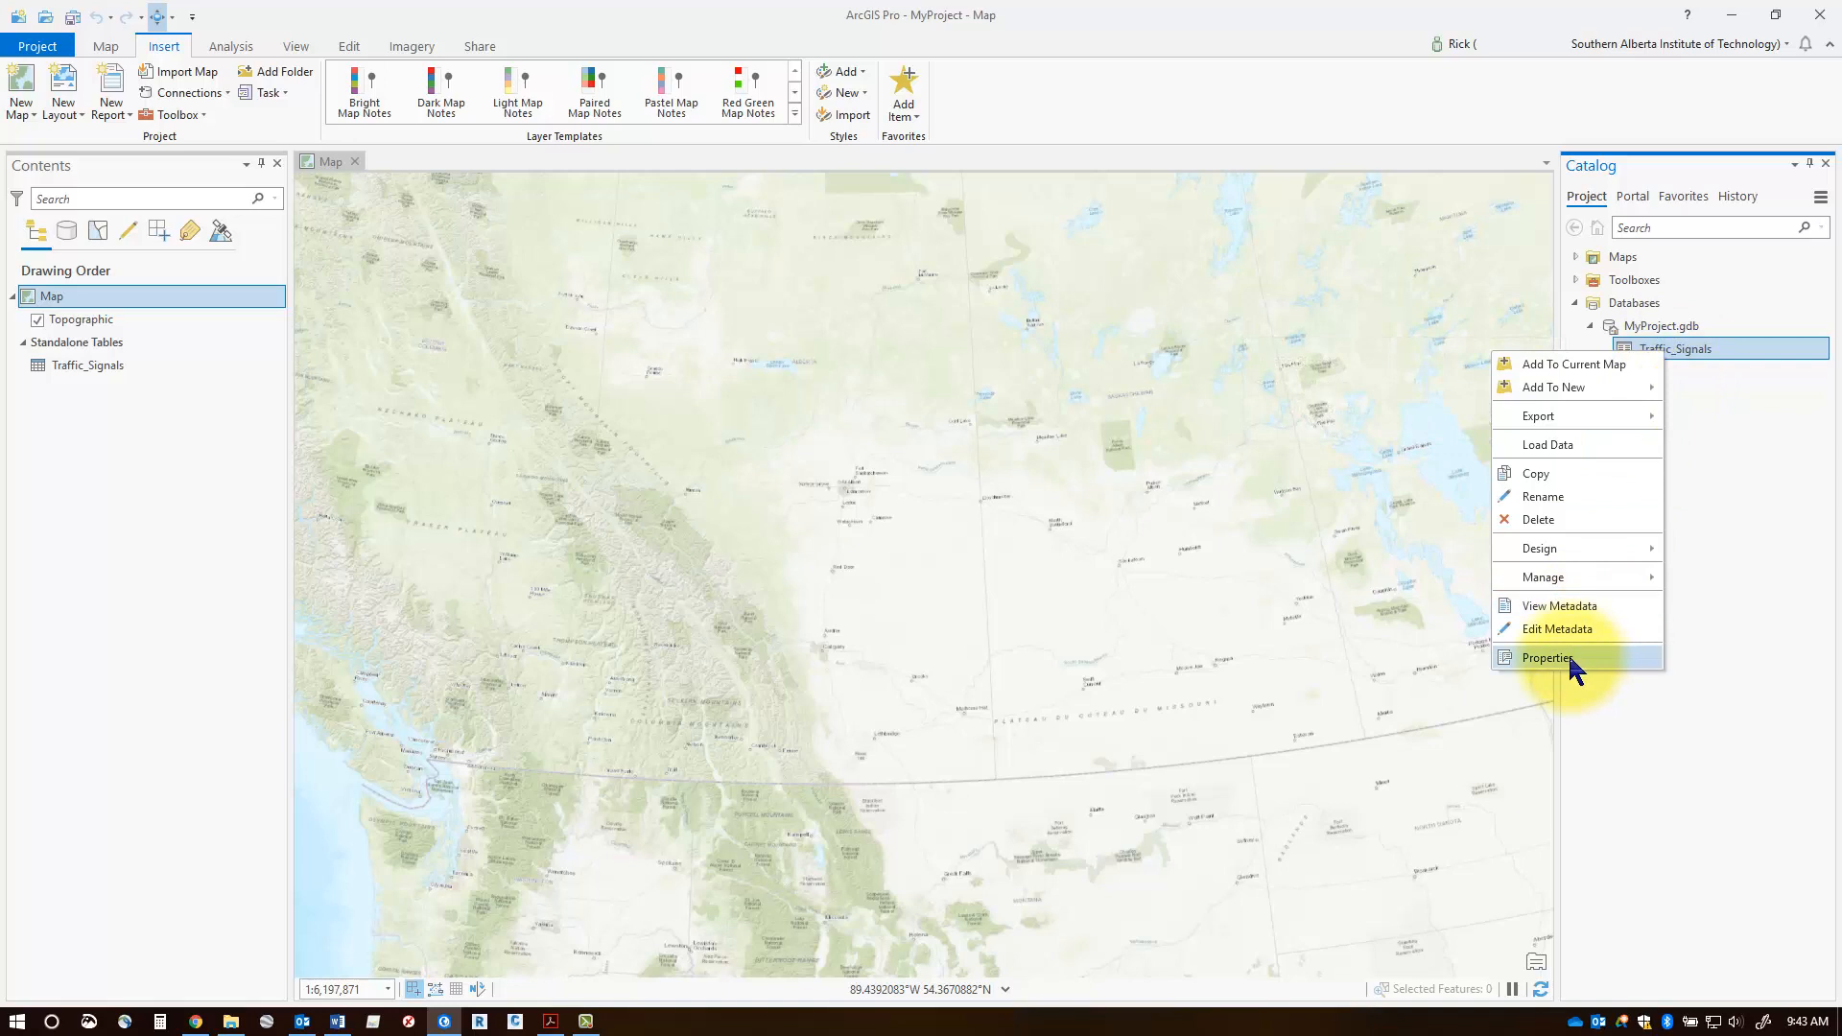
pyautogui.click(1547, 658)
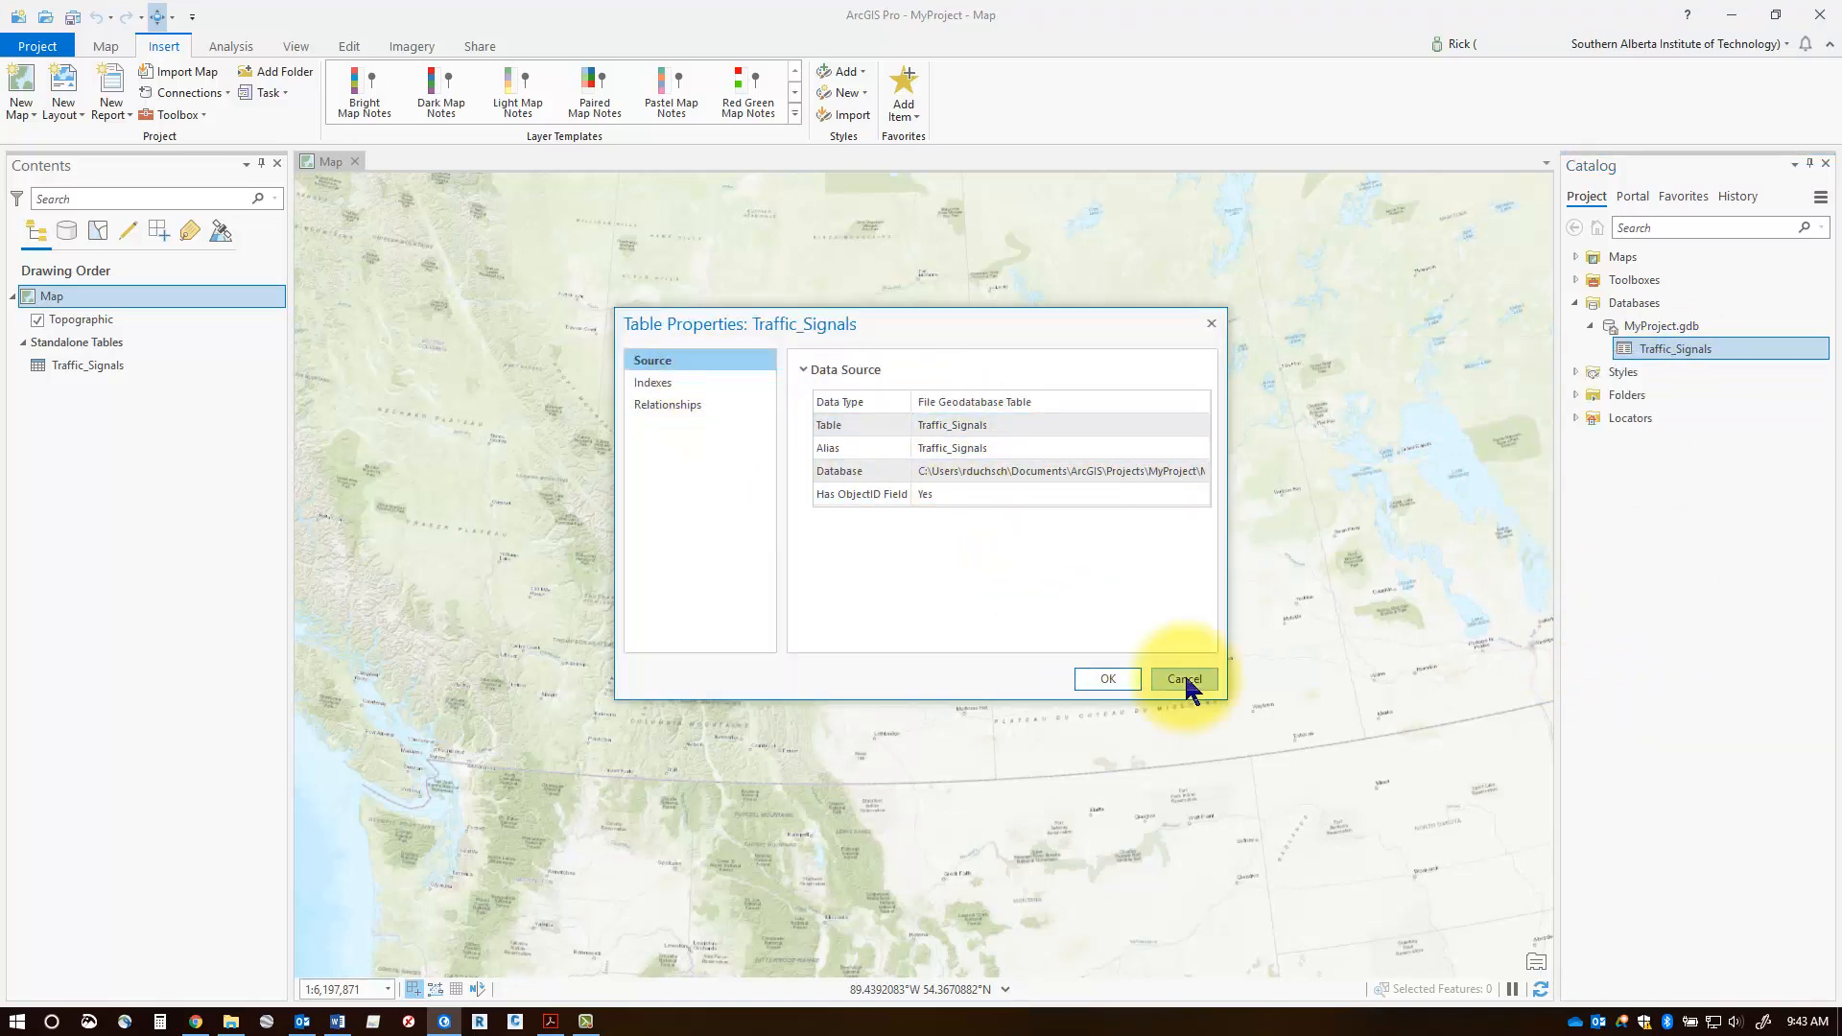
pyautogui.click(1182, 680)
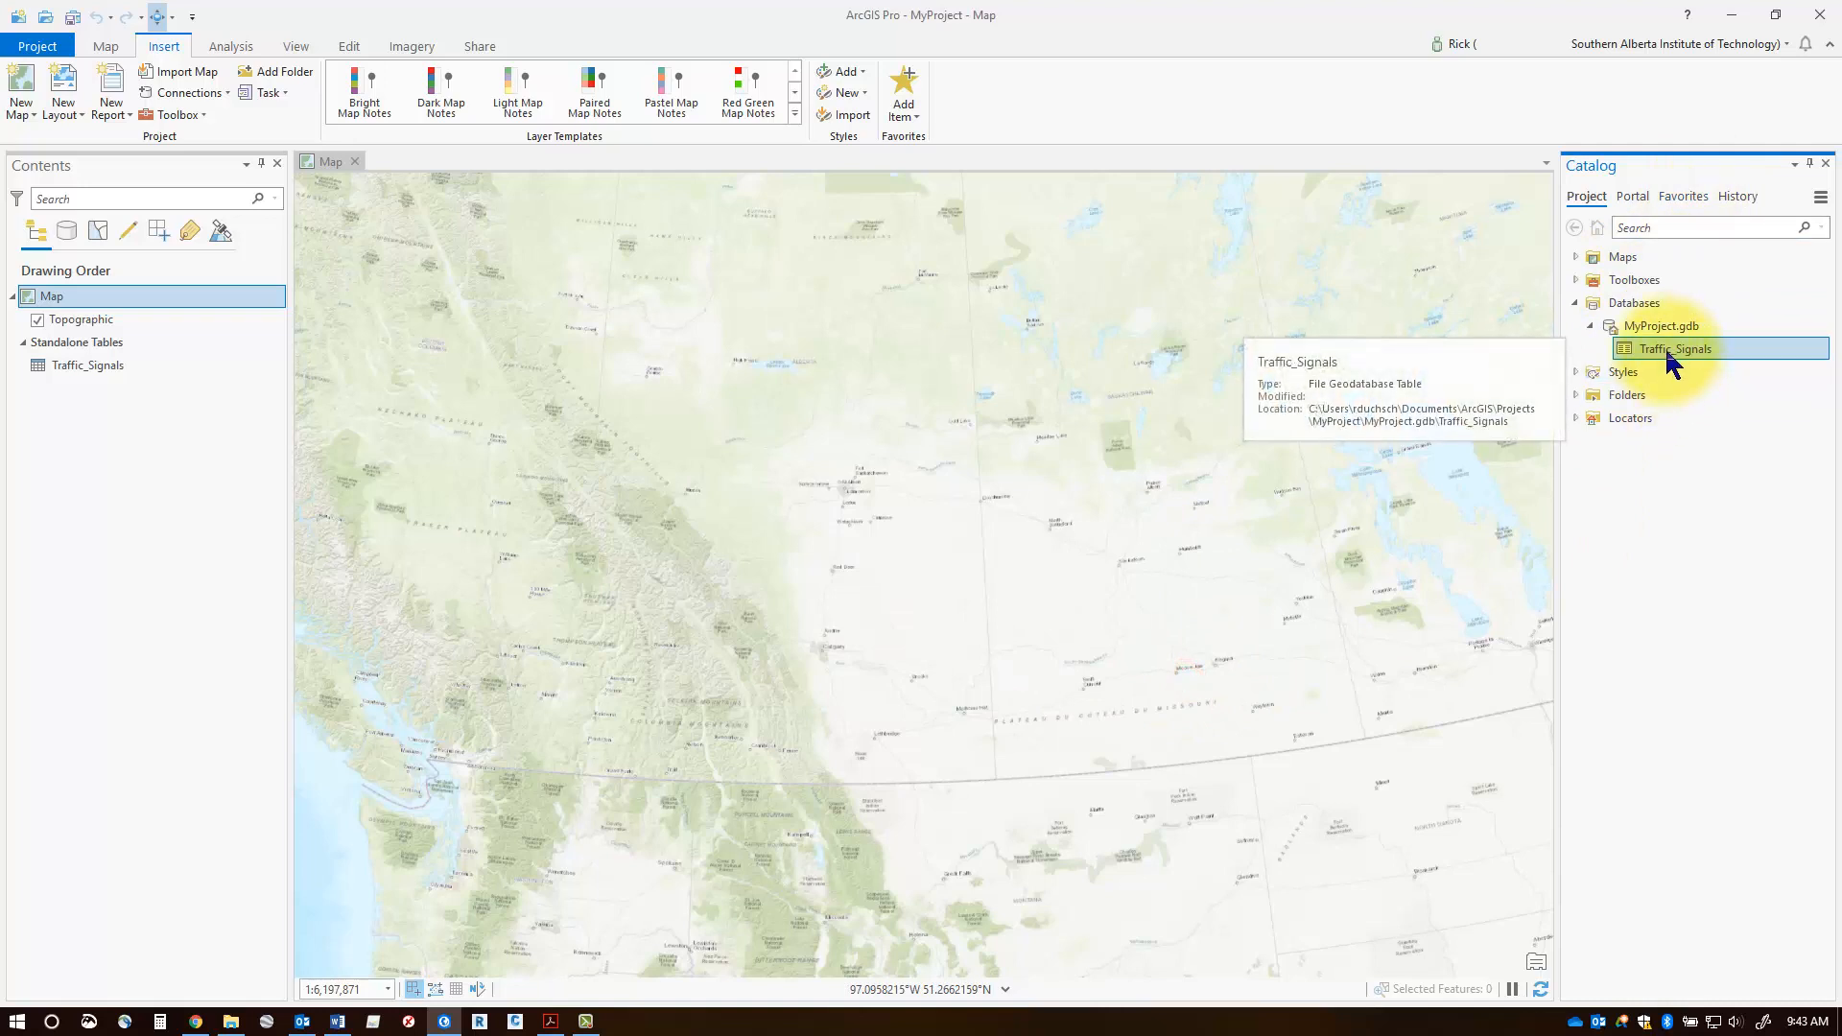
pyautogui.moveTo(66, 558)
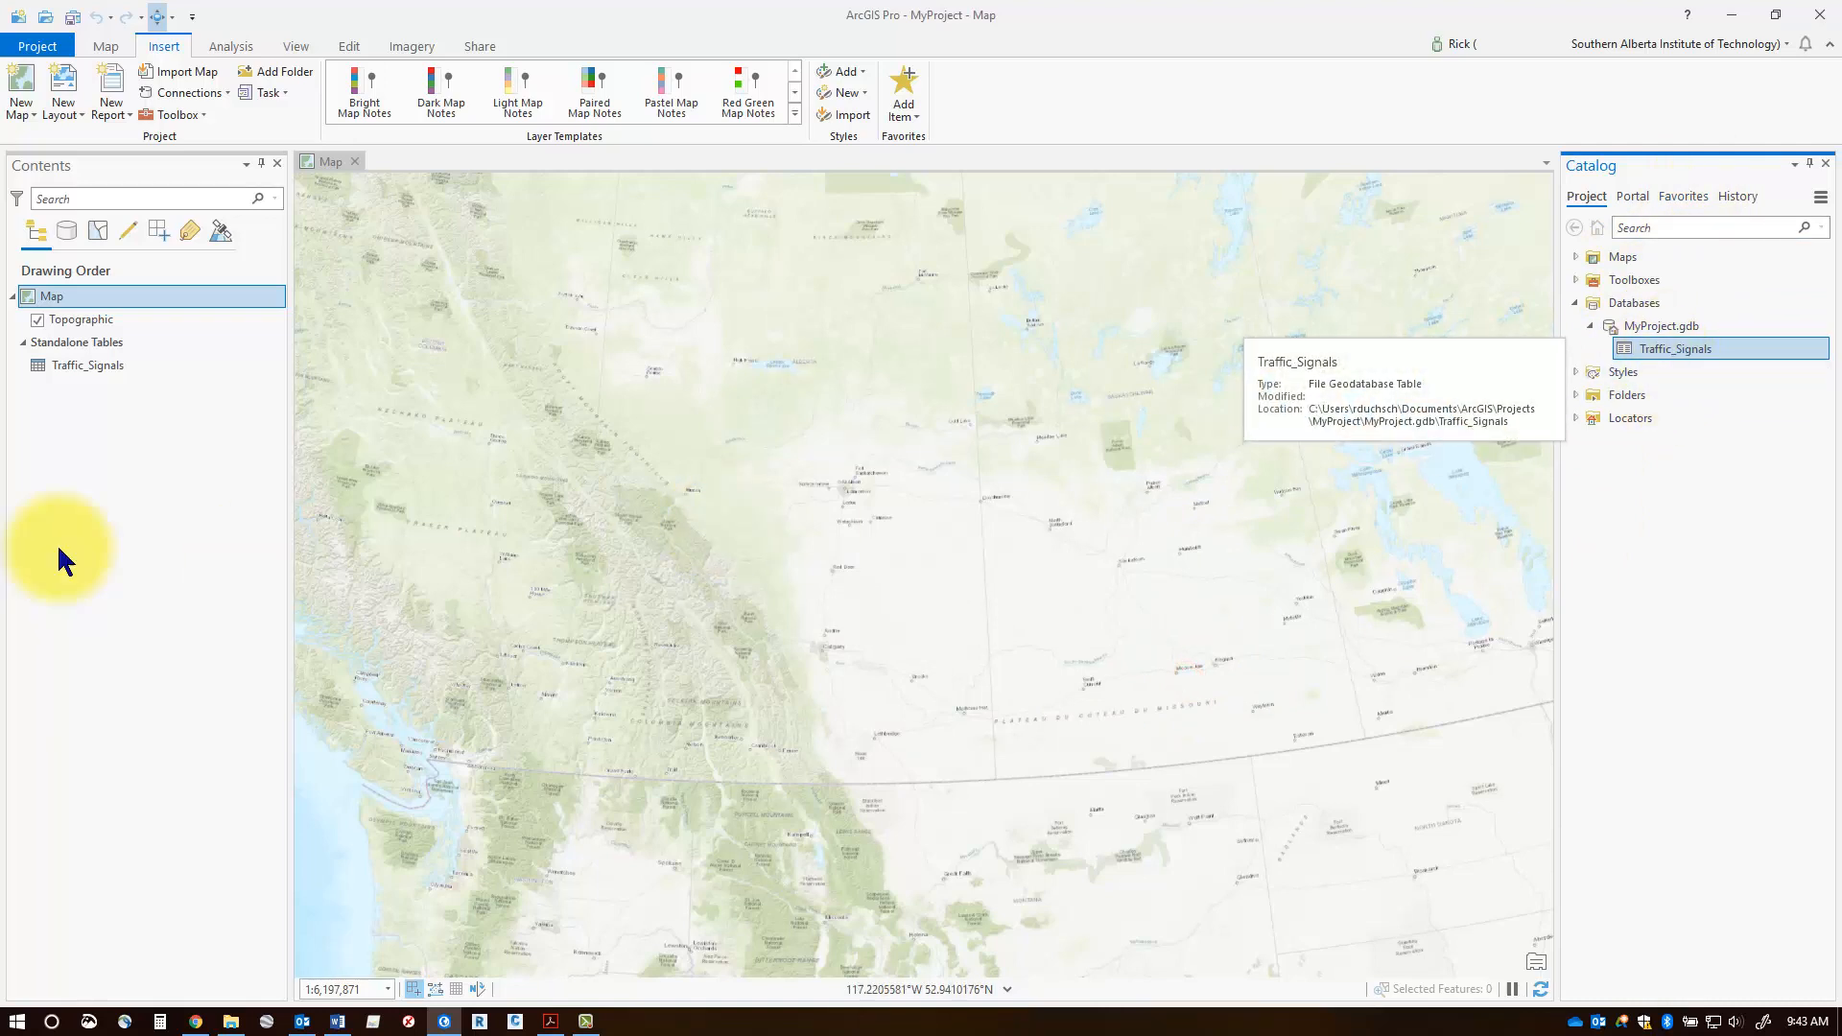
pyautogui.click(87, 364)
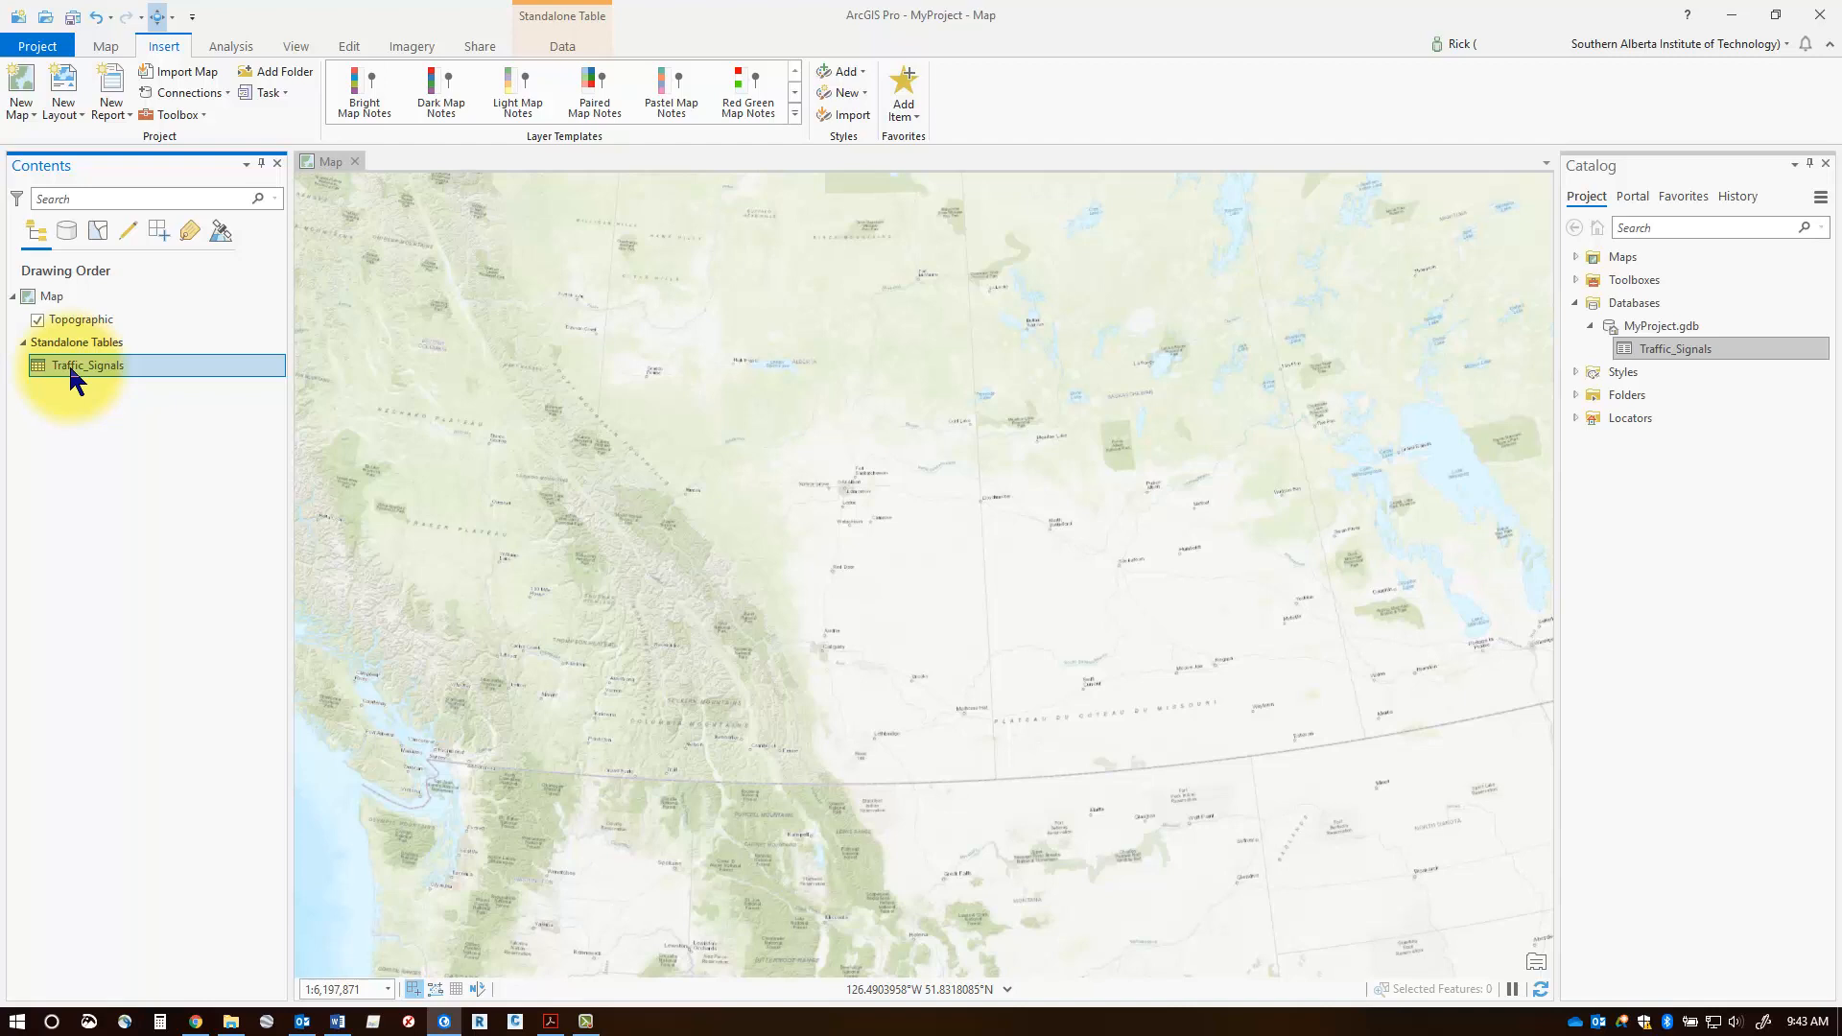
# Start Display XY Data for Traffic_Signals with output Traffic_Signals_Point, longitude/latitude and GCS_WGS_1984
pyautogui.rightClick(86, 365)
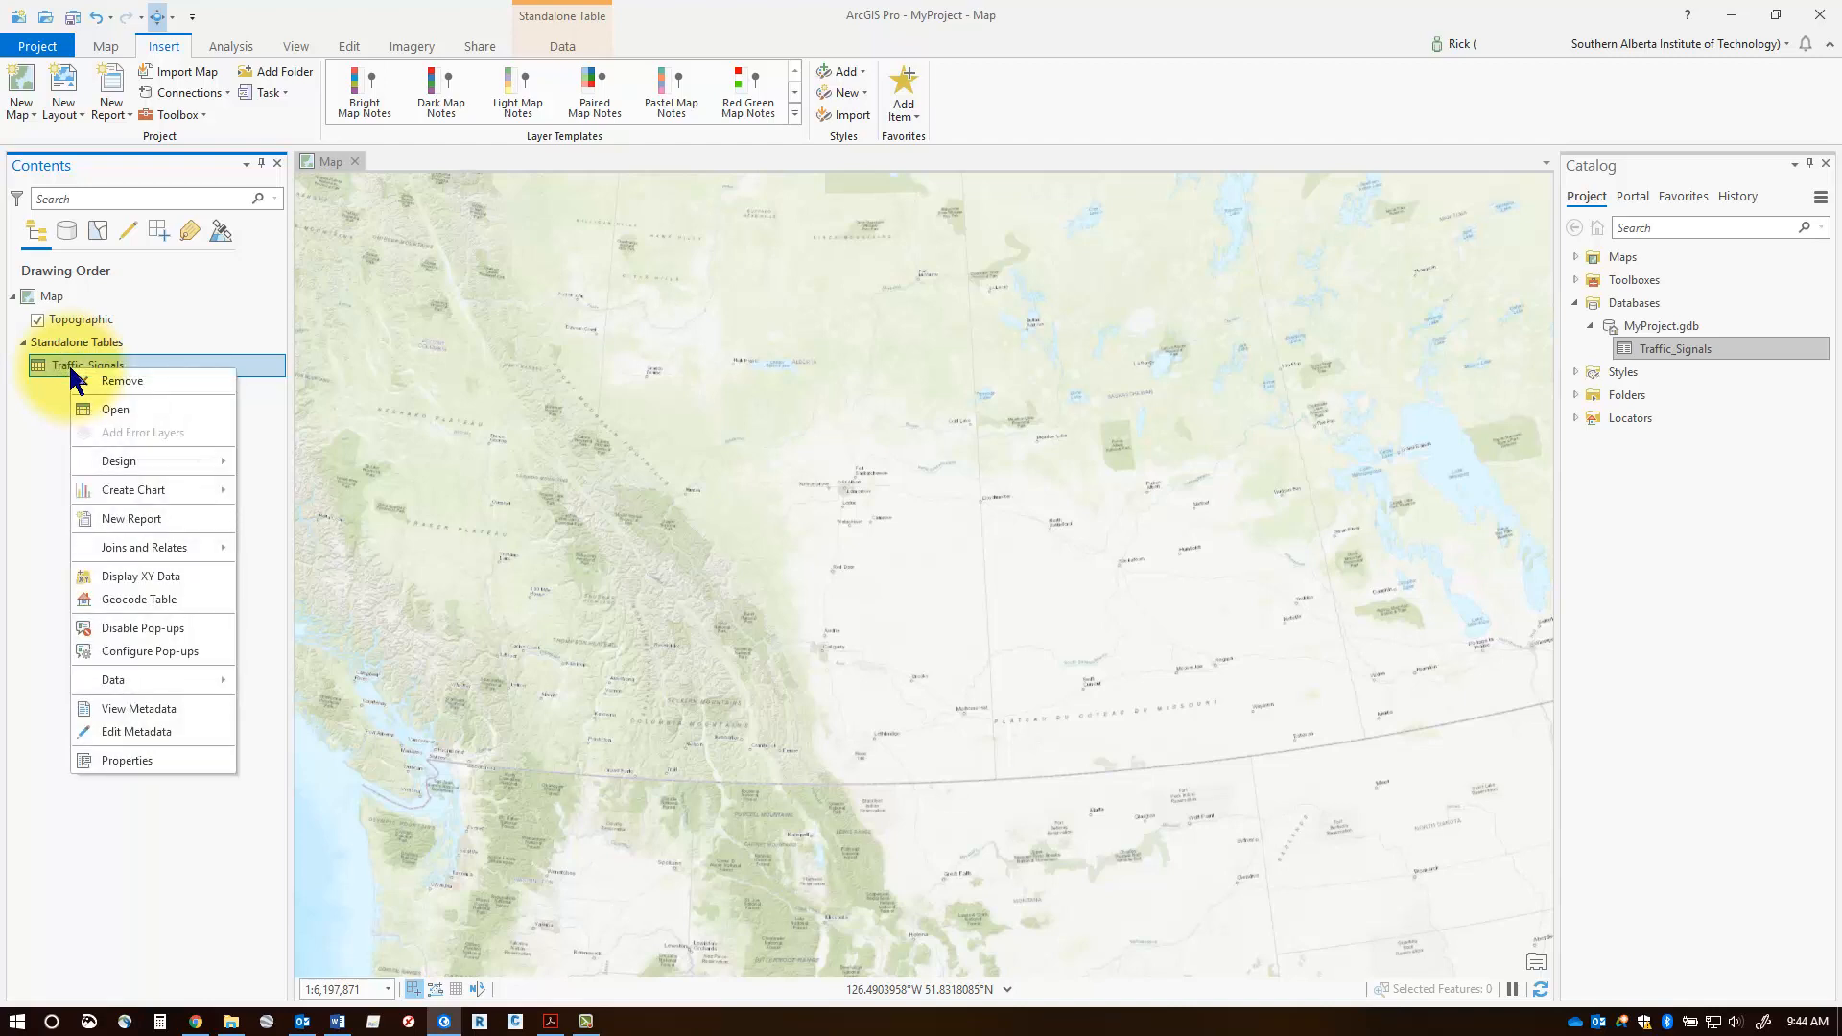
pyautogui.moveTo(140, 575)
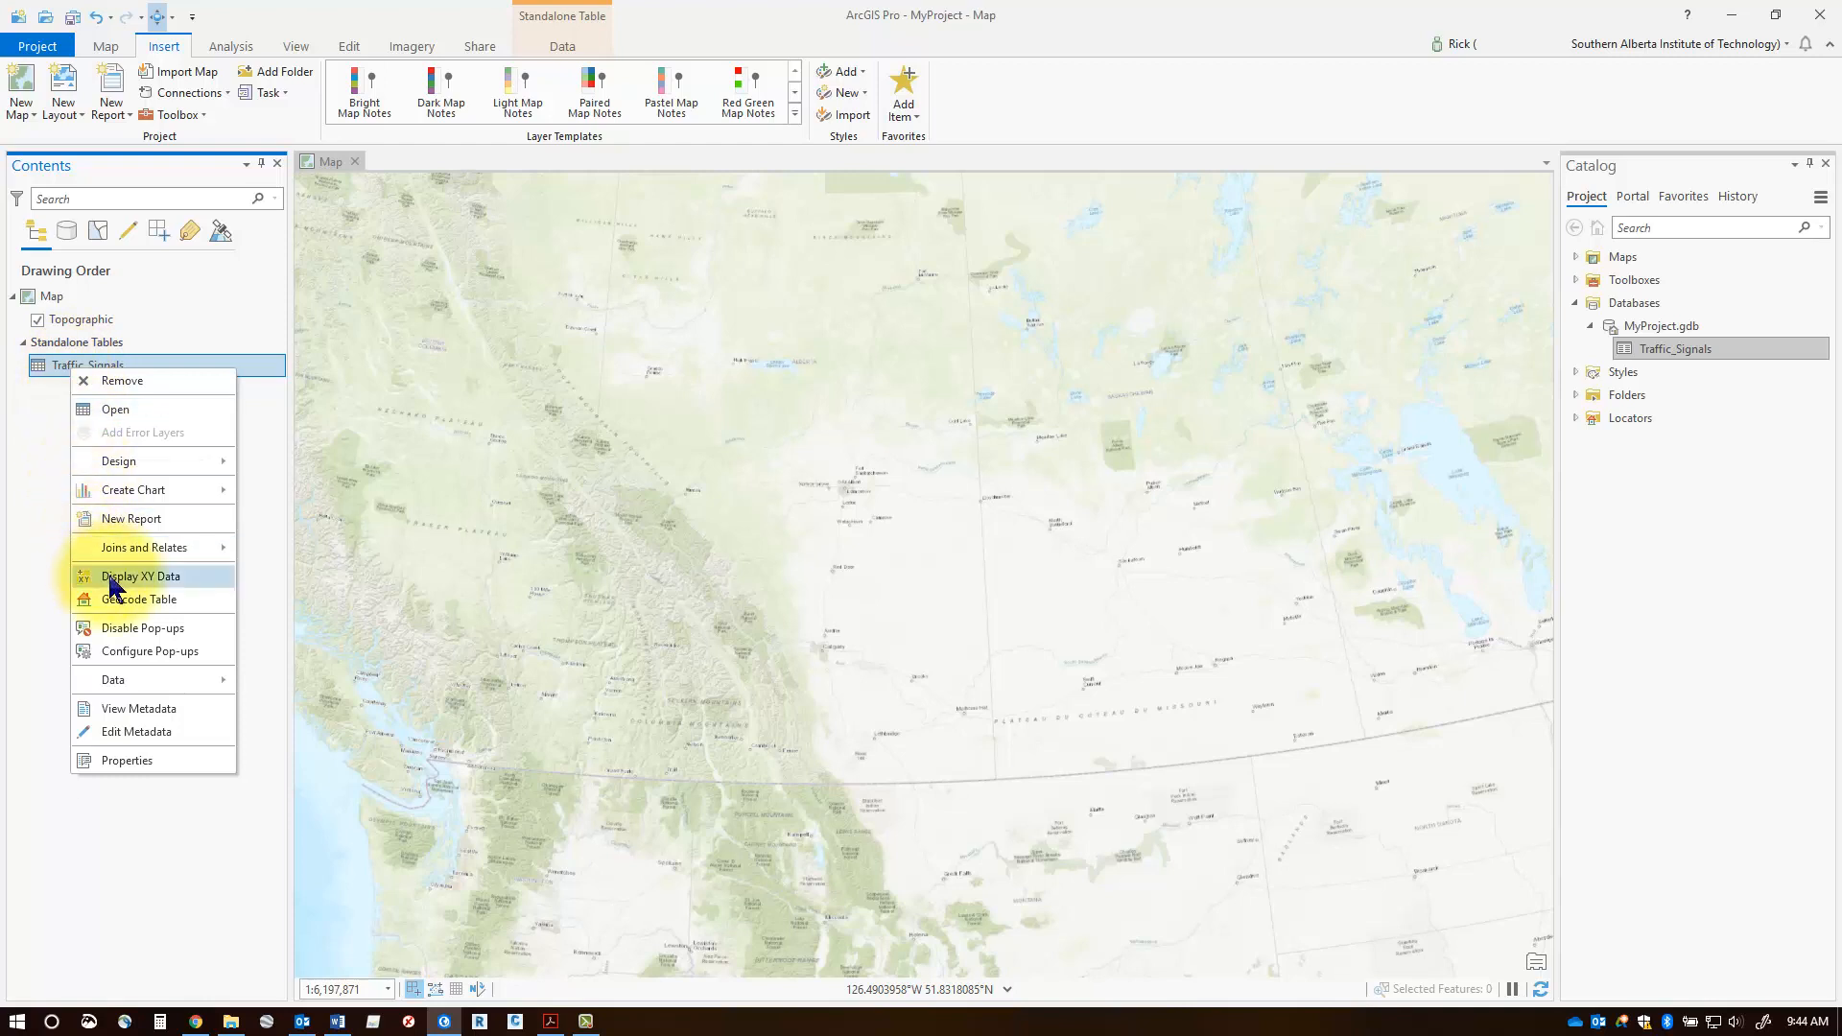
pyautogui.click(141, 575)
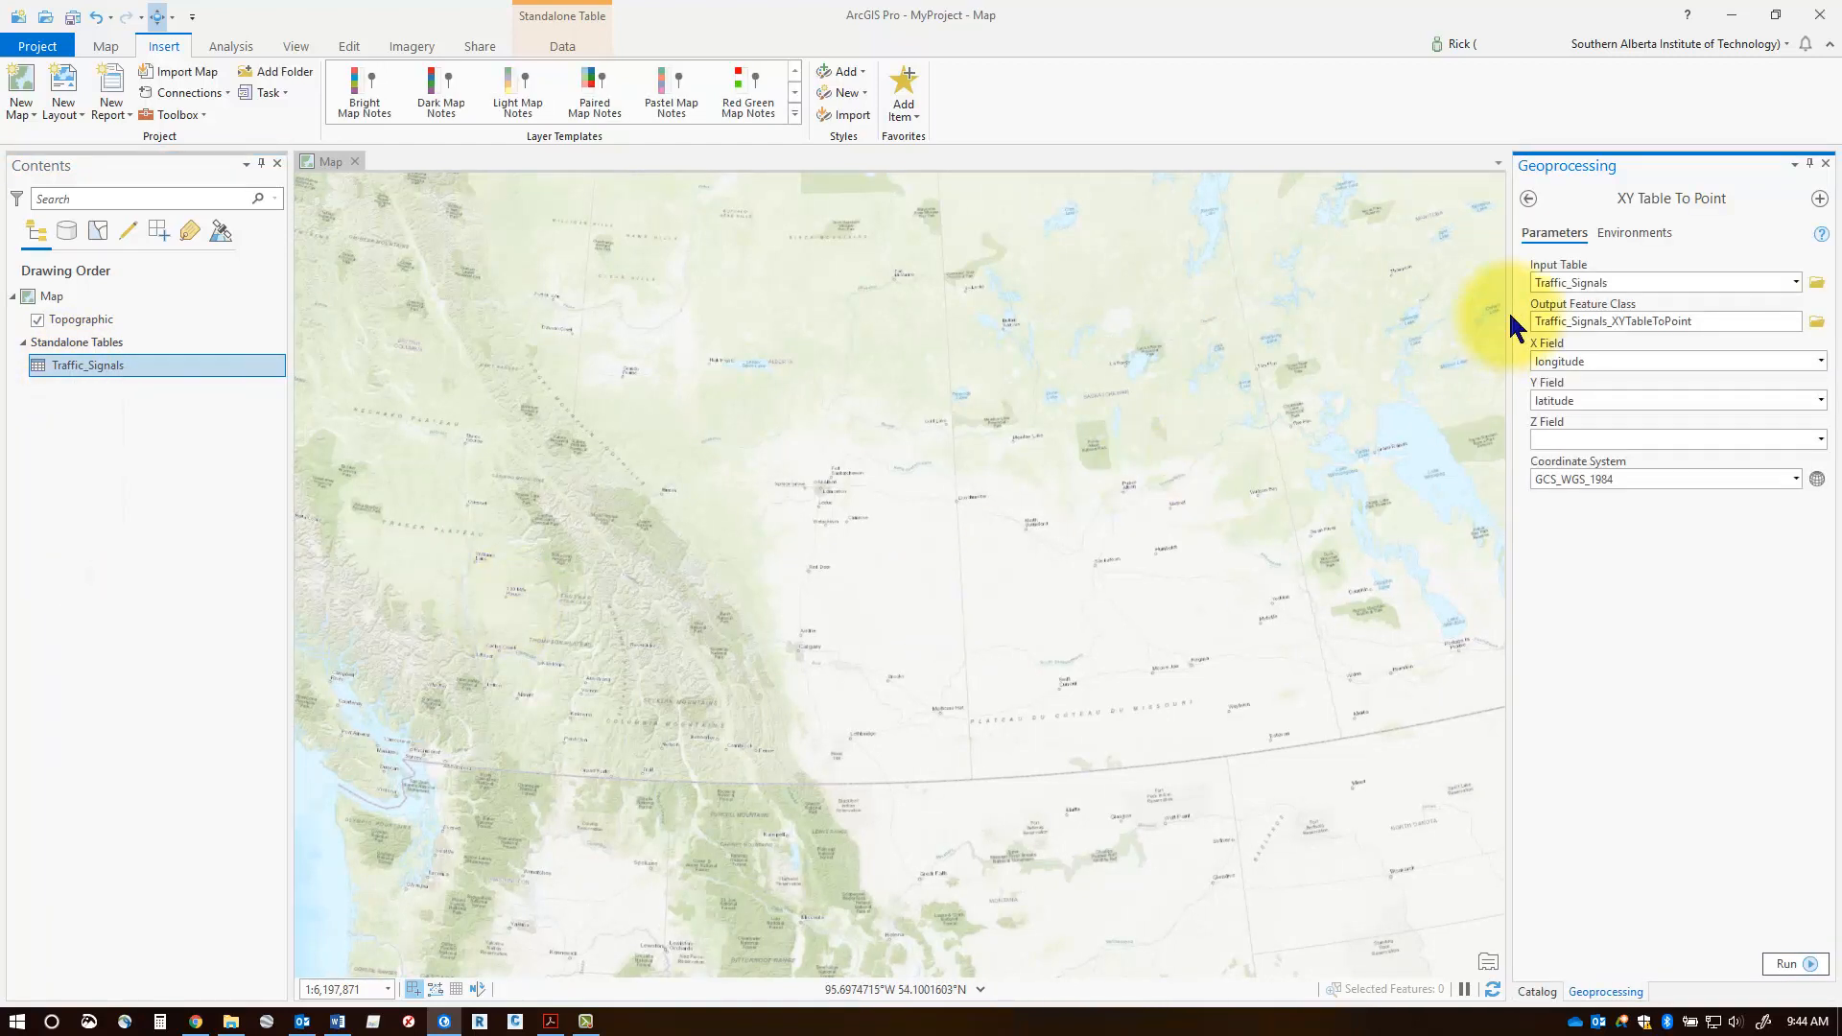
pyautogui.moveTo(1633, 347)
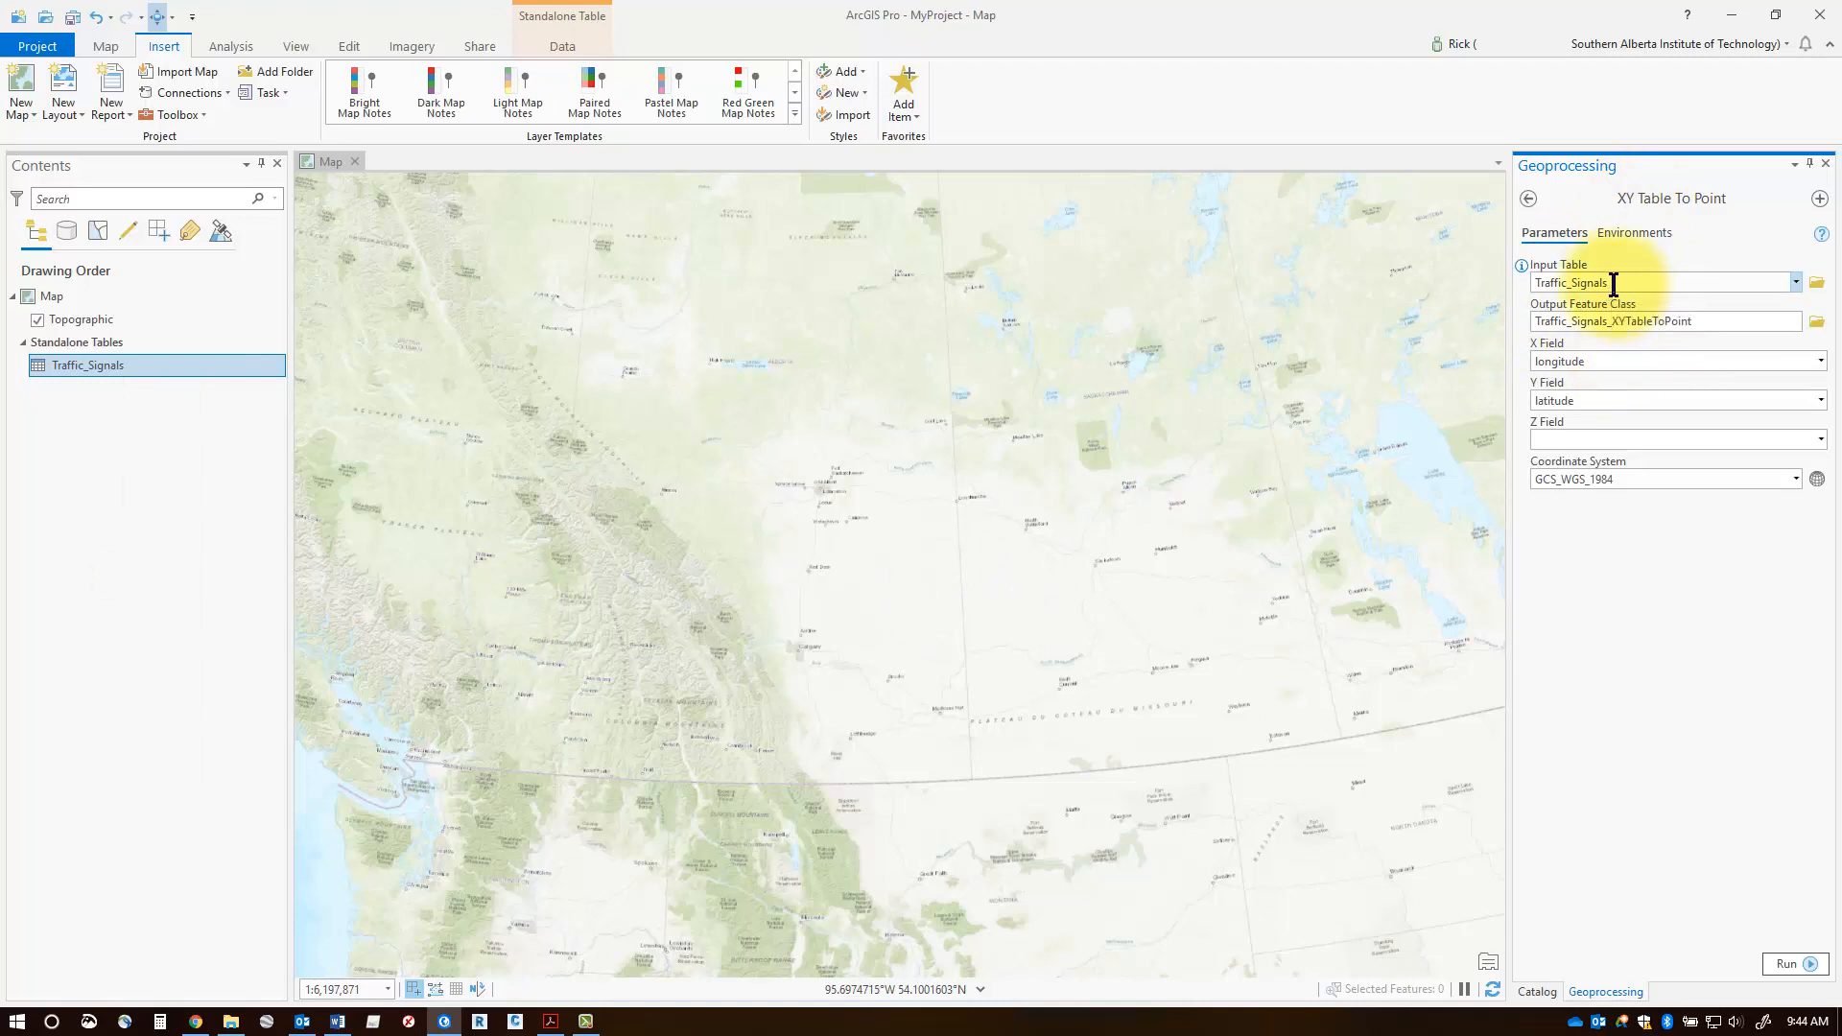
pyautogui.click(1656, 321)
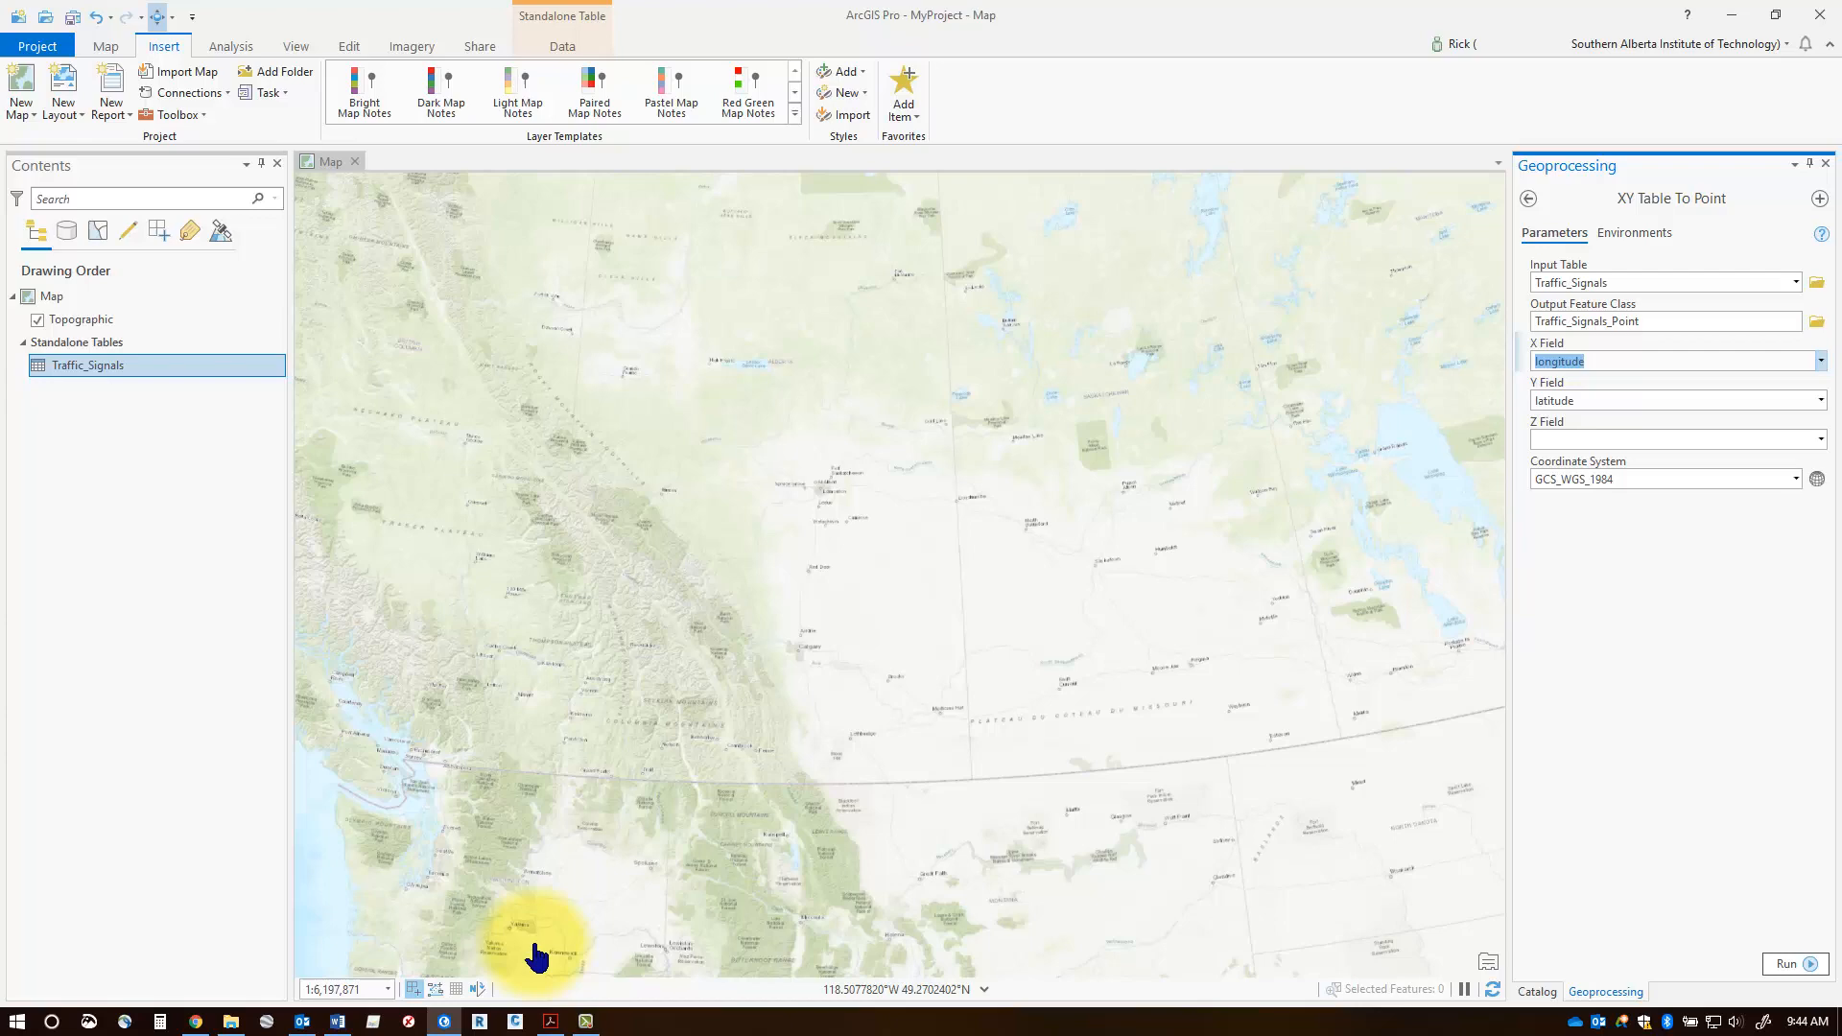
pyautogui.click(230, 1019)
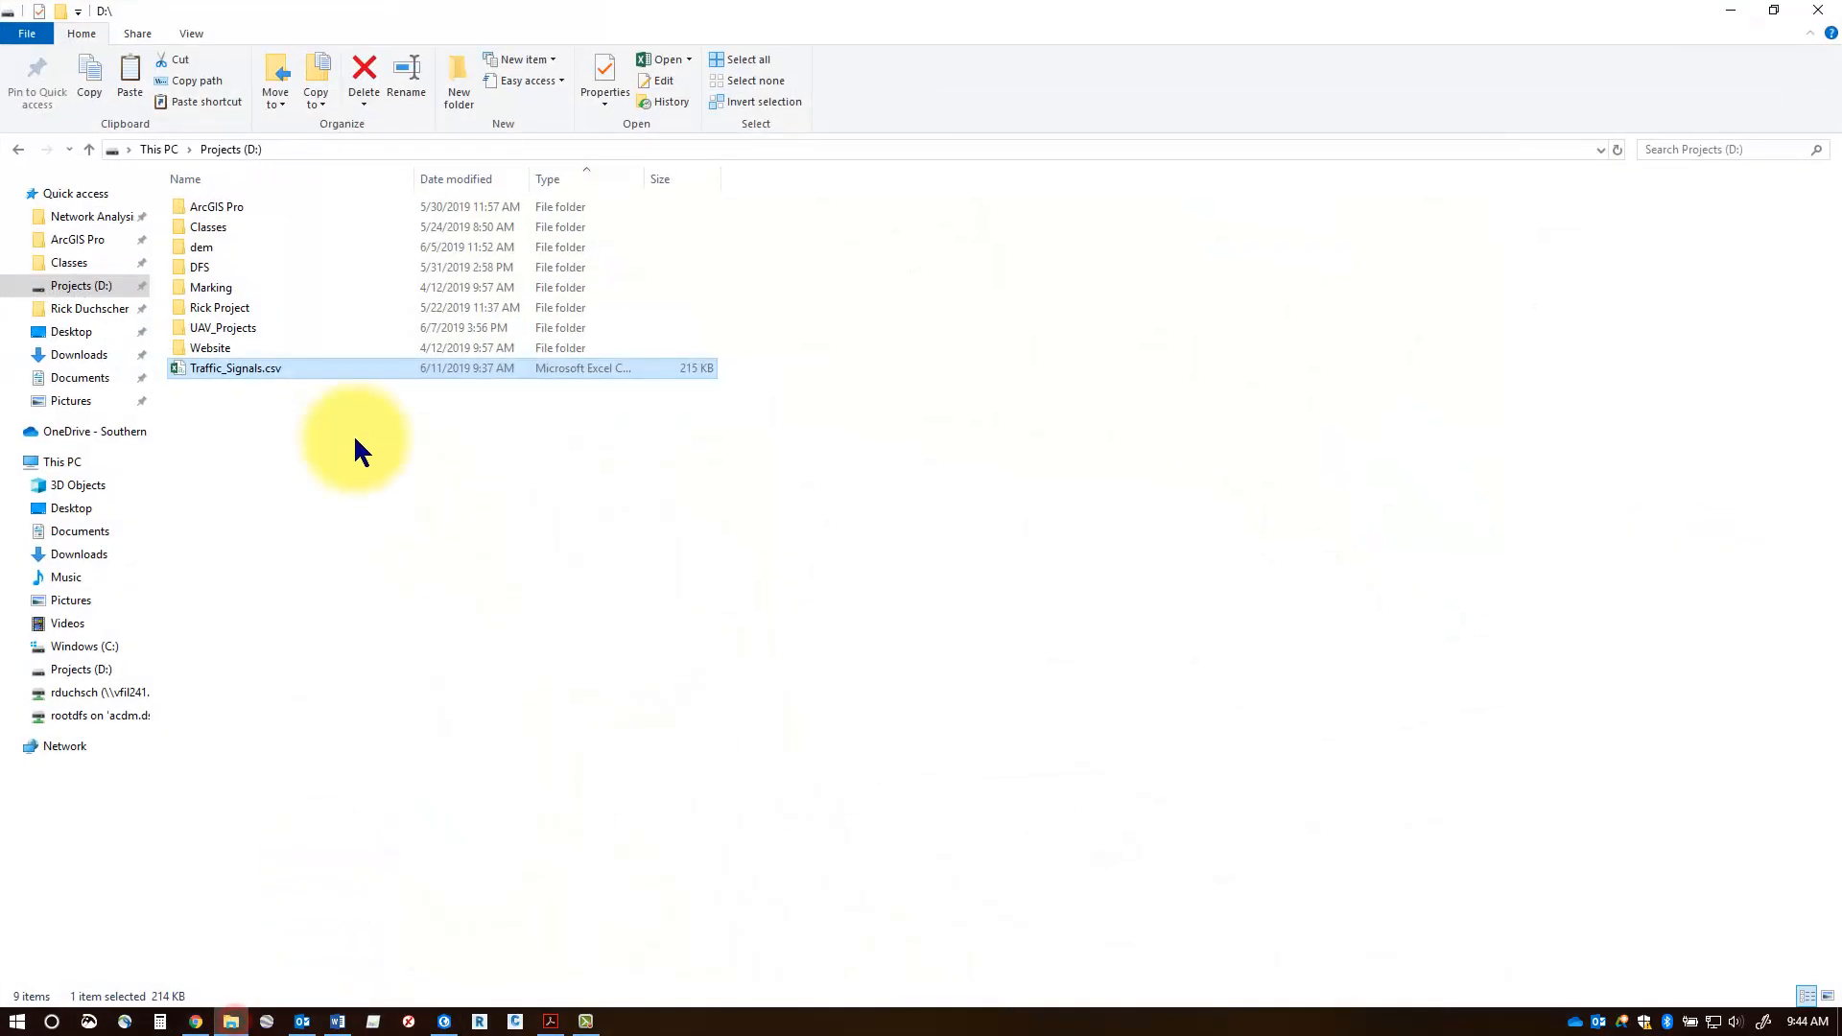
# Recheck the latitude column header in Traffic_Signals.csv, then return to the XY Table To Point tool
pyautogui.doubleClick(234, 369)
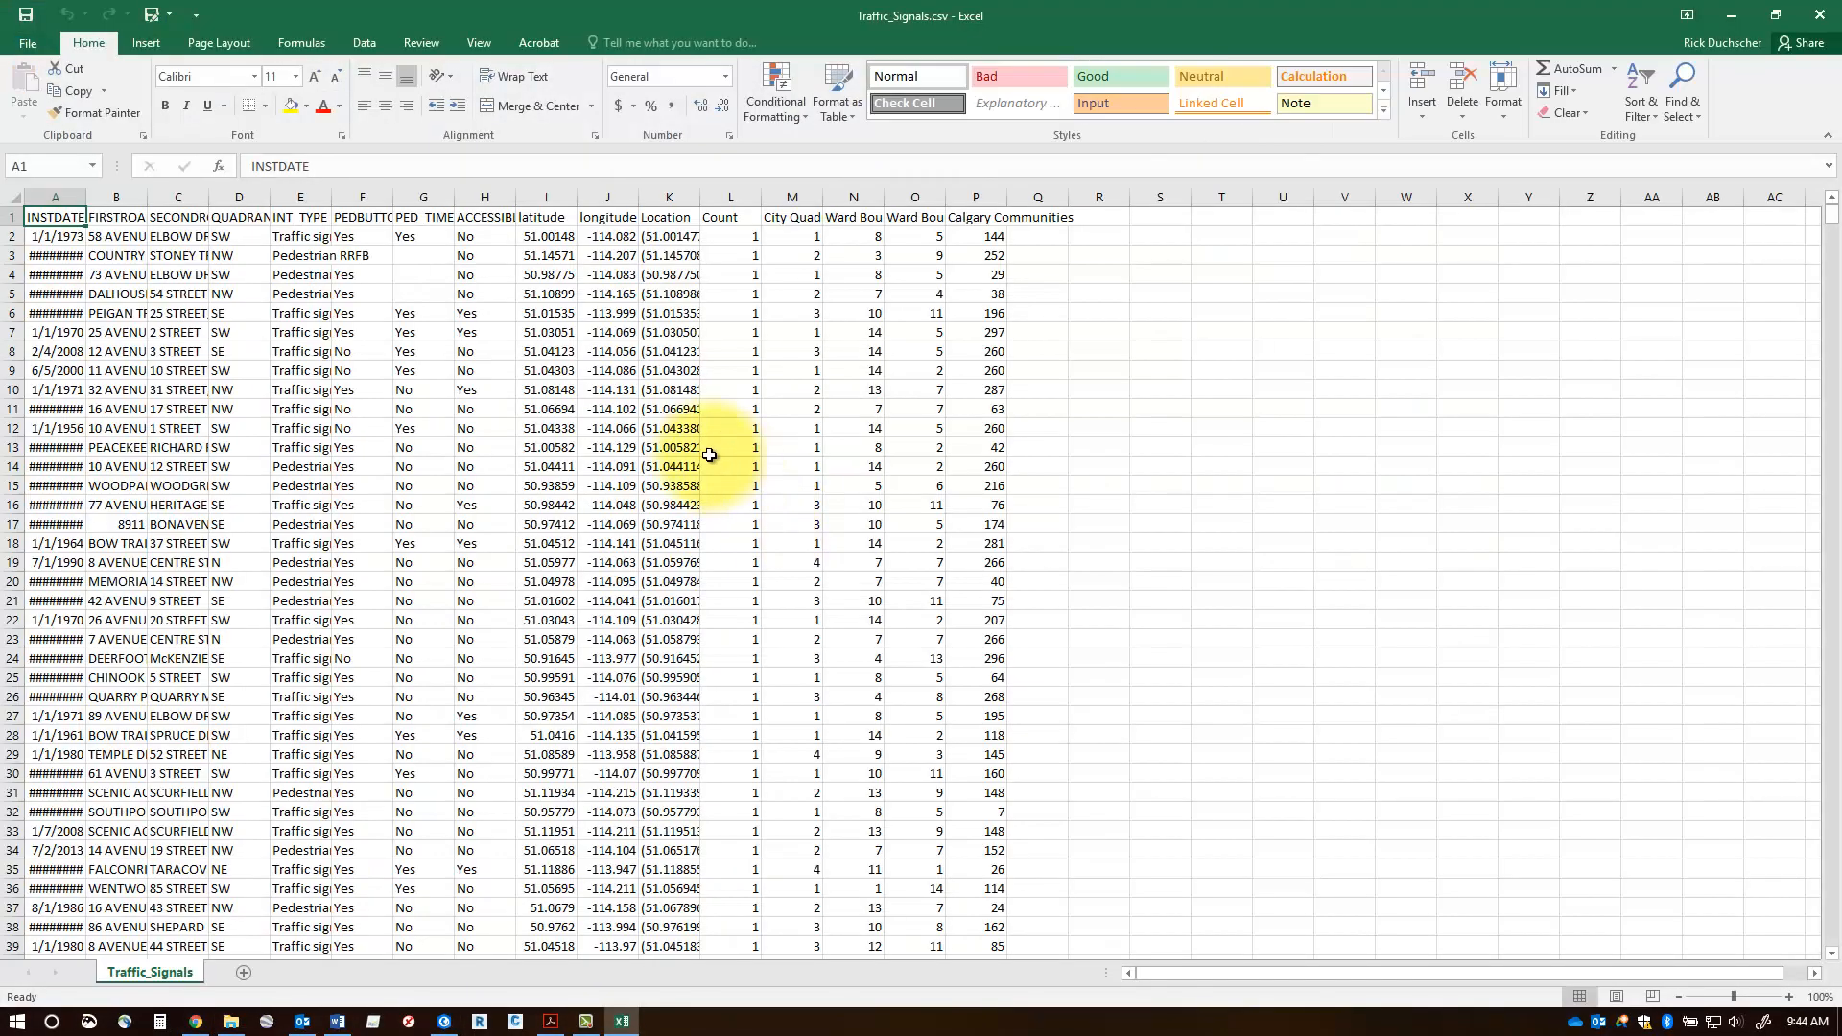
pyautogui.click(544, 217)
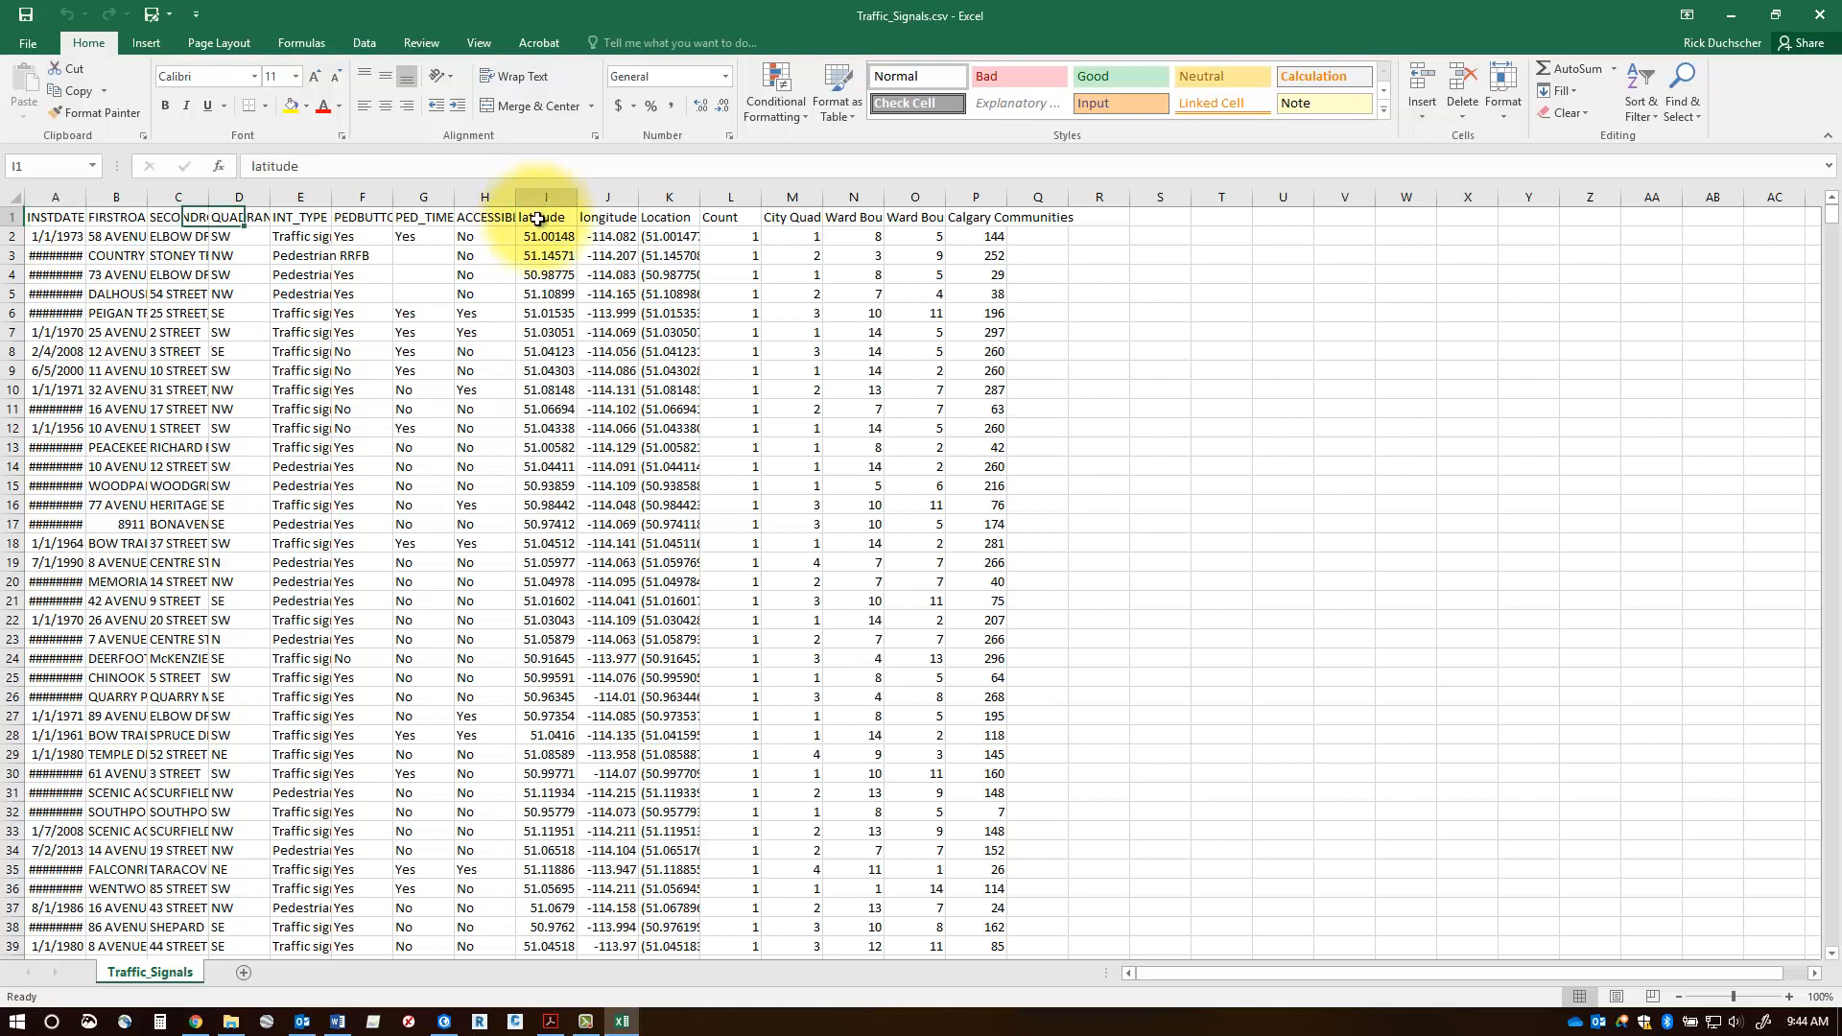
pyautogui.click(608, 217)
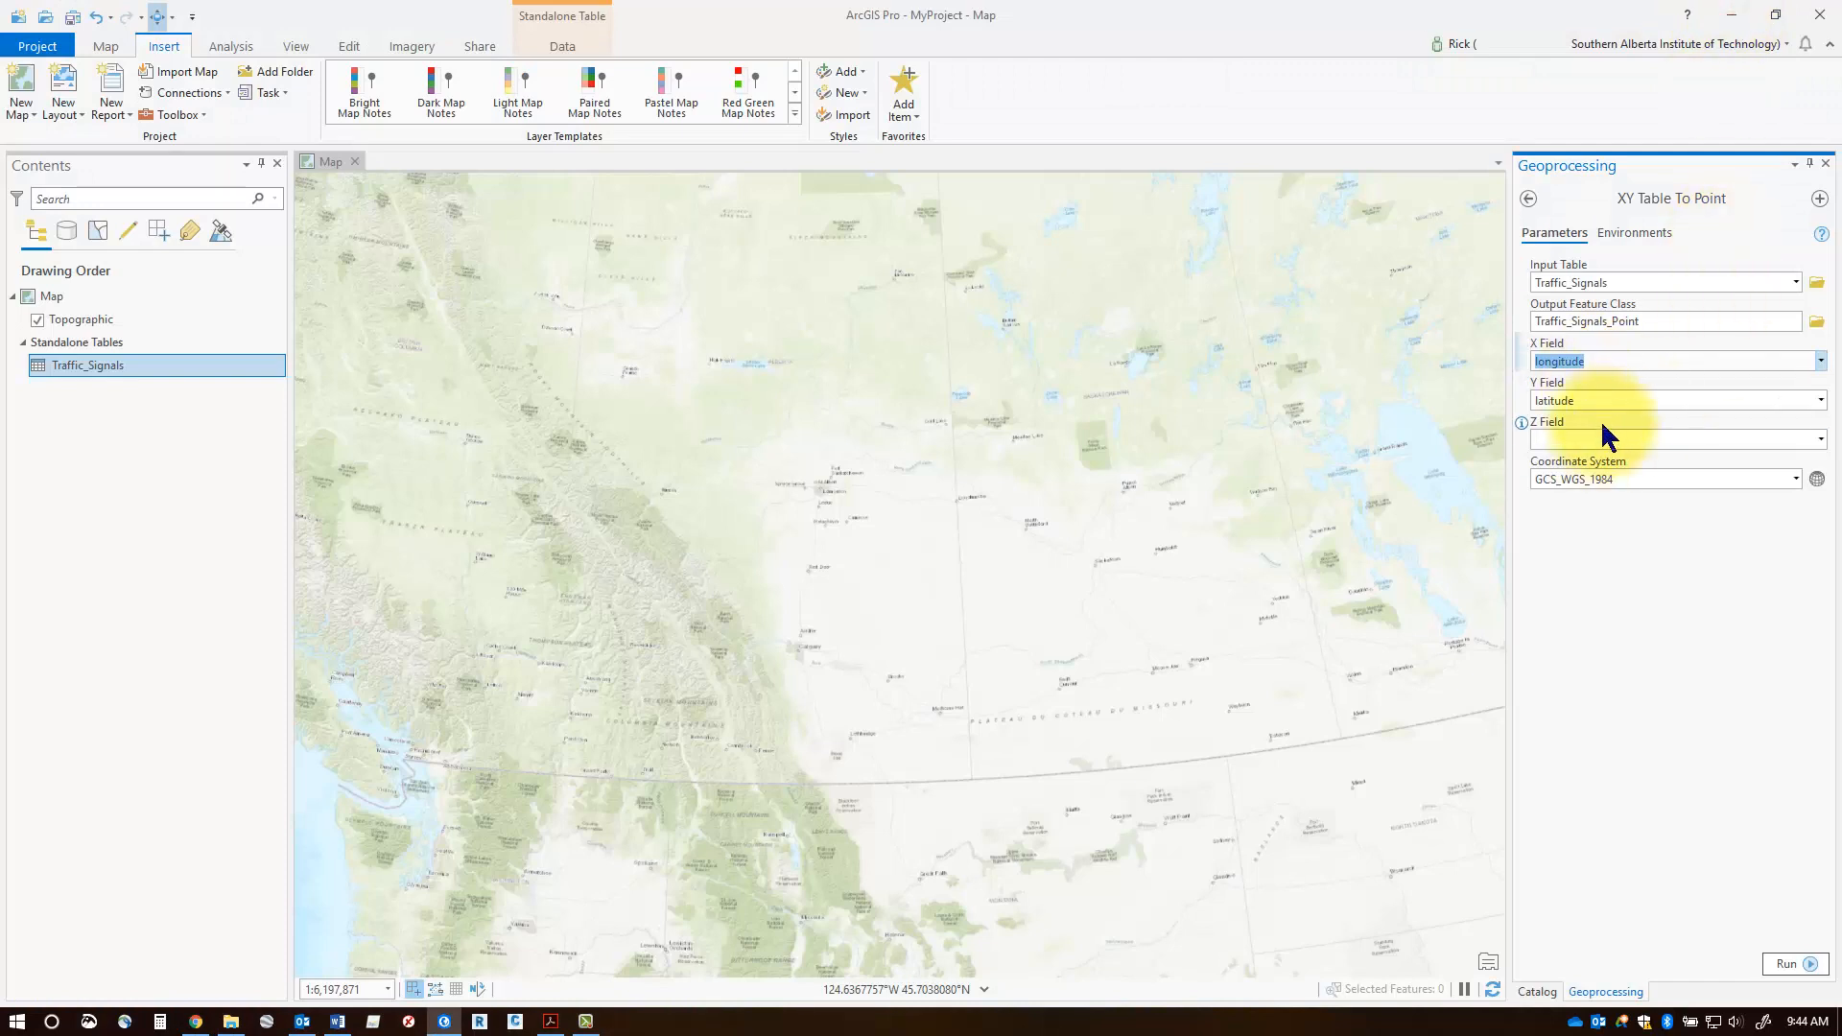
pyautogui.moveTo(1677, 507)
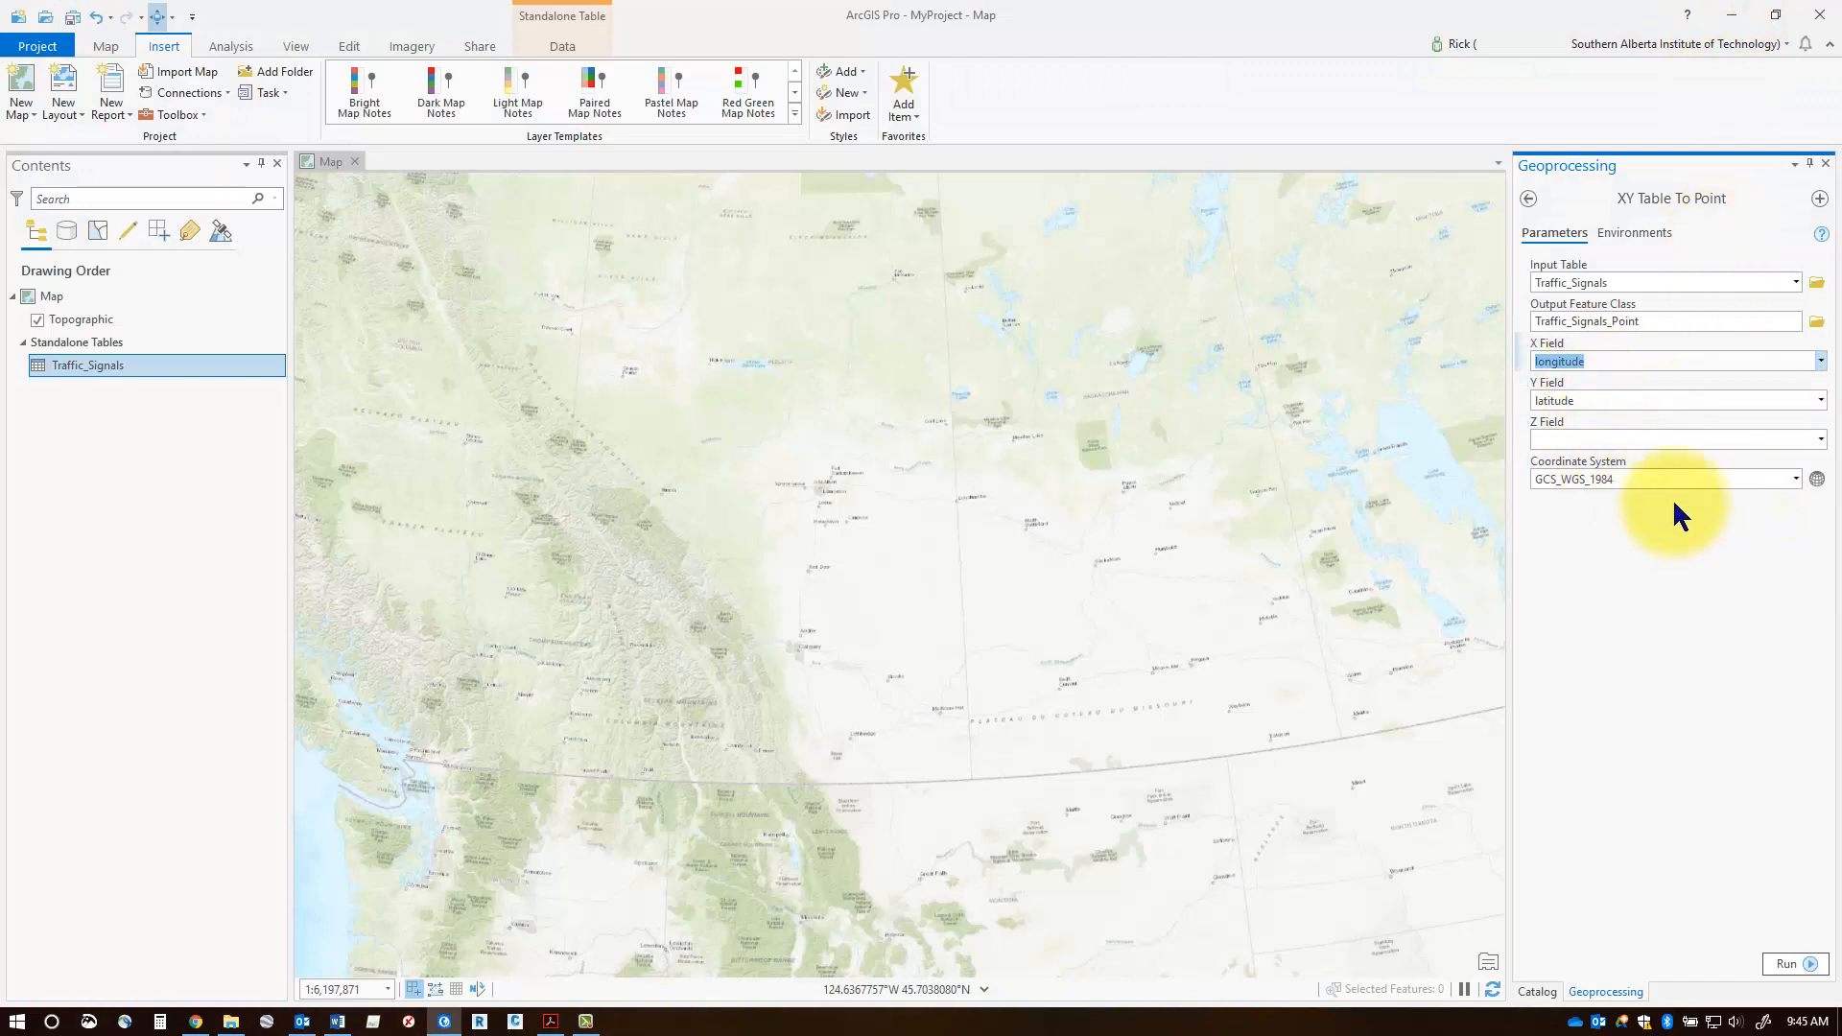
pyautogui.moveTo(1637, 477)
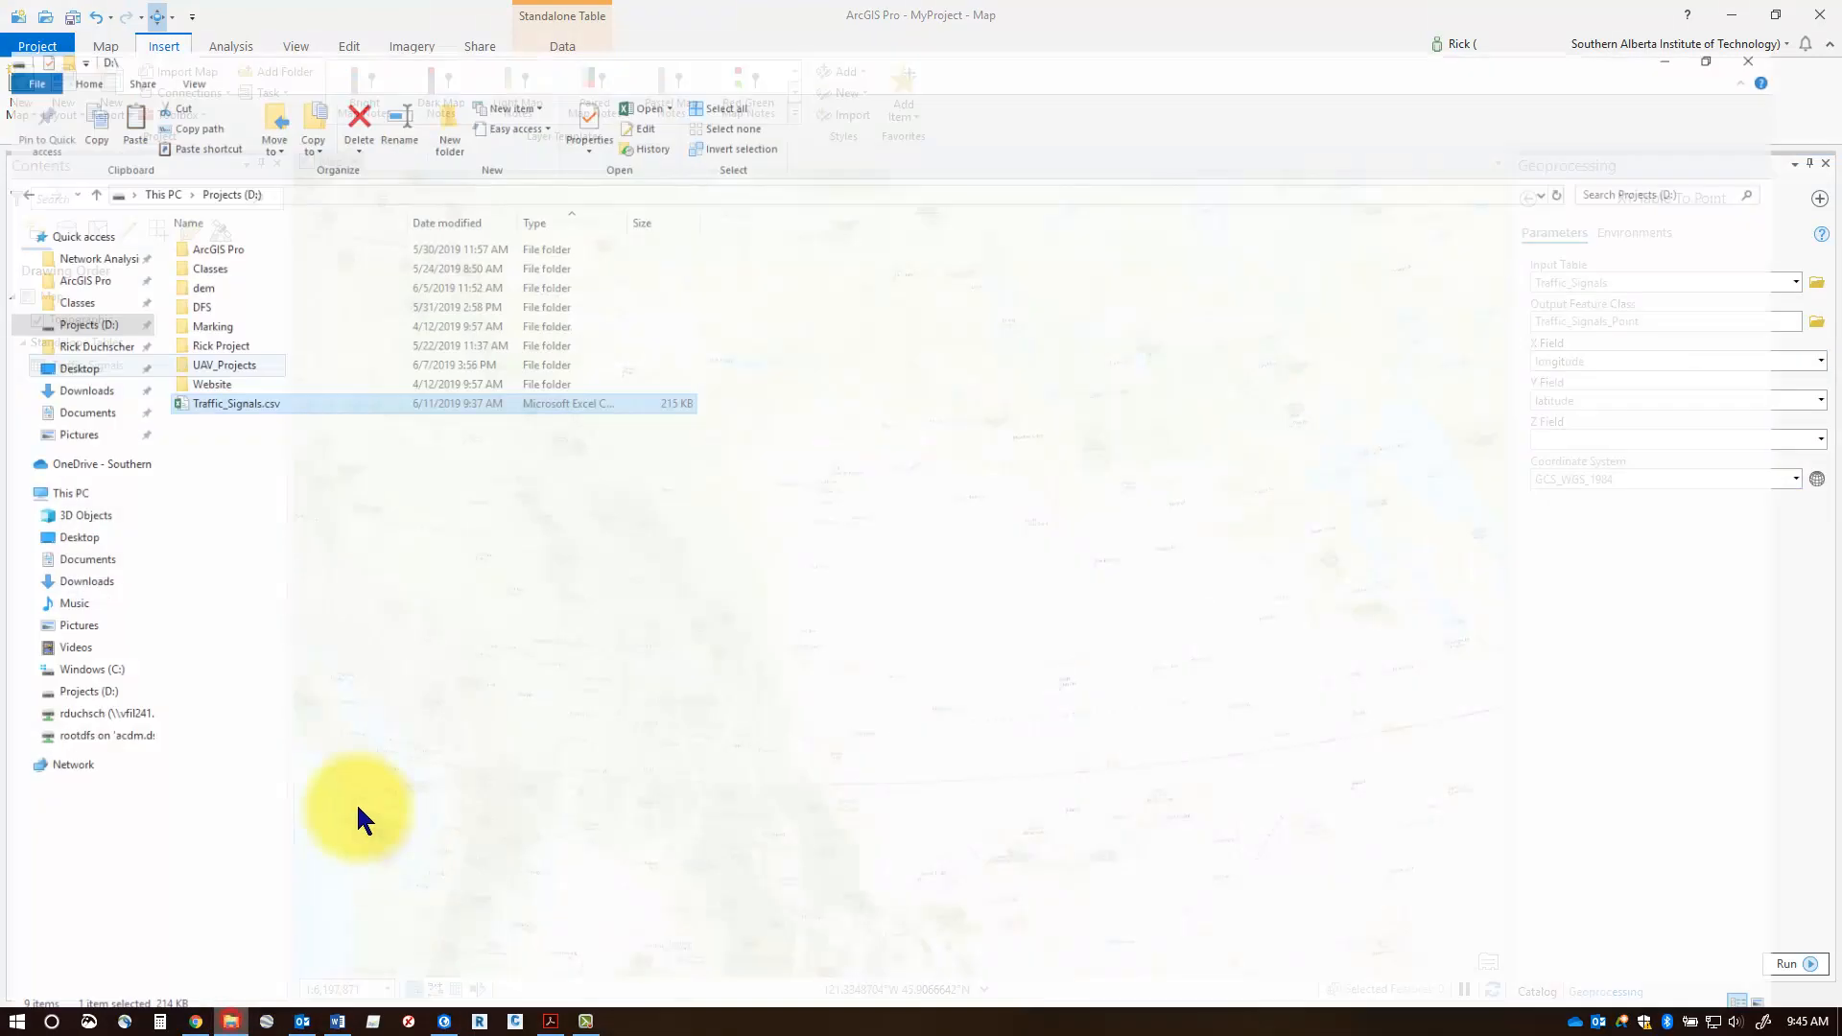
# Look over the longitude and Location values in Traffic_Signals.csv once more
pyautogui.doubleClick(235, 403)
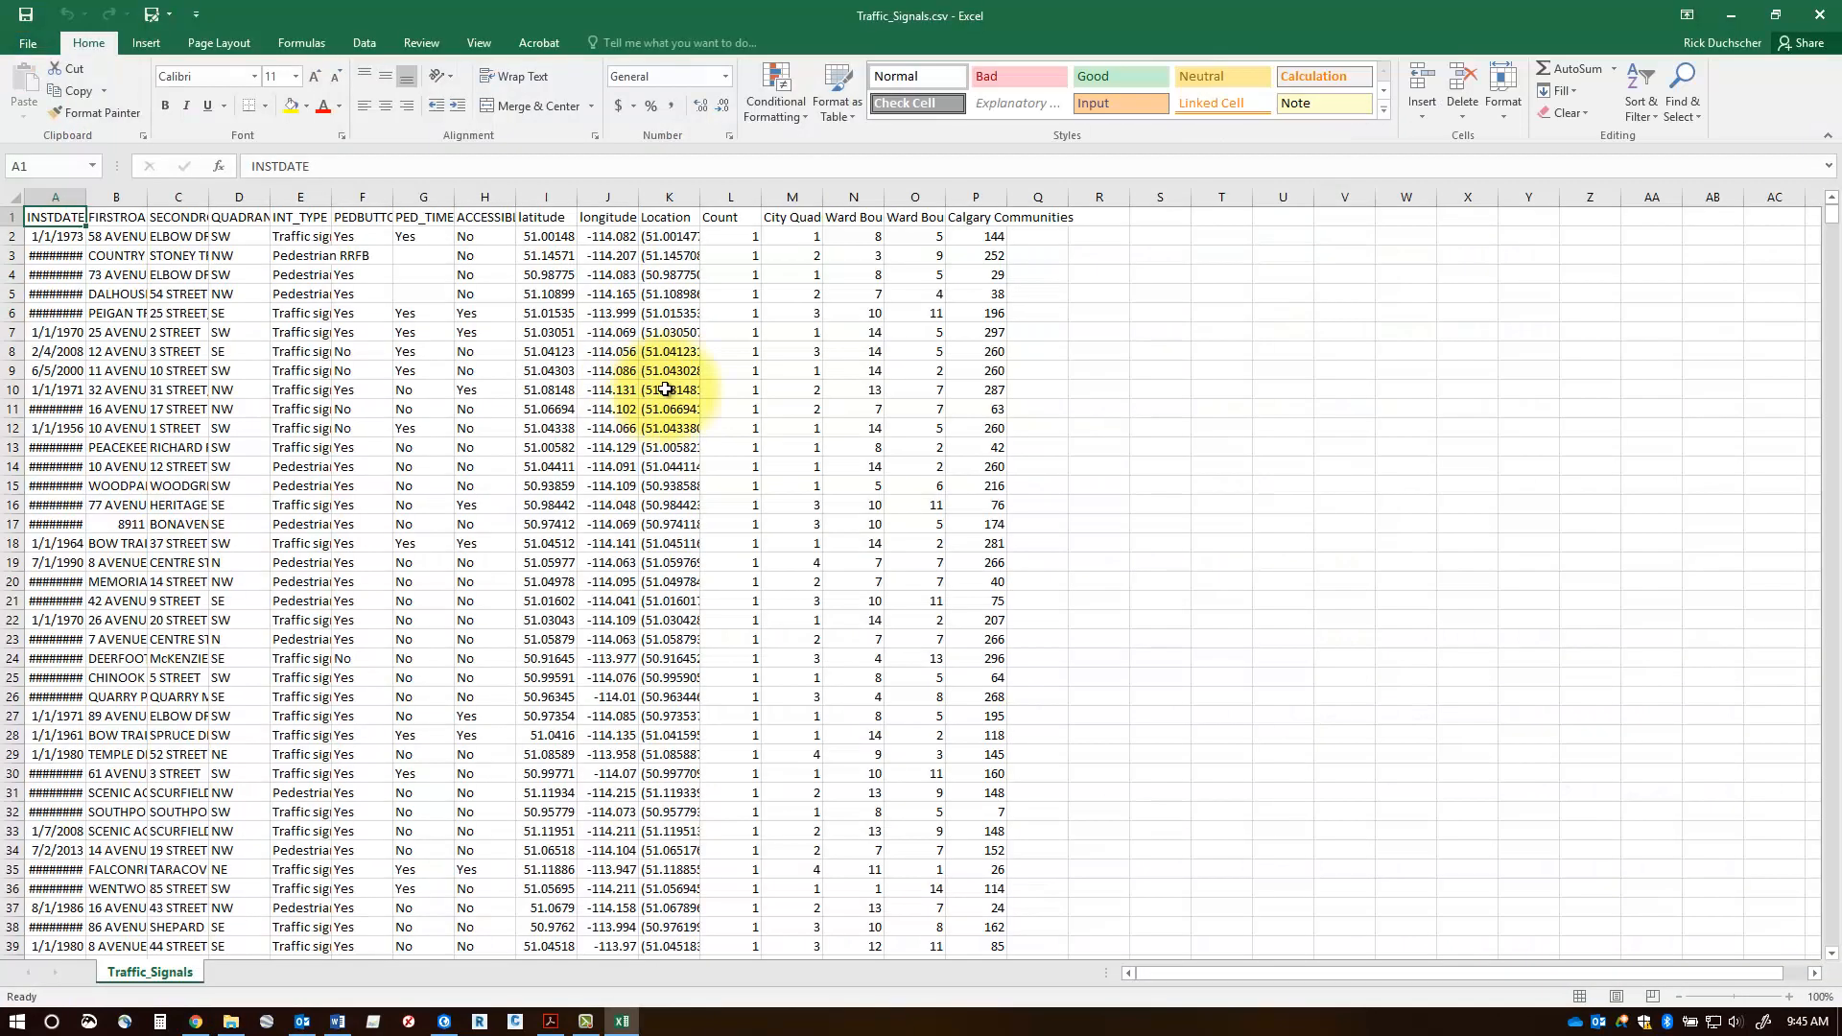
pyautogui.click(543, 217)
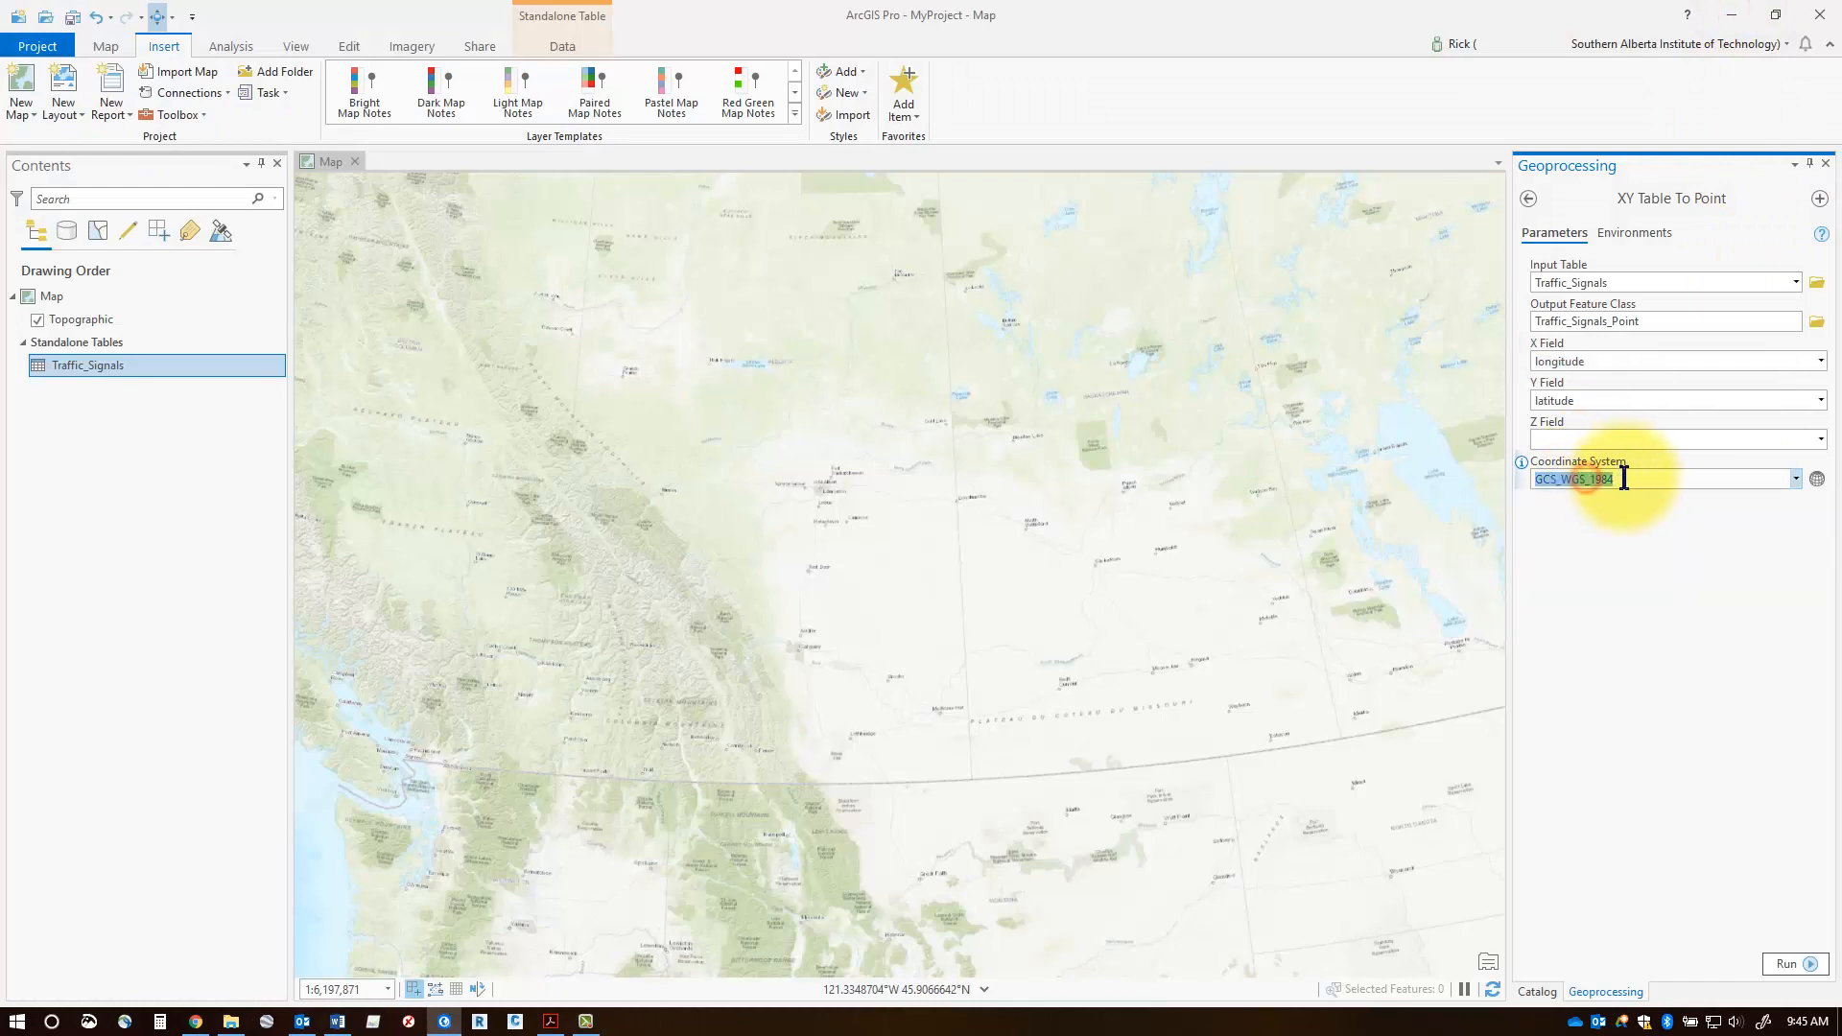
pyautogui.moveTo(1625, 480)
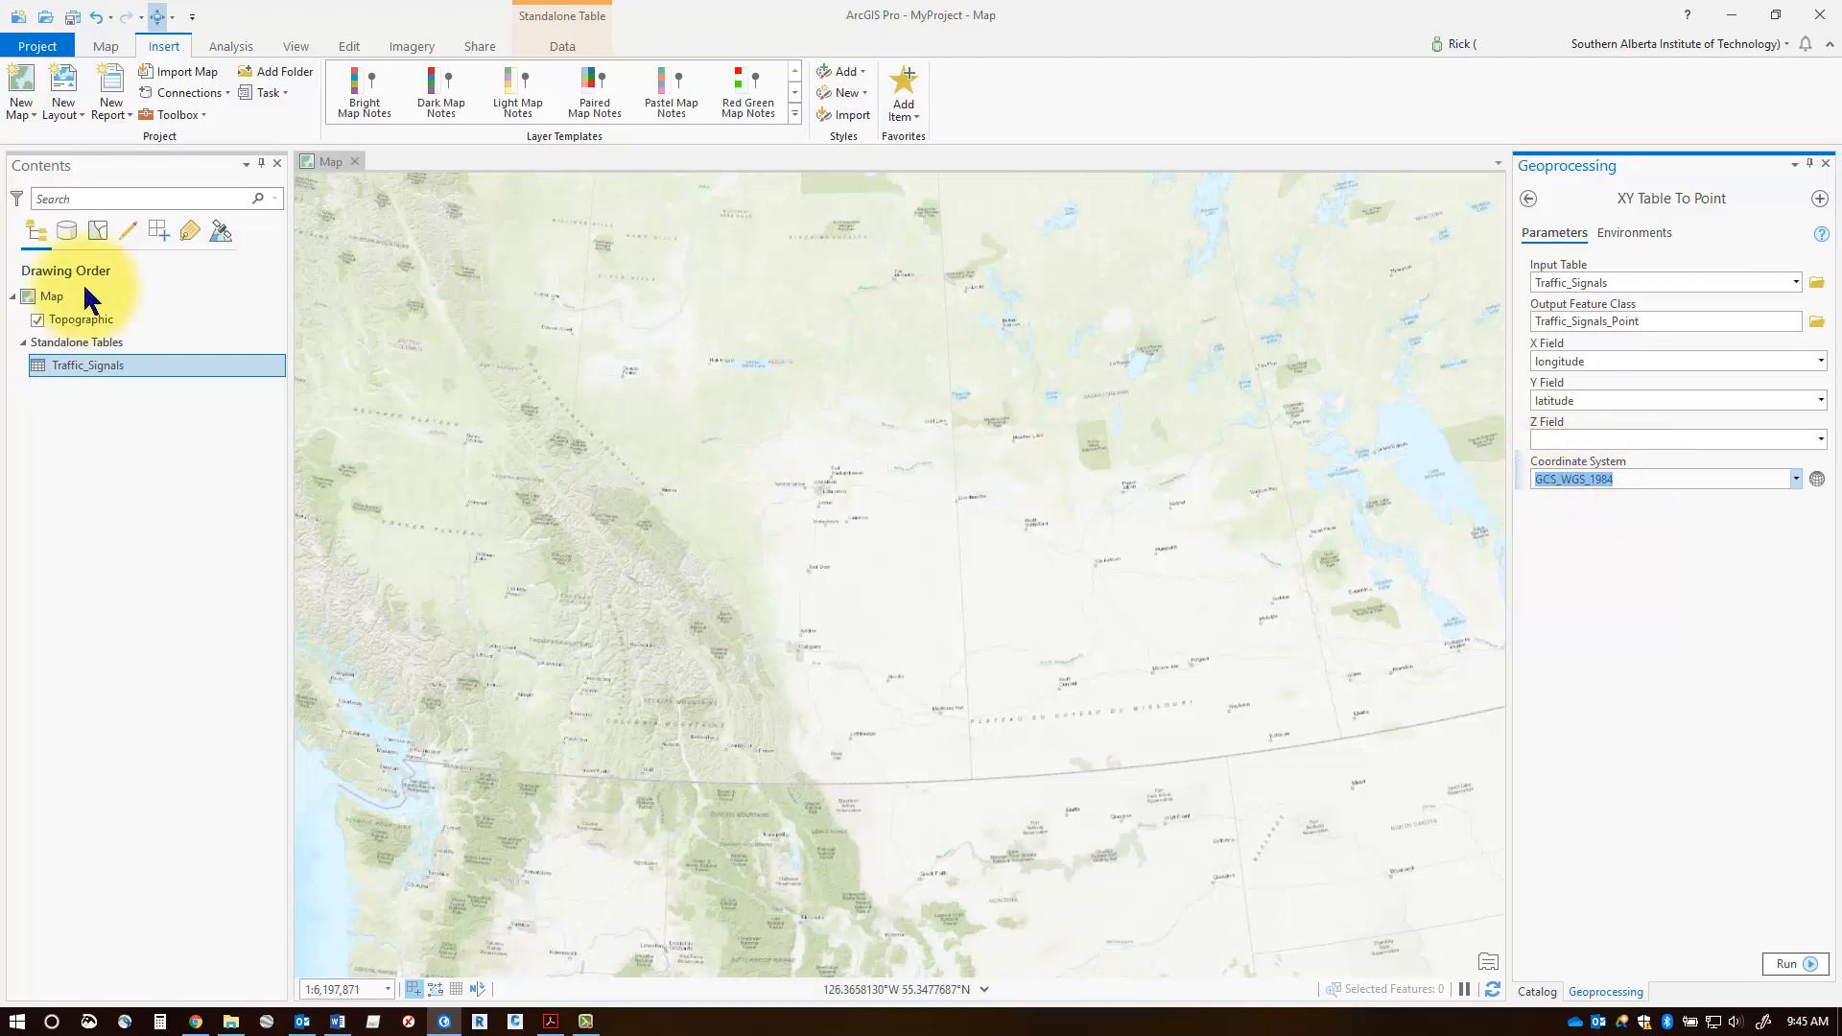
# Run XY Table To Point with GCS_WGS_1984 kept to create Traffic_Signals_Point
pyautogui.click(52, 295)
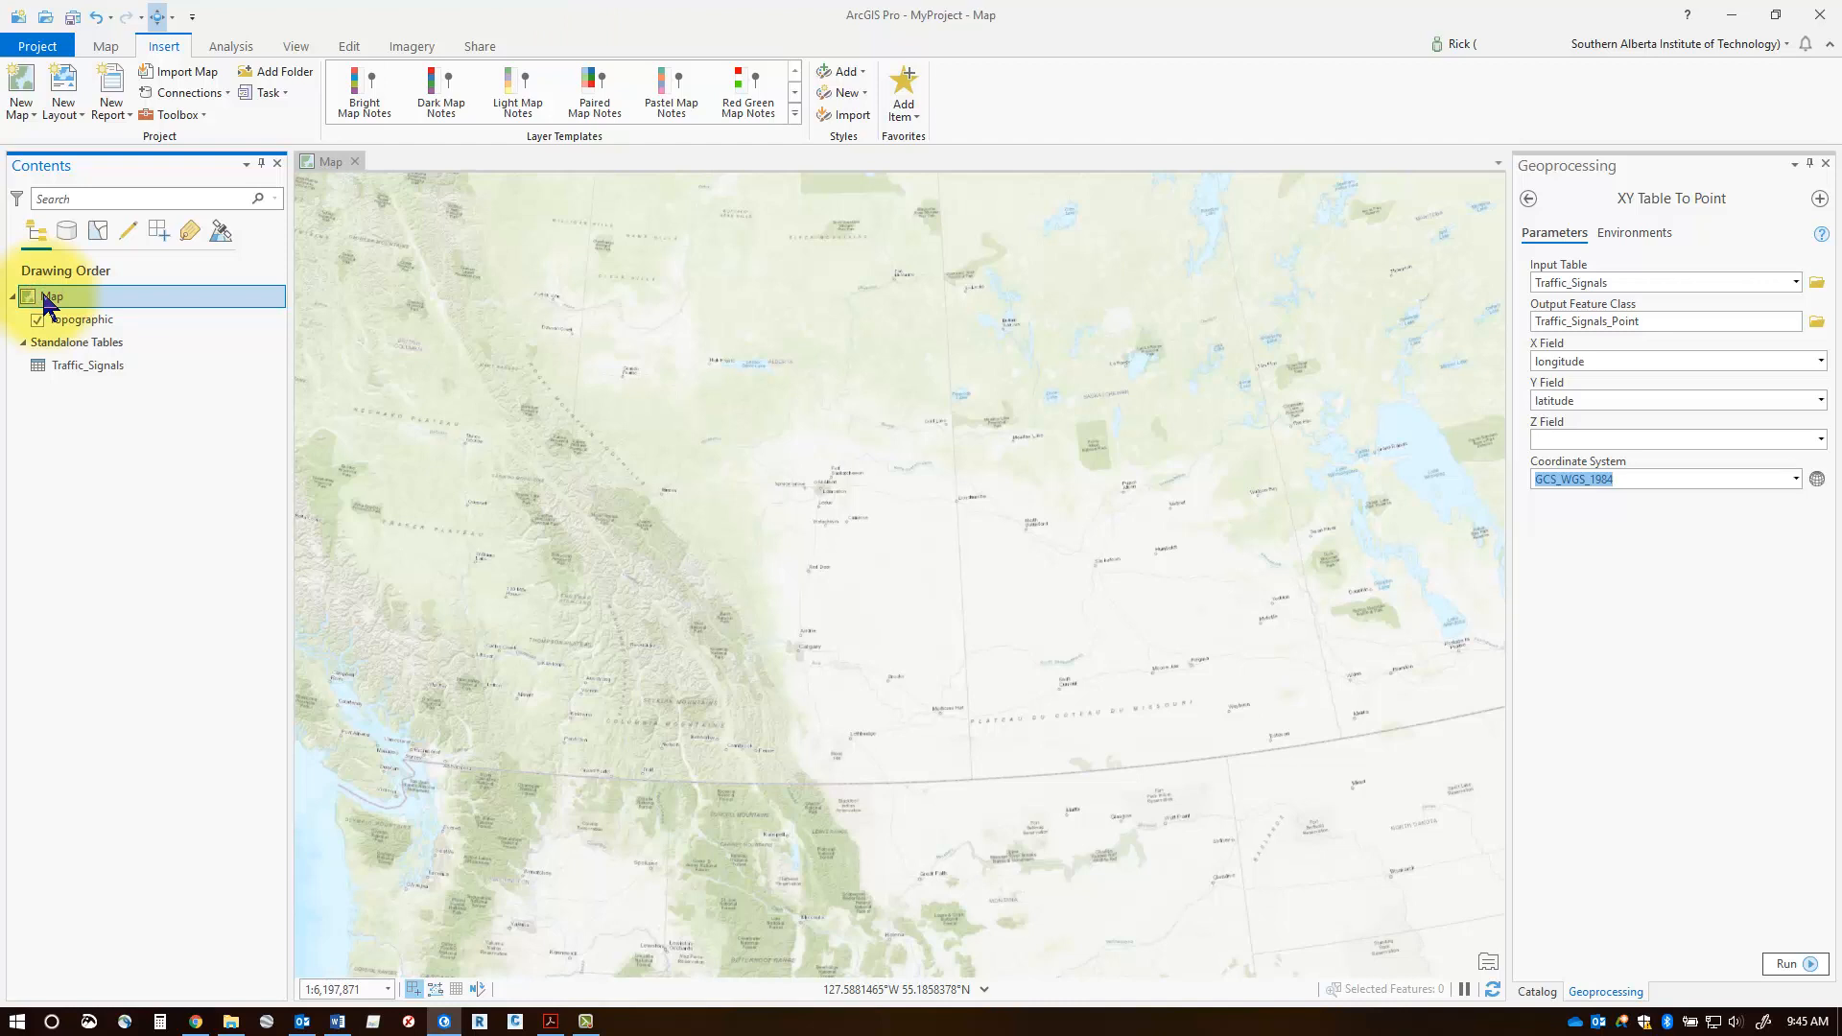
pyautogui.moveTo(1759, 950)
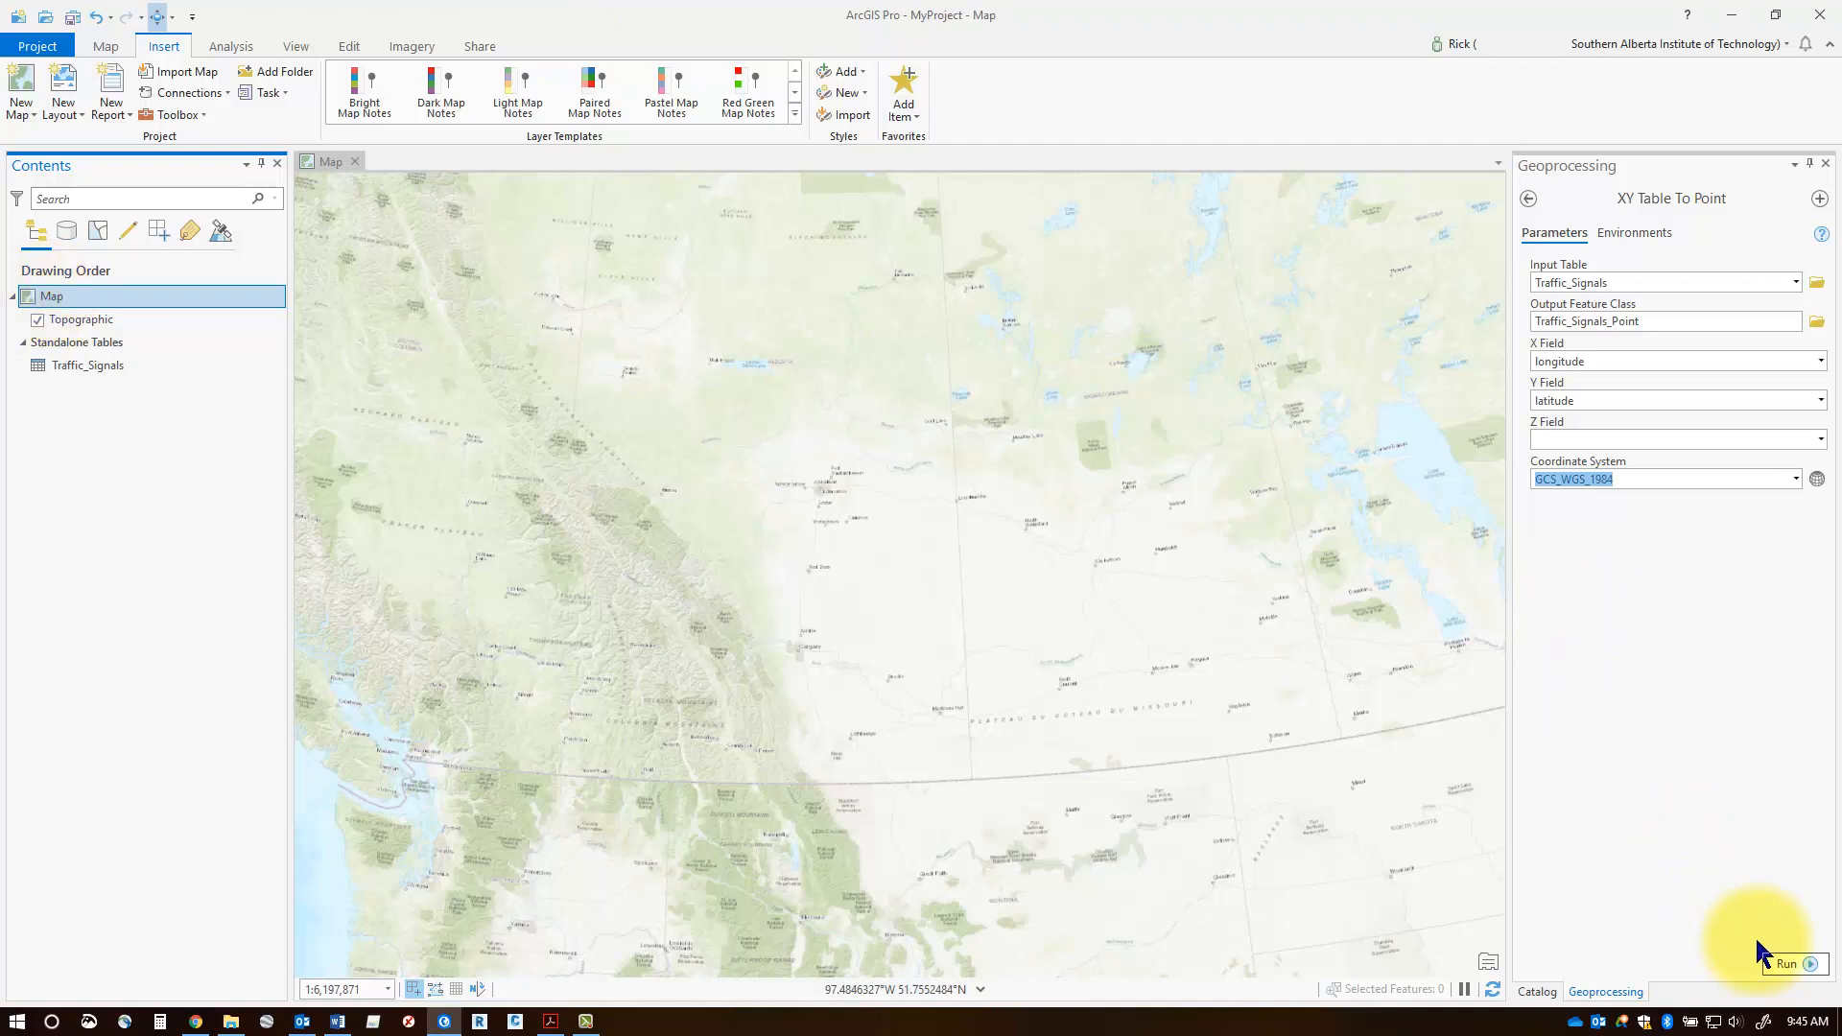
pyautogui.click(1785, 963)
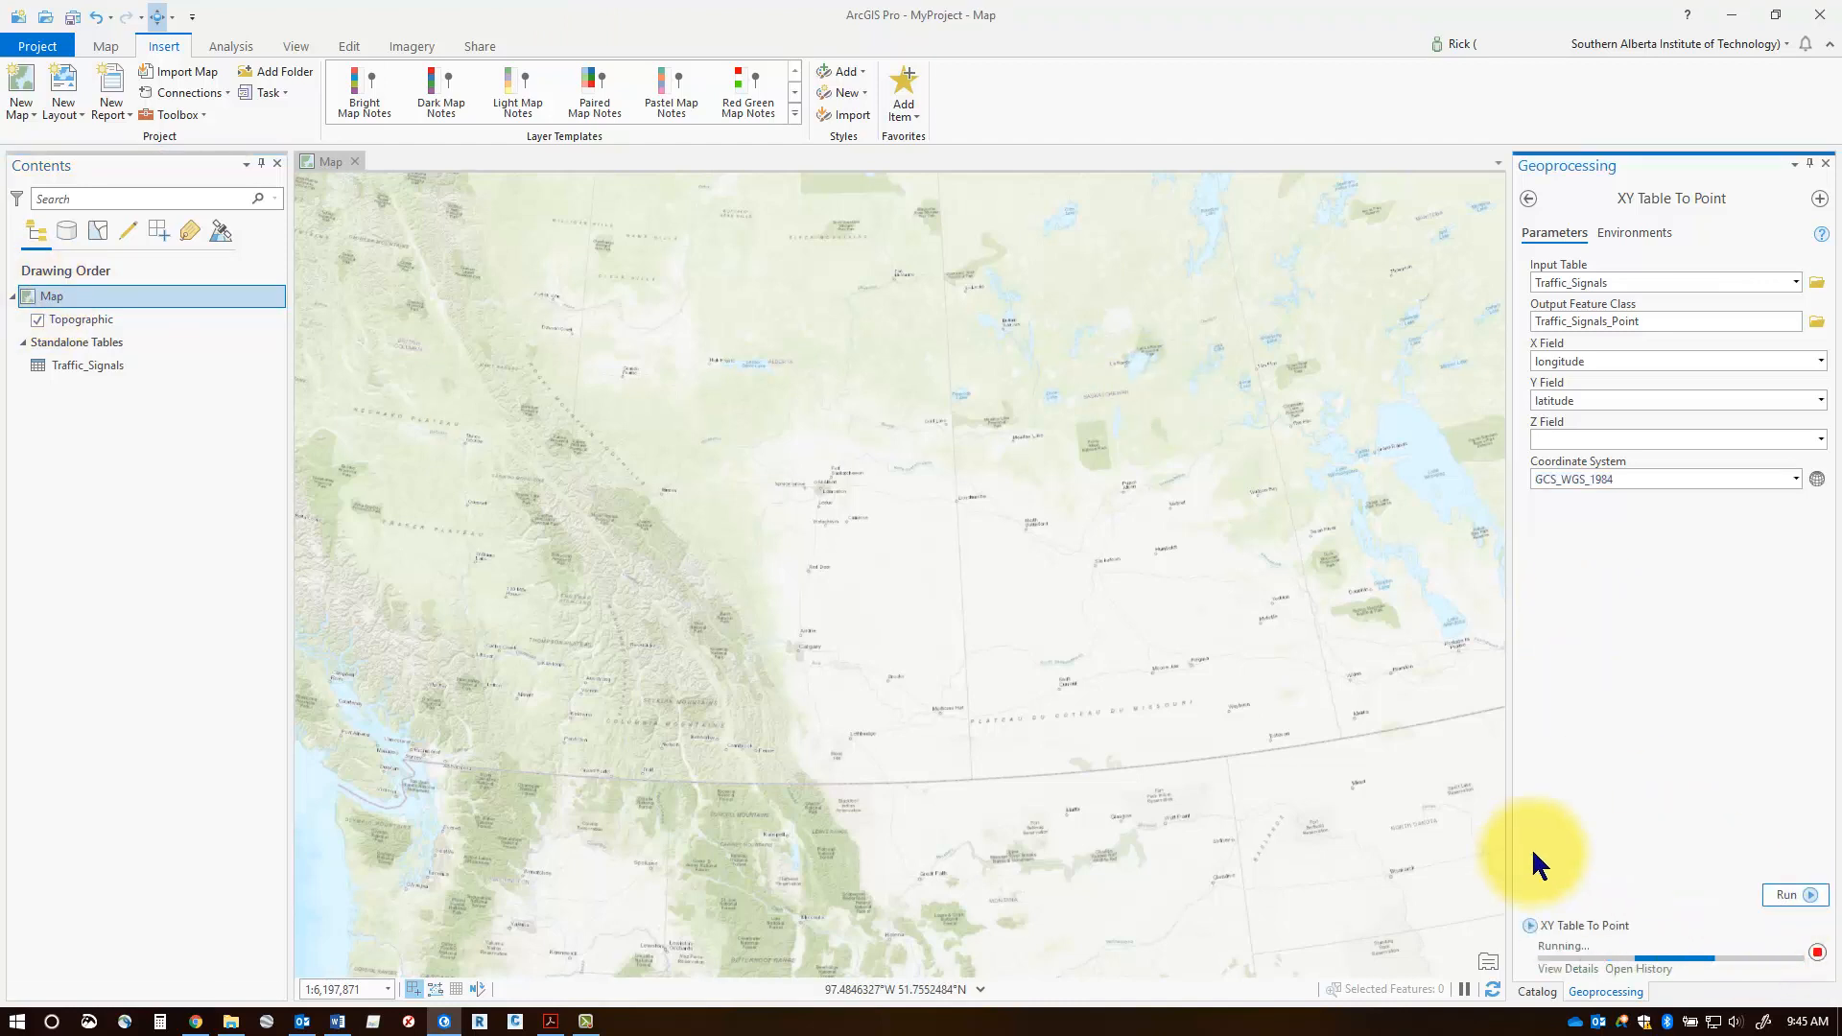
# View the Traffic_Signals_Point layer's 1486-record attribute table over Calgary, then close it
pyautogui.click(1787, 895)
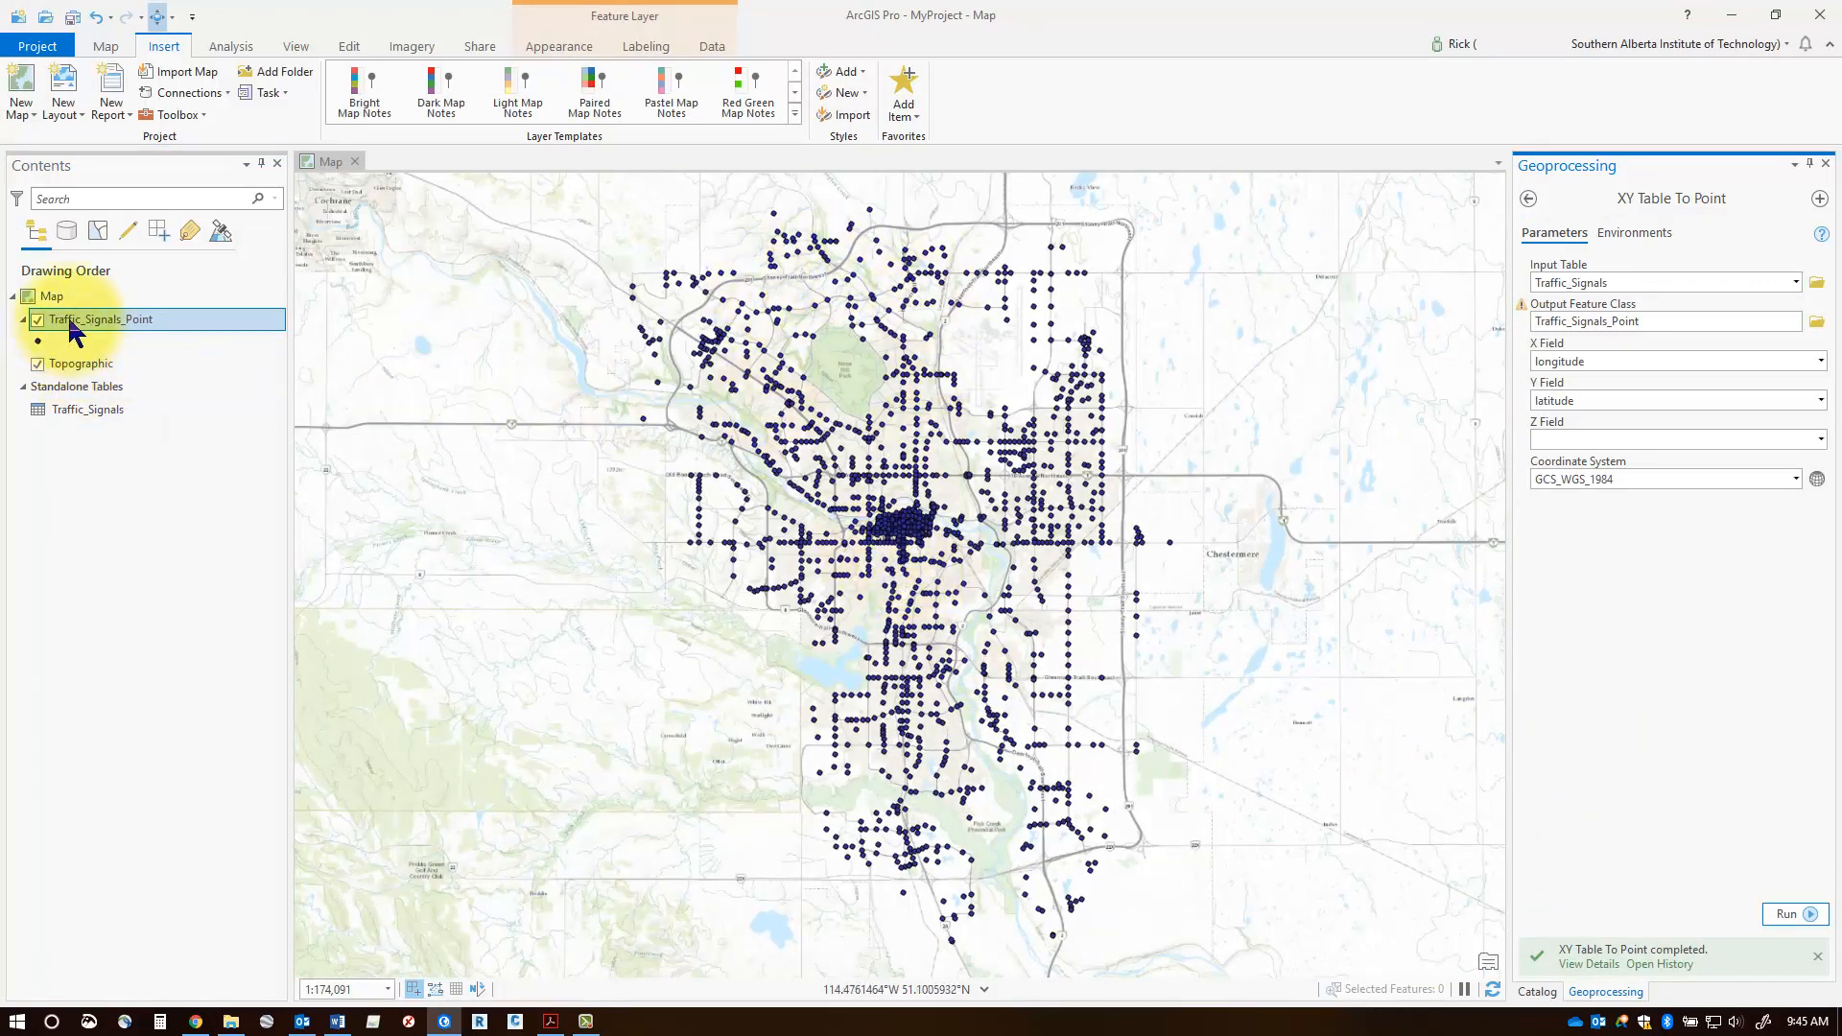
pyautogui.rightClick(103, 318)
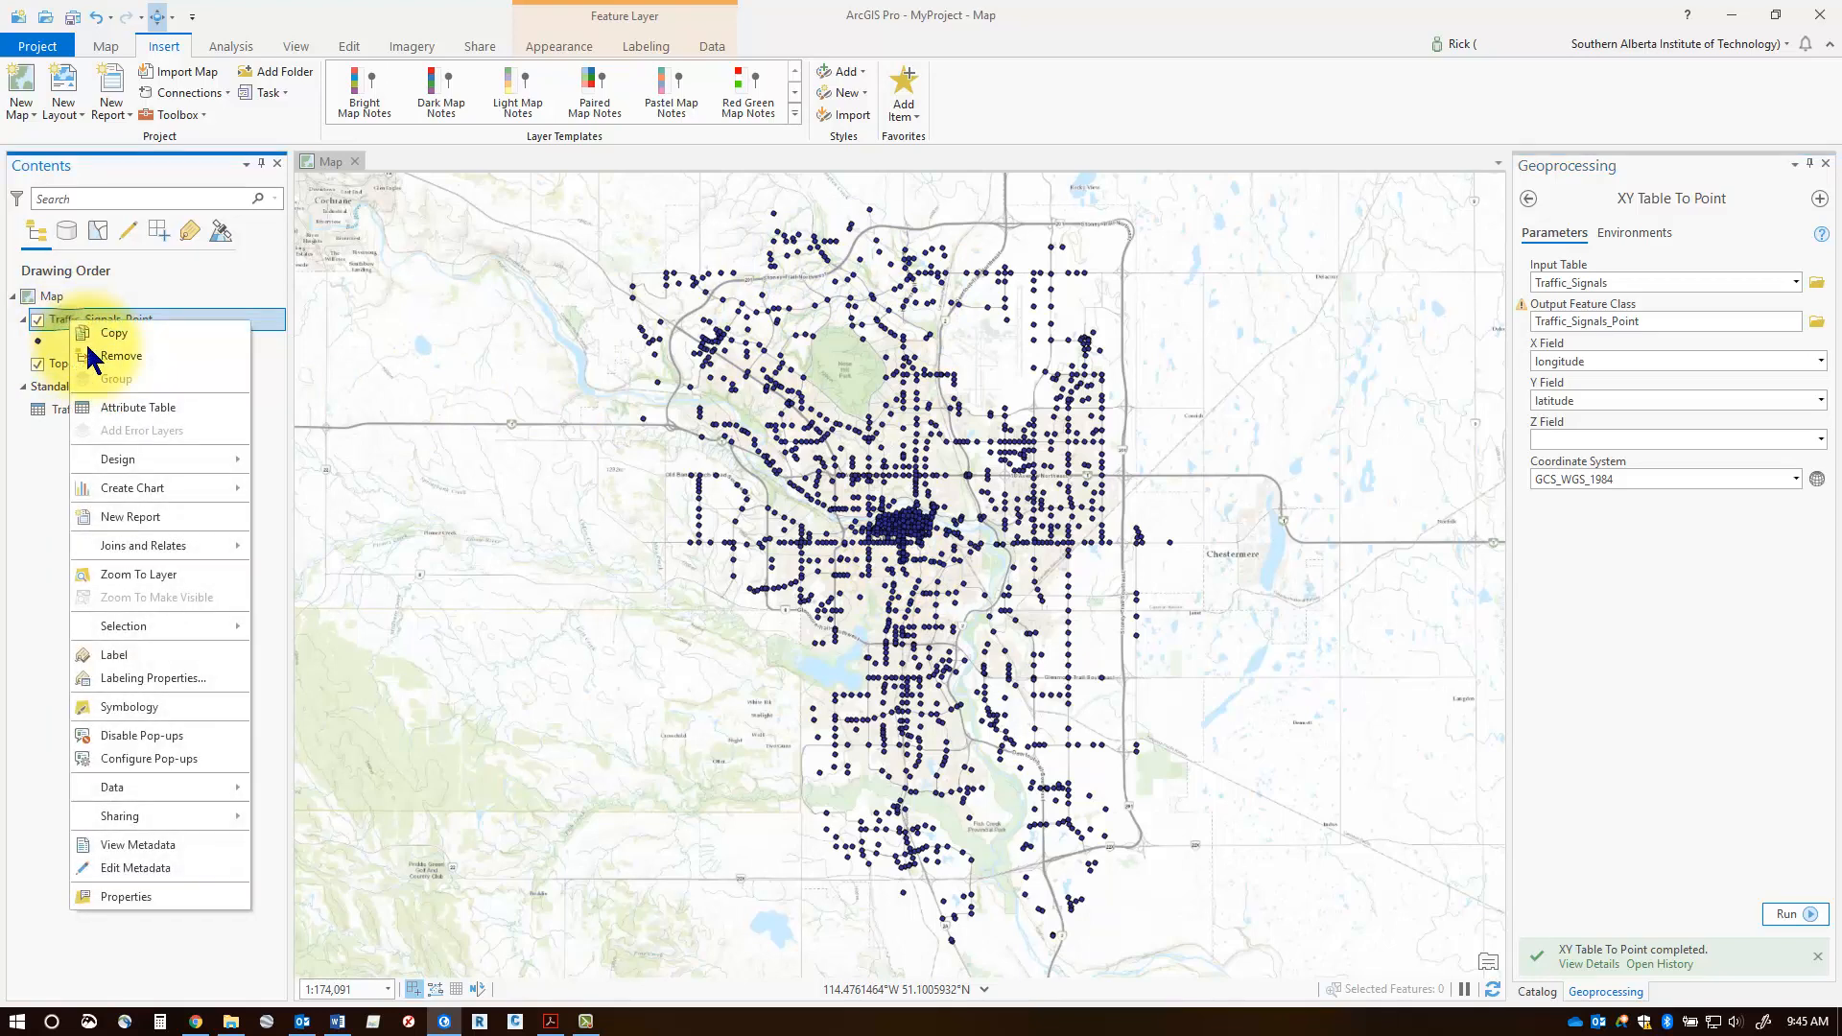
pyautogui.click(139, 406)
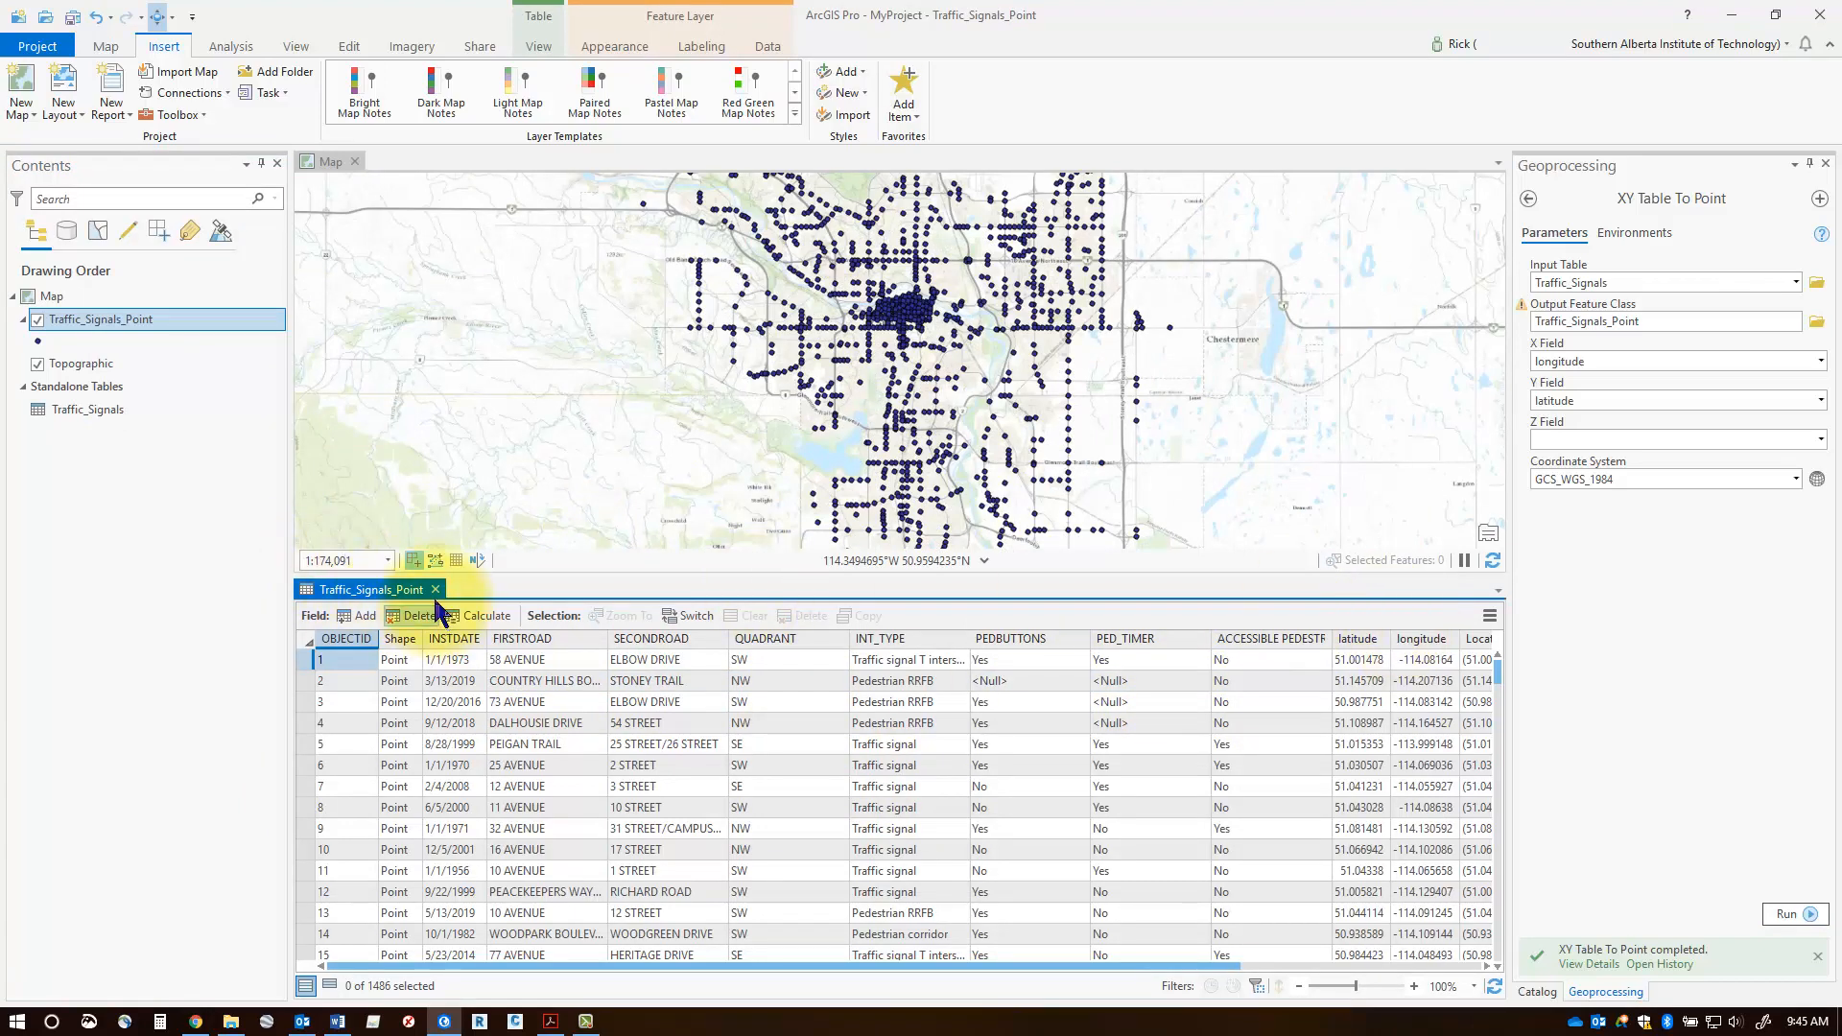
pyautogui.click(438, 589)
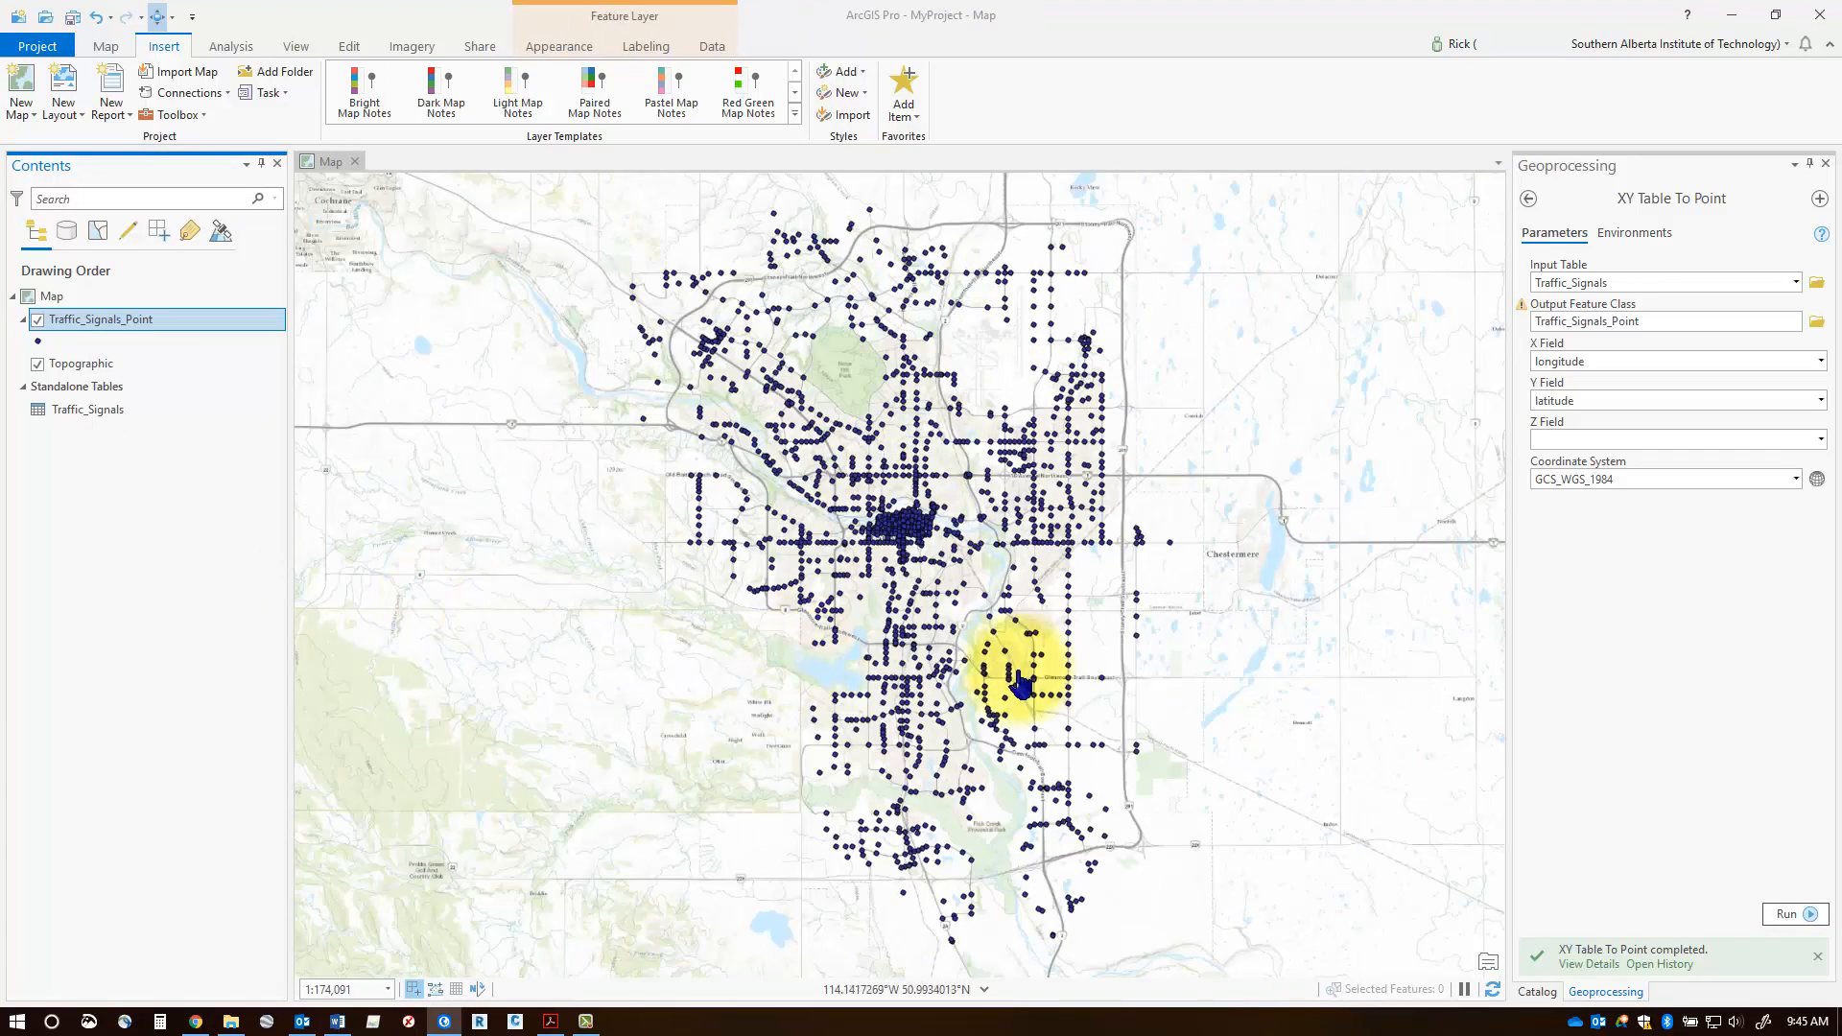
pyautogui.moveTo(1136, 666)
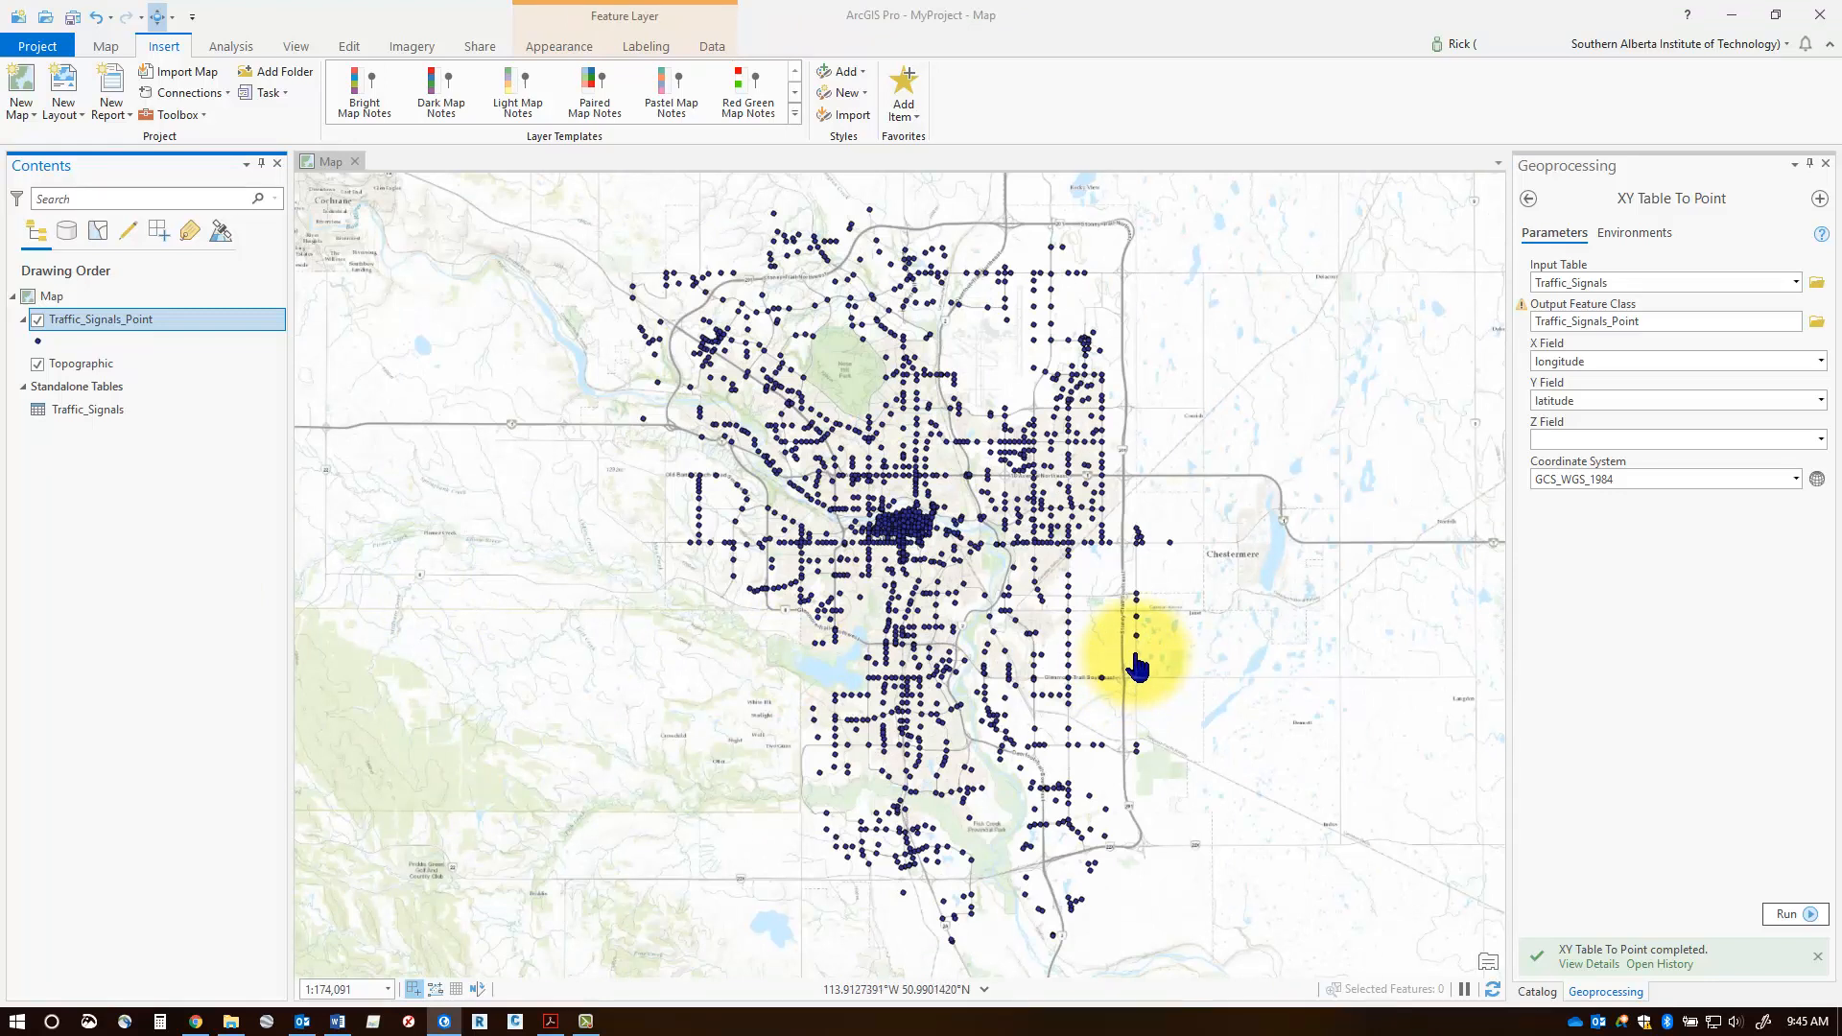